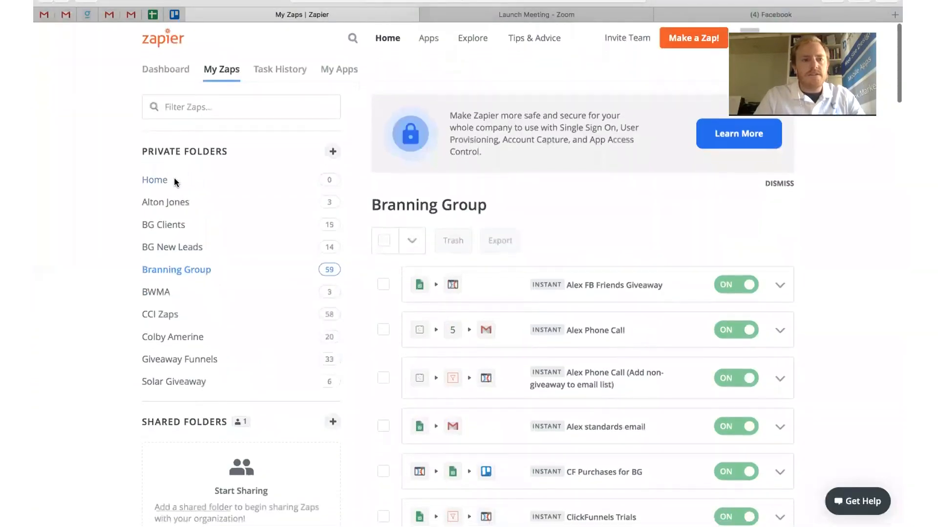
- Switch My Zaps to the empty Home folder under Private Folders
click(155, 180)
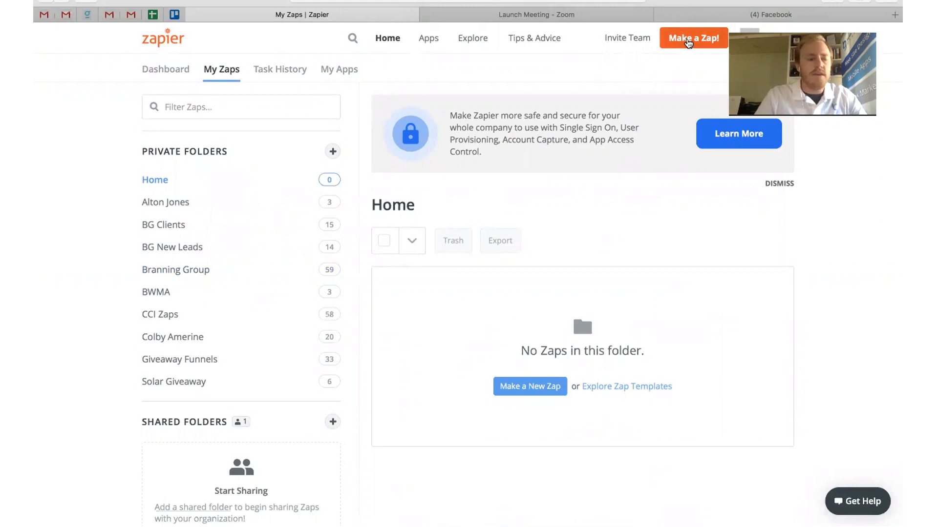
- Start a new zap and choose ClickFunnels as its trigger app via the 'click' search
click(693, 38)
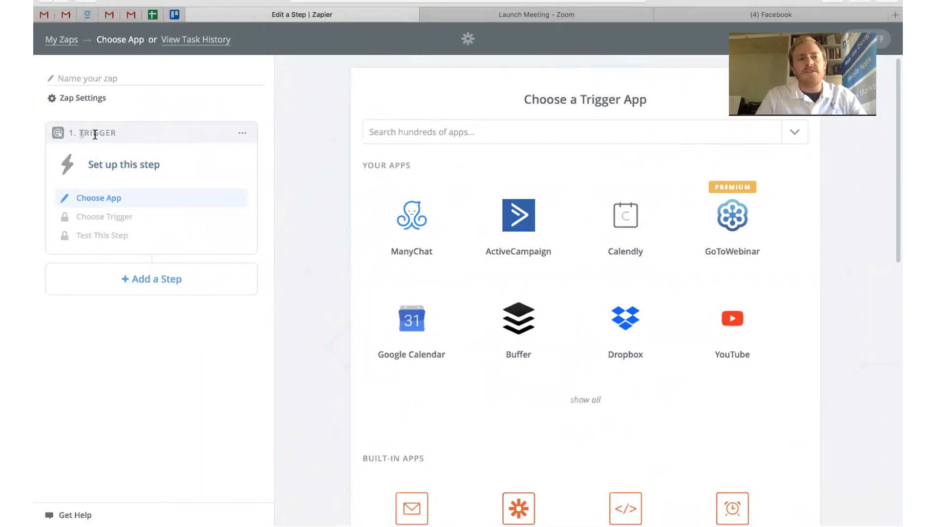
double_click(97, 133)
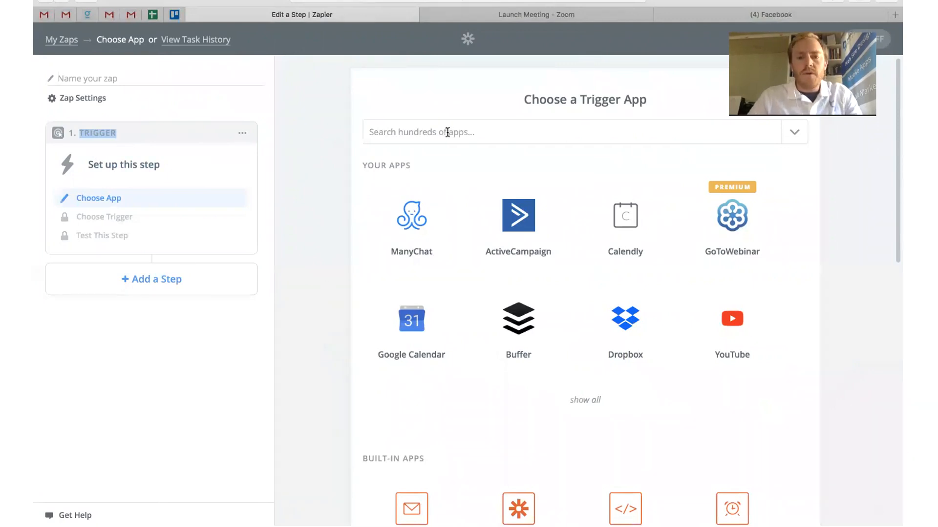
click(568, 131)
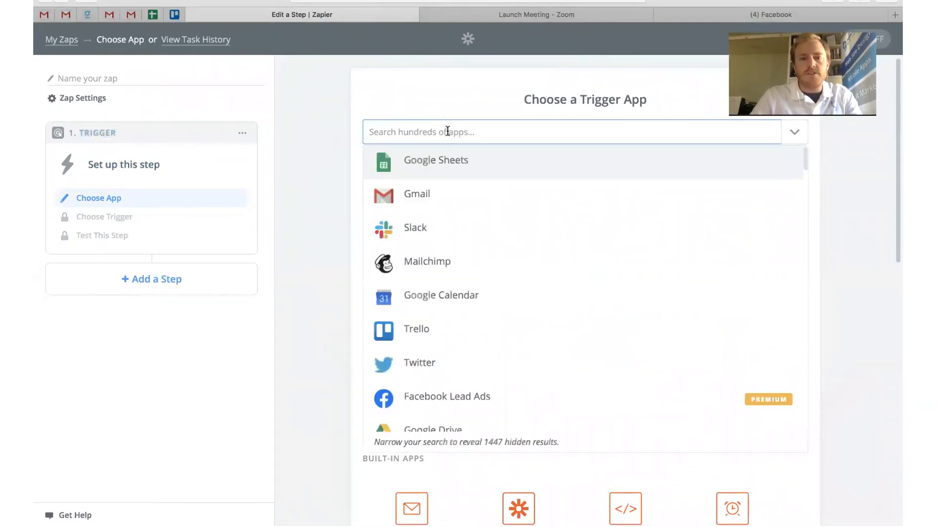
text(click)
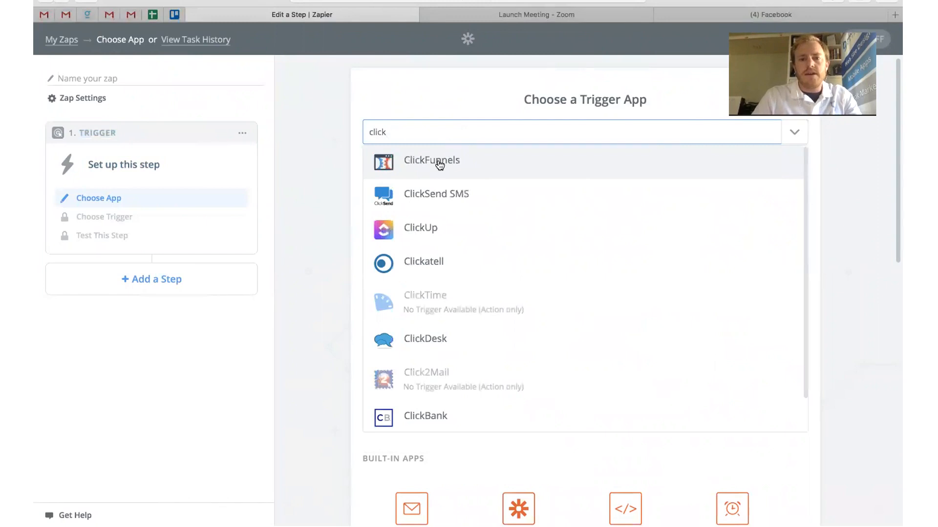
click(431, 160)
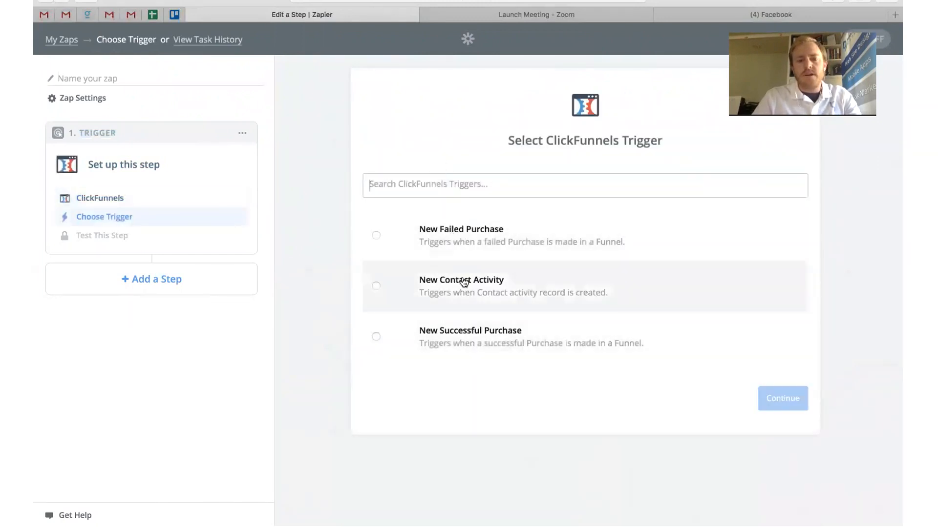
- Set the trigger event to New Contact Activity and review the connected ClickFunnels accounts
click(375, 286)
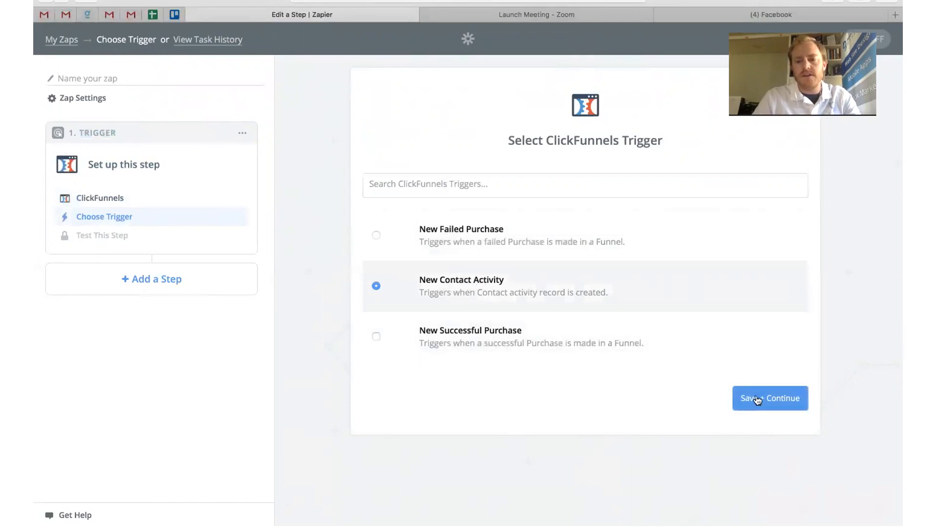
click(770, 399)
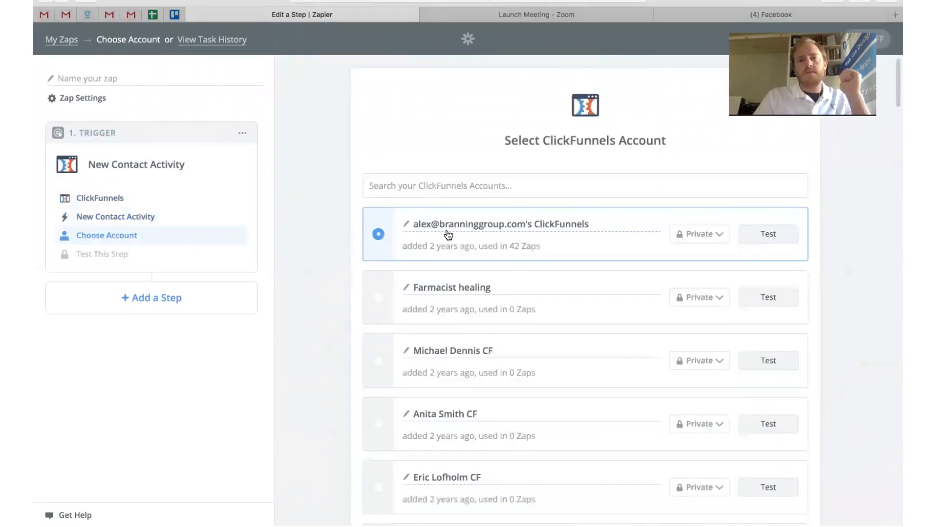
mouse_move(450, 201)
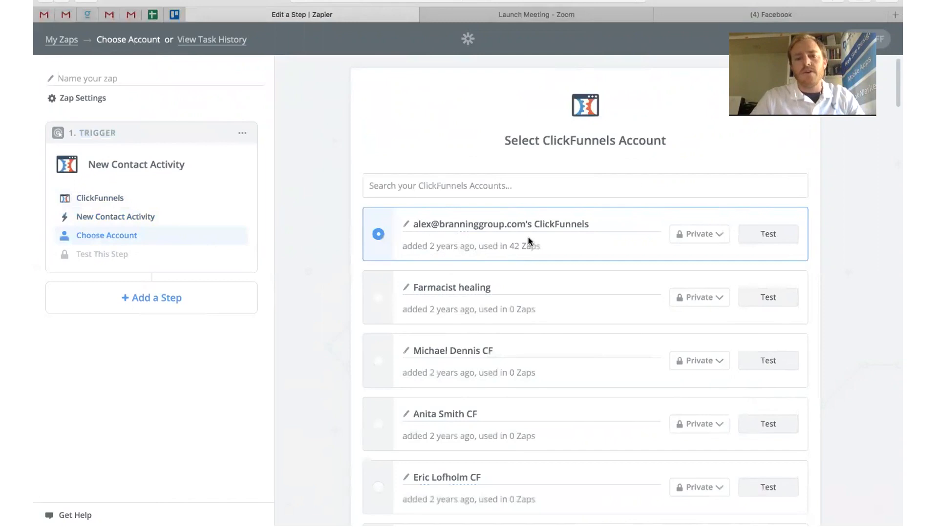
mouse_move(366, 254)
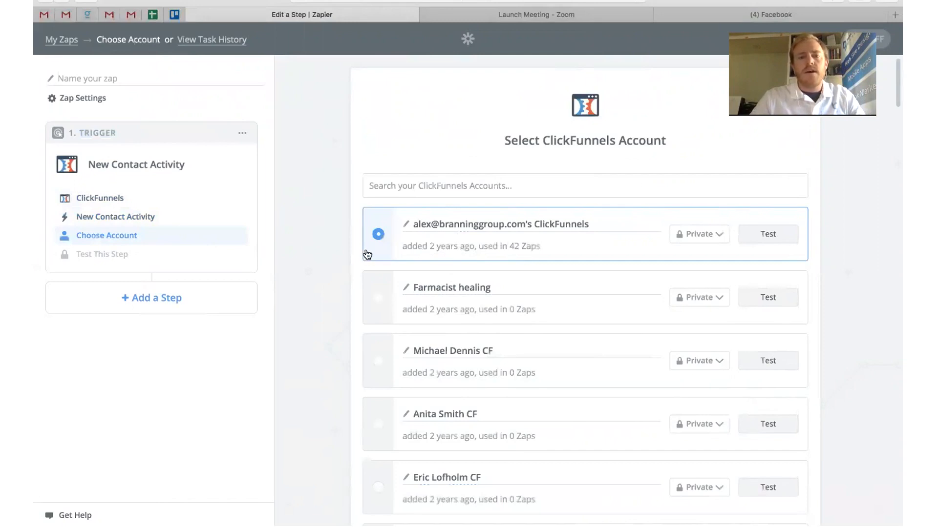
scroll(down, 3)
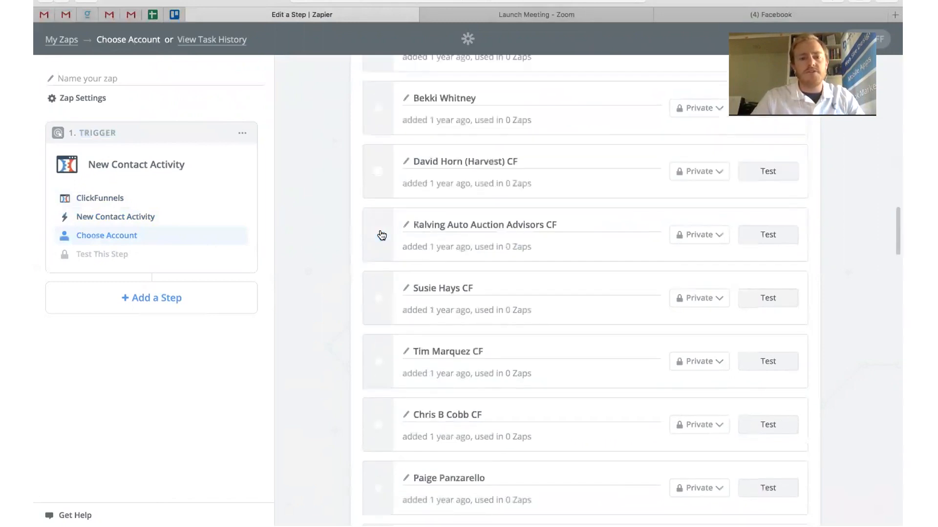
scroll(down, 3)
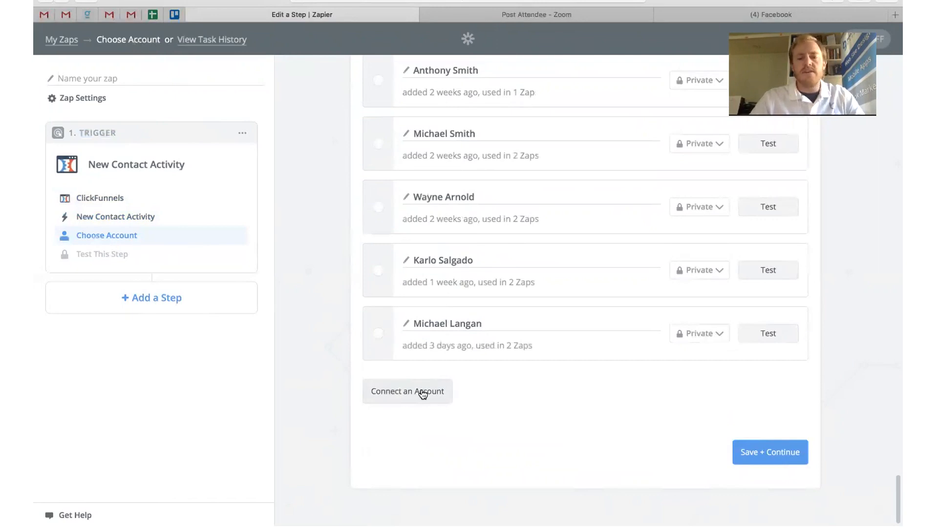
mouse_move(436, 451)
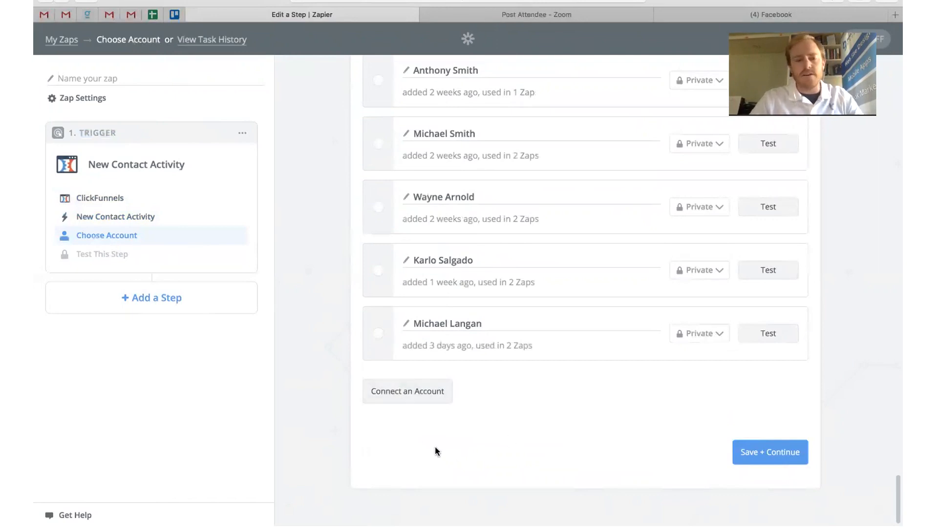
mouse_move(770, 452)
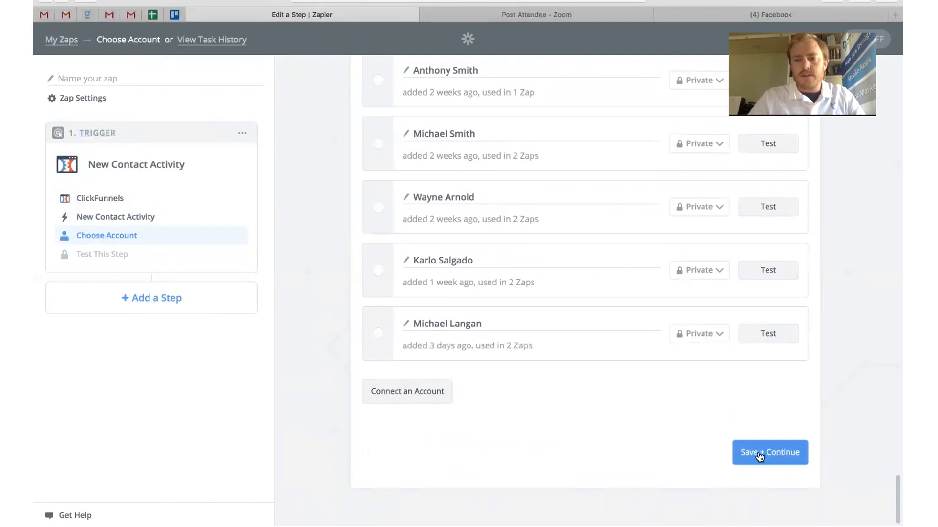
- Confirm the ClickFunnels account and set the Funnel option to Use a Custom Value after searching 'giveaway funnel'
click(770, 452)
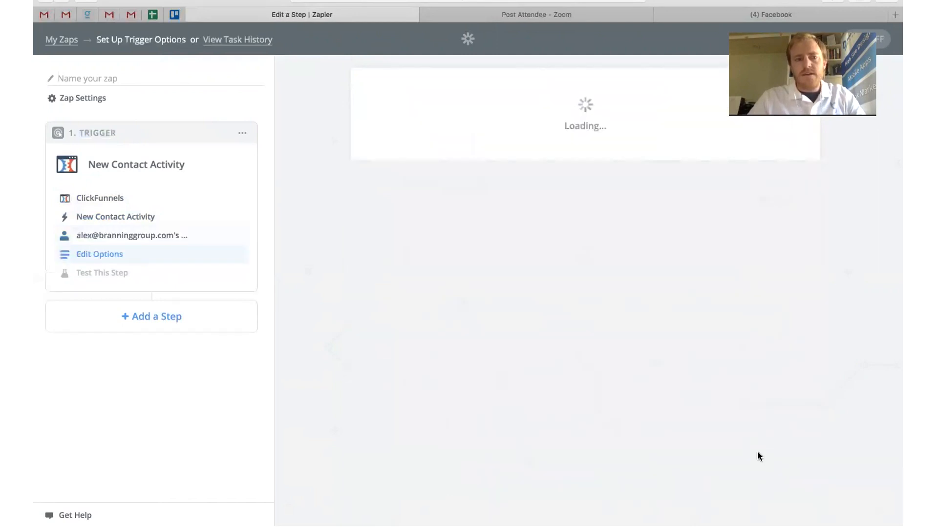
mouse_move(665, 487)
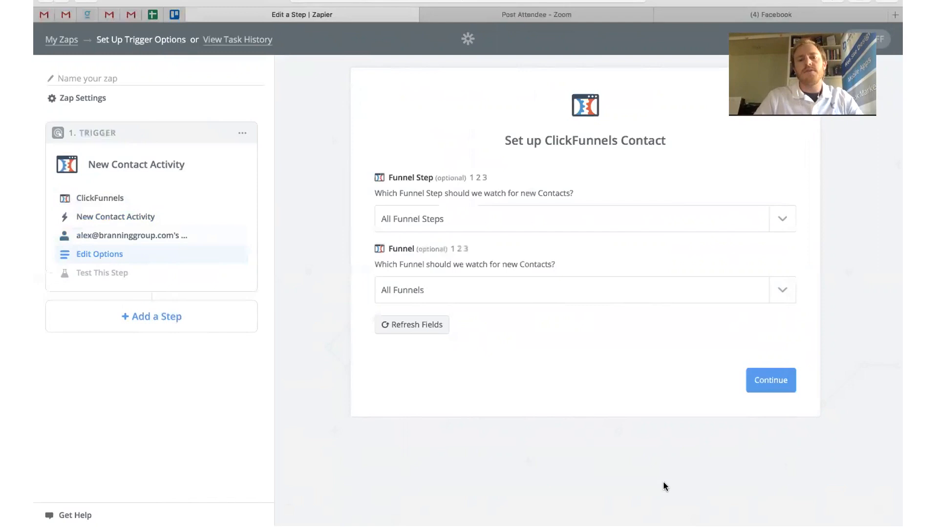
mouse_move(666, 387)
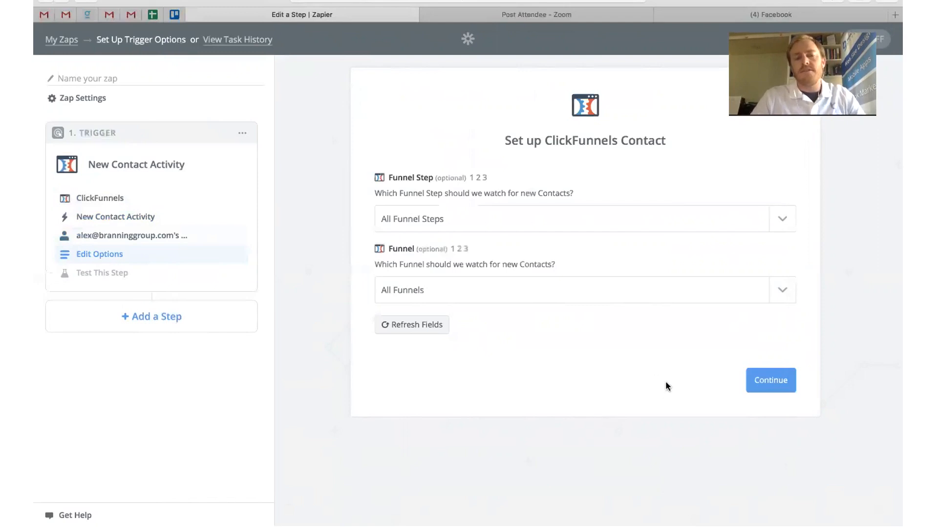
click(781, 290)
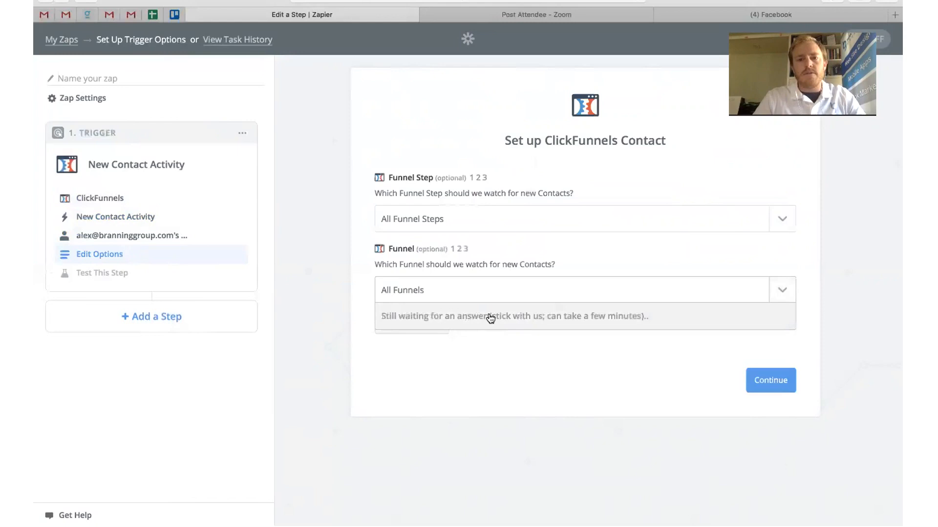
mouse_move(459, 321)
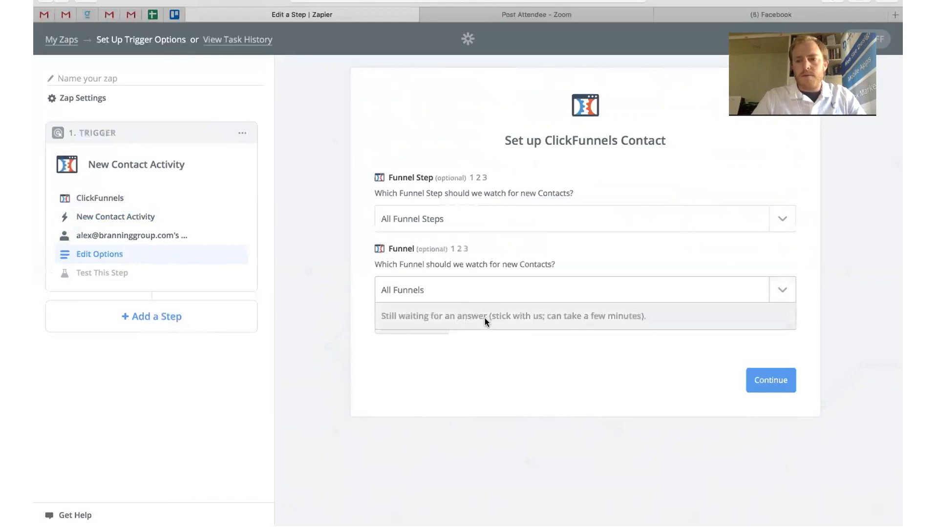
mouse_move(476, 347)
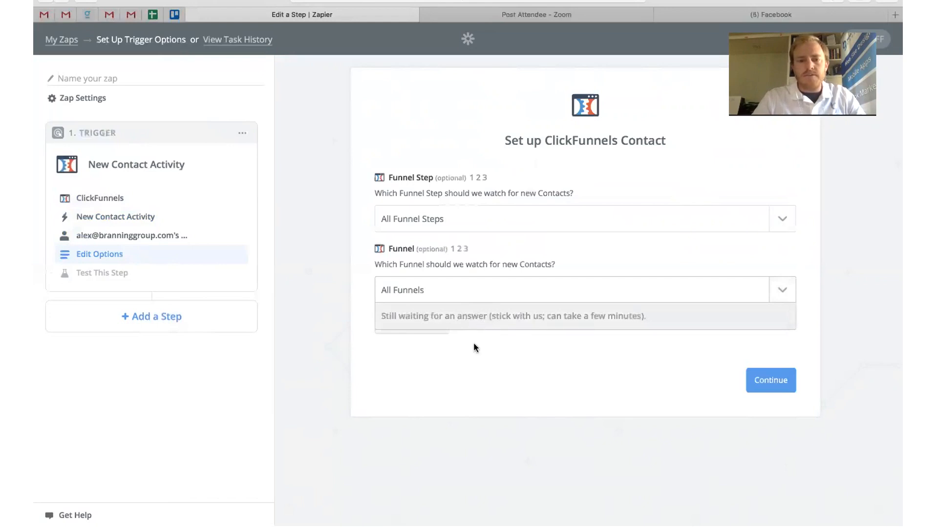
click(782, 290)
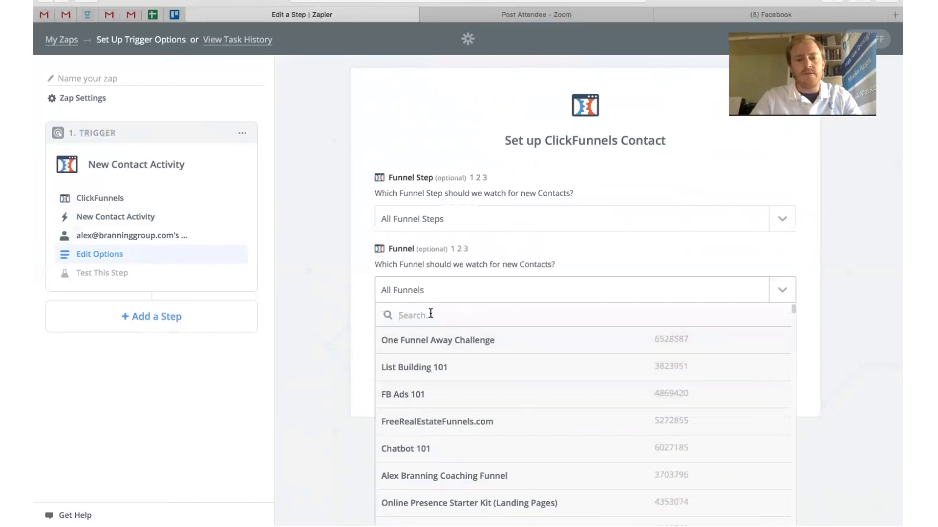
text(gi)
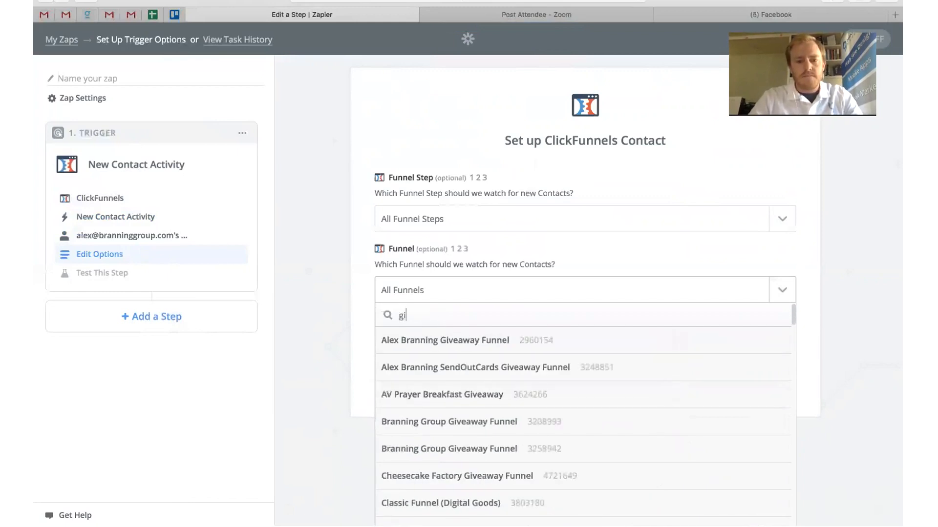
text(iveawah)
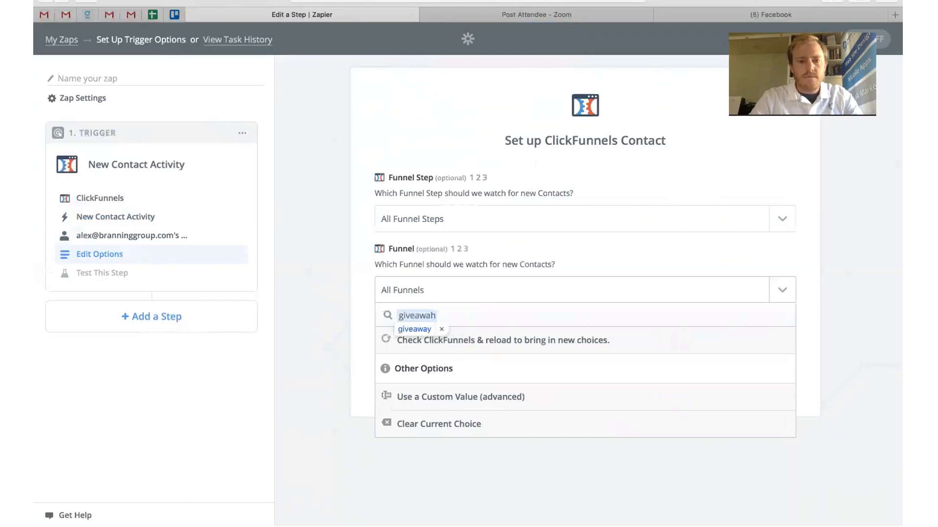
text(giveaway funnel sal)
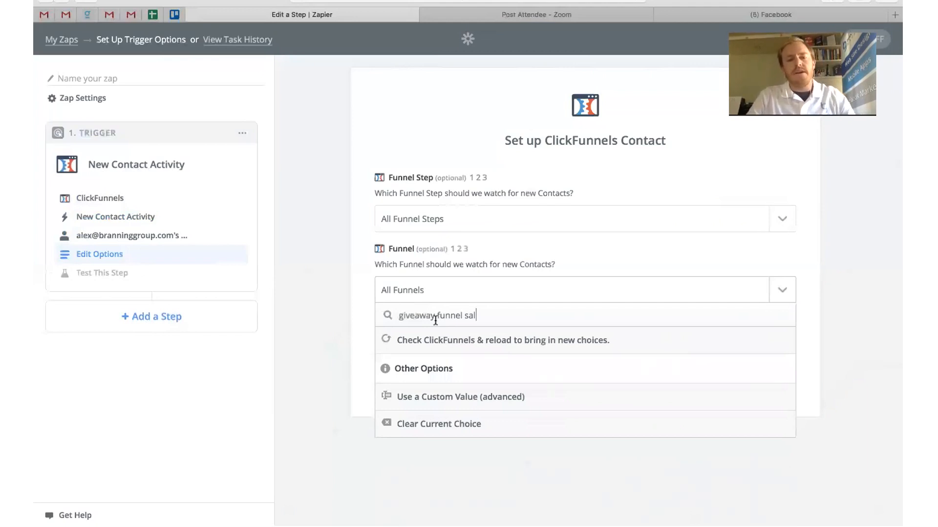
mouse_move(448, 402)
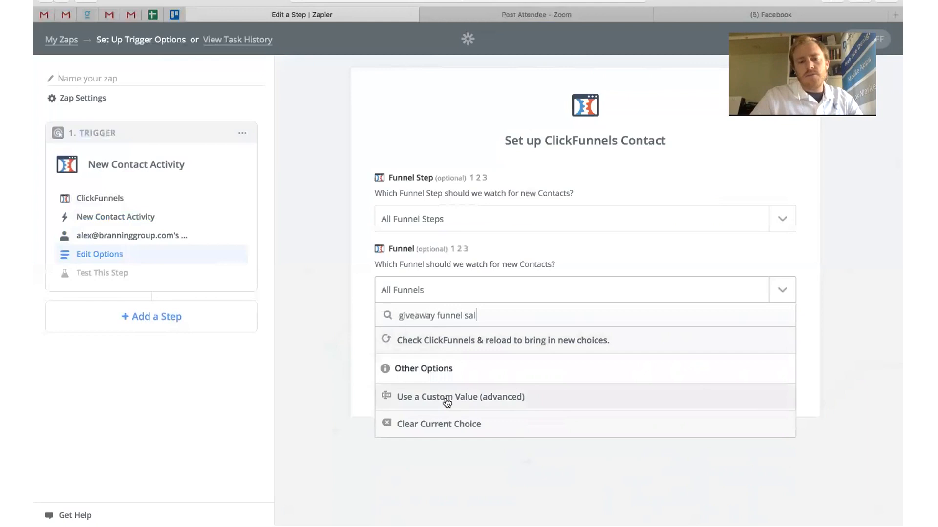
mouse_move(466, 400)
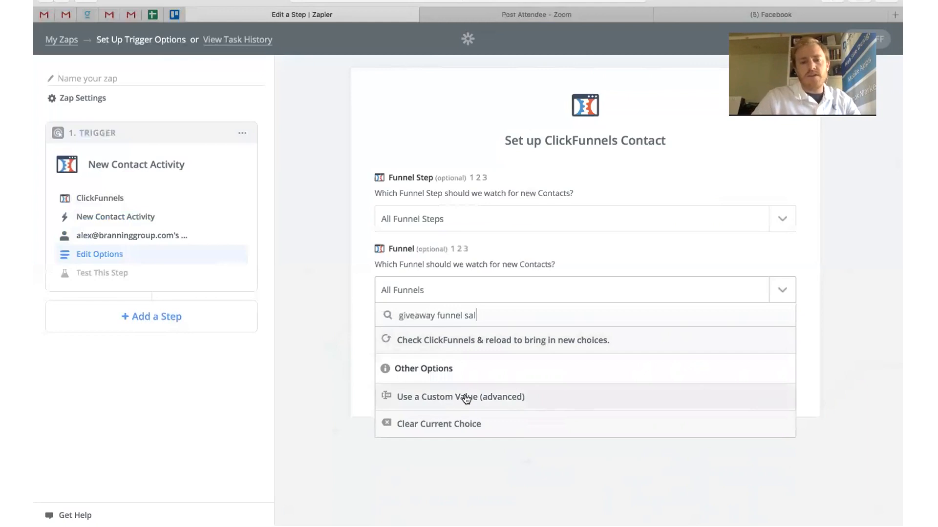
click(460, 396)
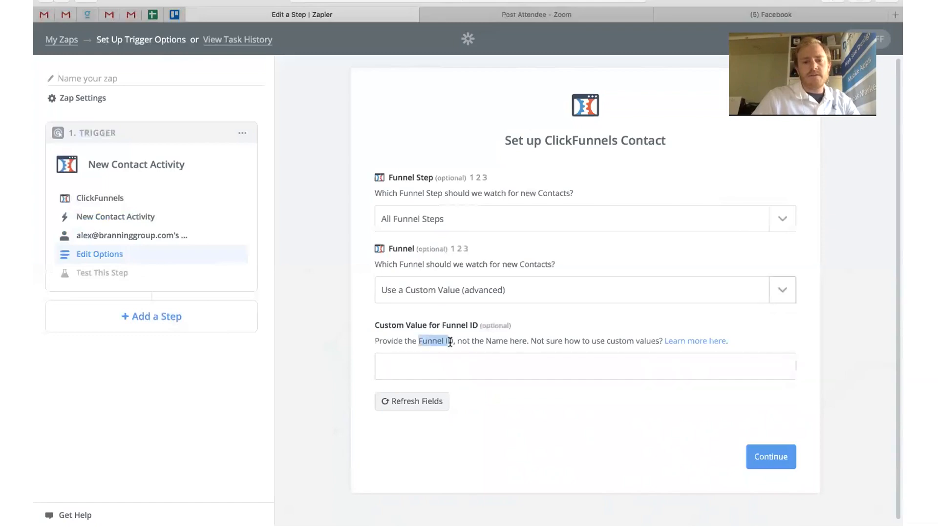
- Look up funnel ID 6799012 in the Giveaway Funnel Sales Letter settings in ClickFunnels and return to Zapier
click(584, 366)
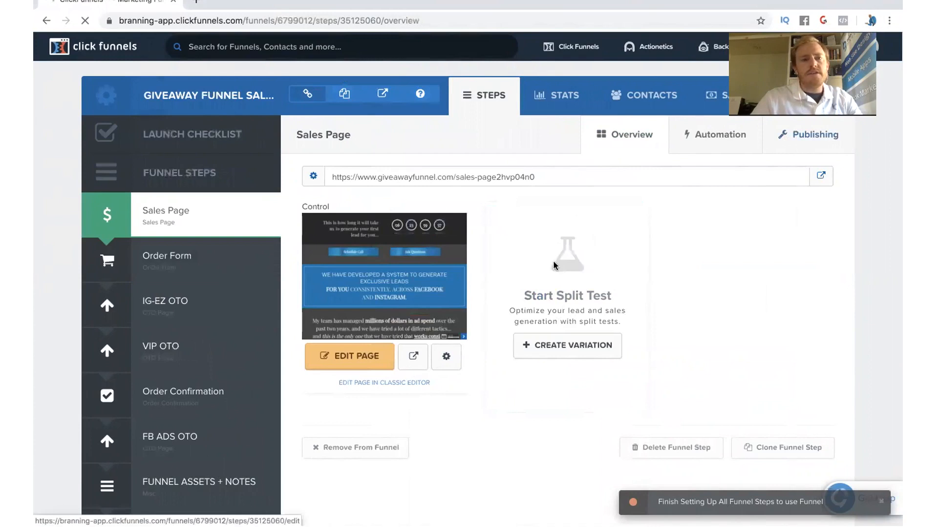
click(348, 355)
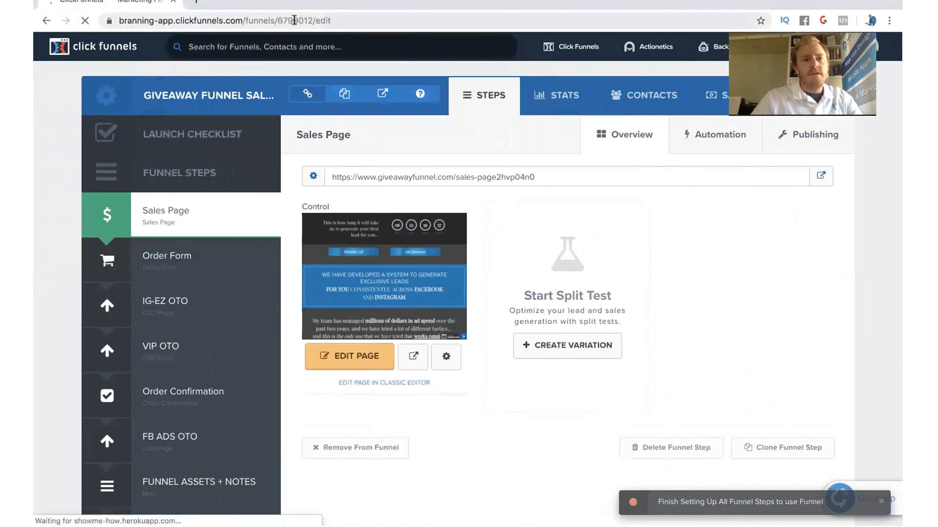
click(105, 94)
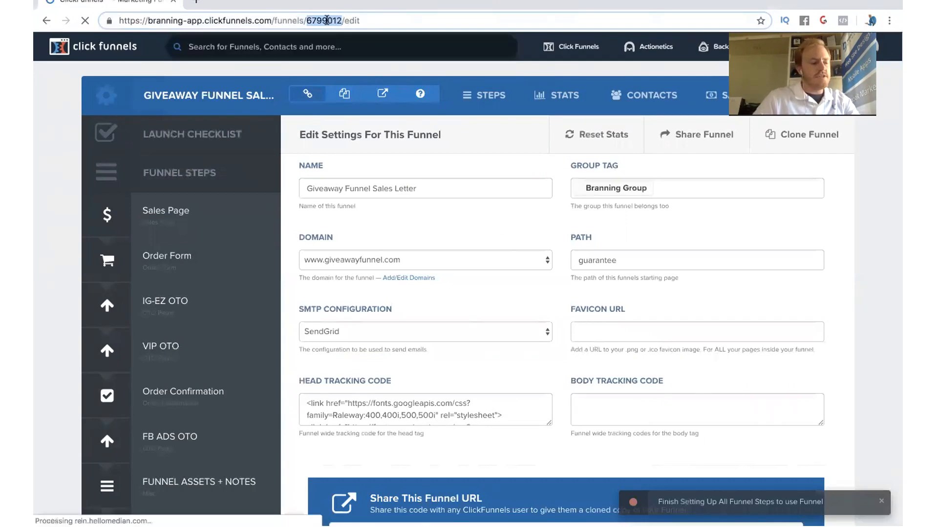
click(301, 15)
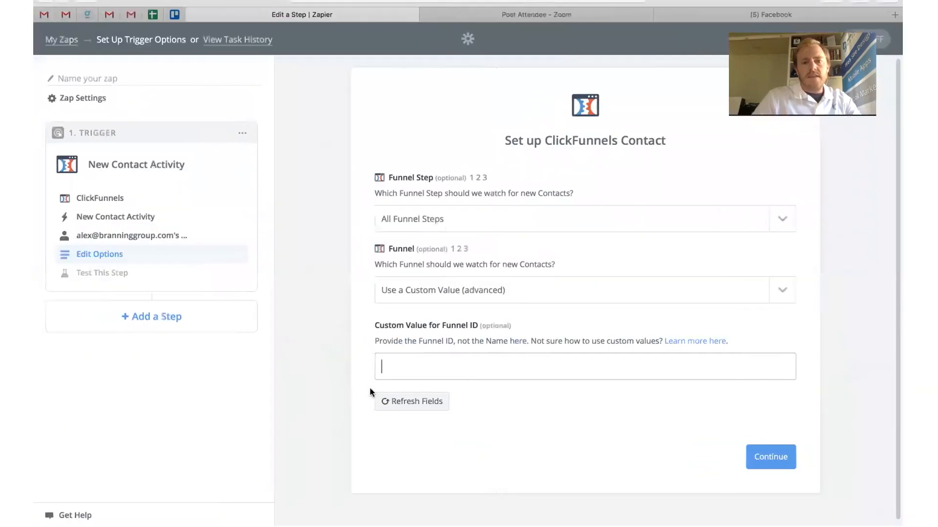
- Enter Funnel ID 6799012, set Funnel Step to Order Form, and submit the trigger options
text(6799012)
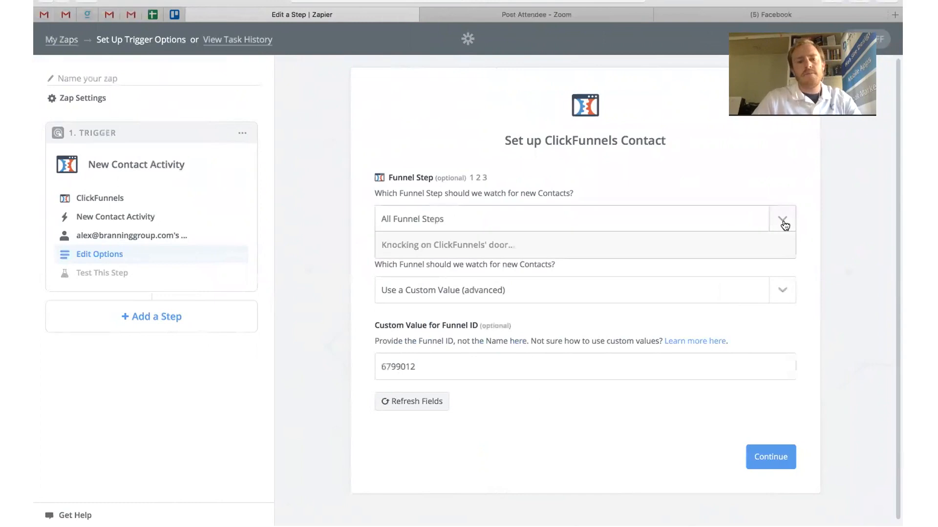
click(781, 219)
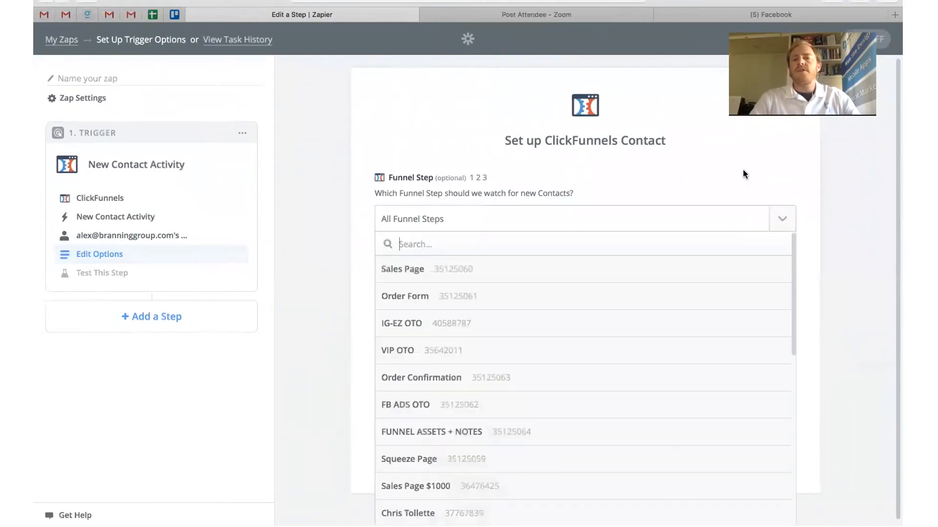
mouse_move(417, 302)
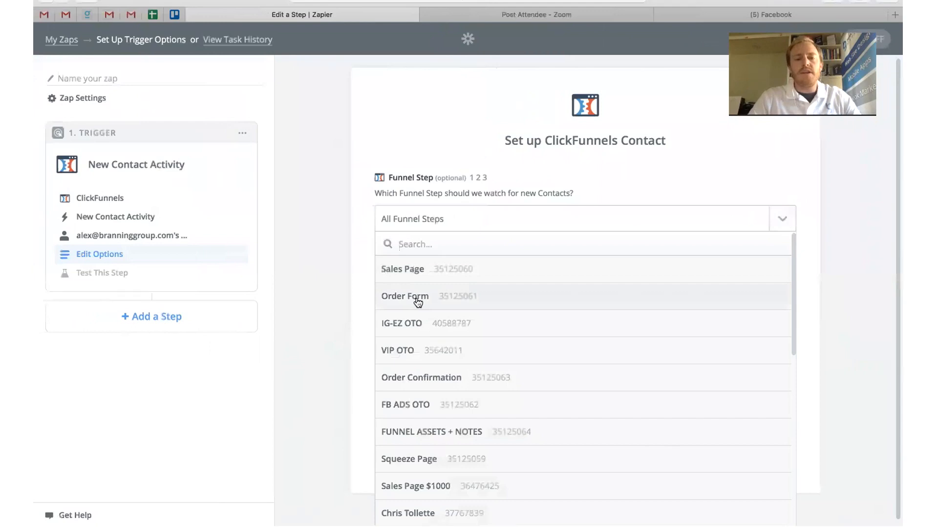
mouse_move(430, 301)
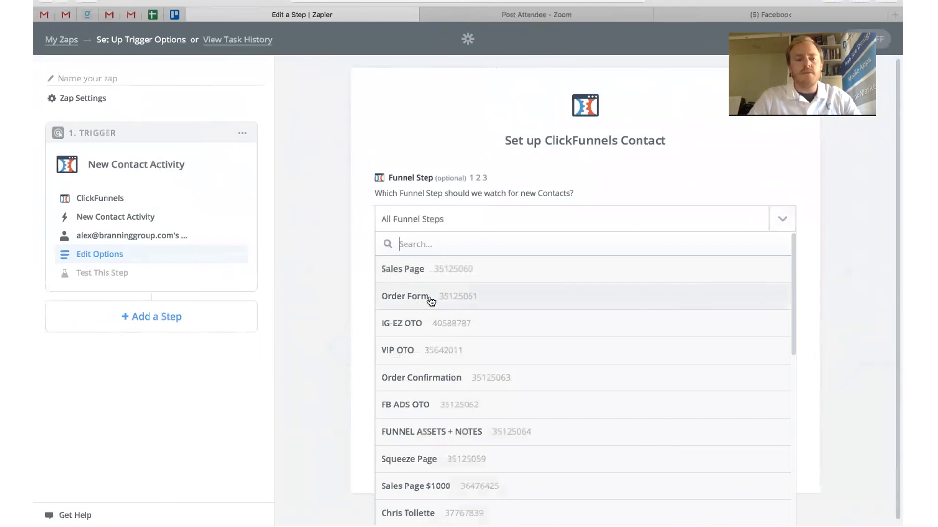
click(404, 296)
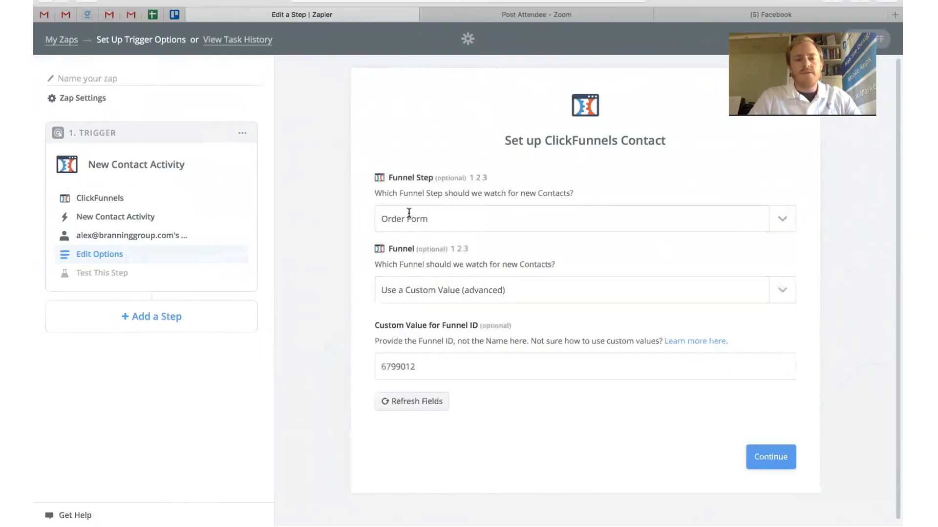
click(771, 457)
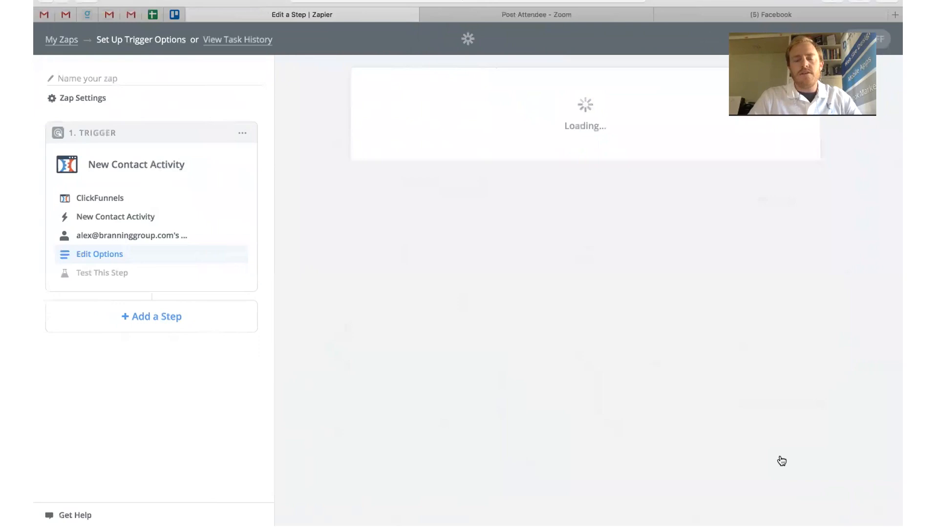
- Test the trigger with Contact A kept as the sample
click(102, 272)
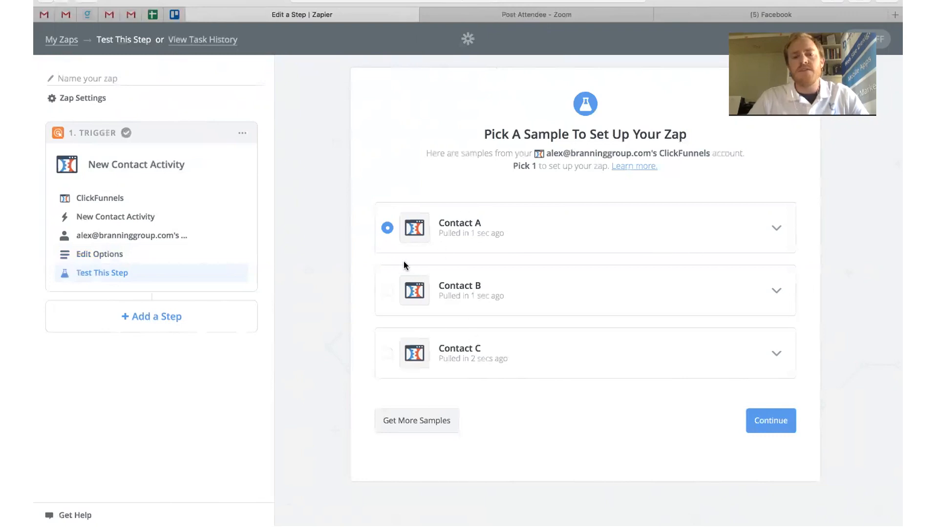
mouse_move(691, 467)
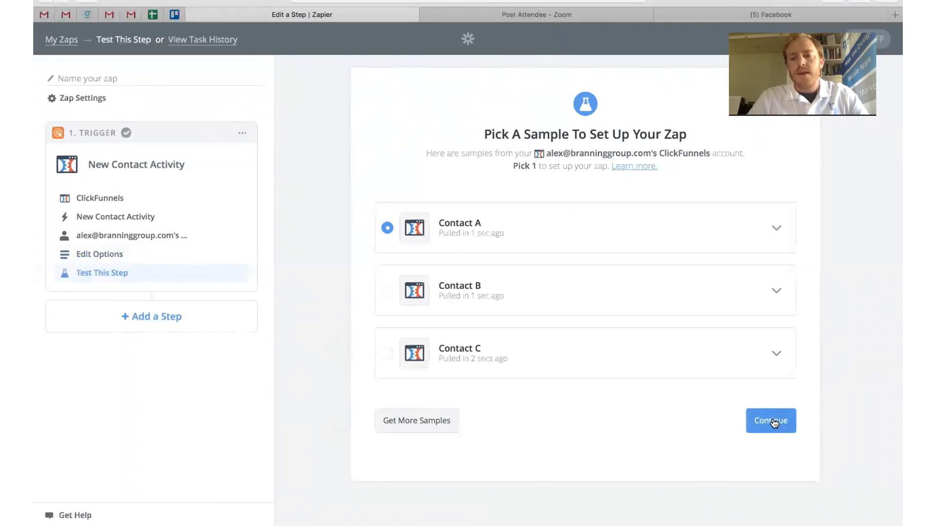
click(771, 420)
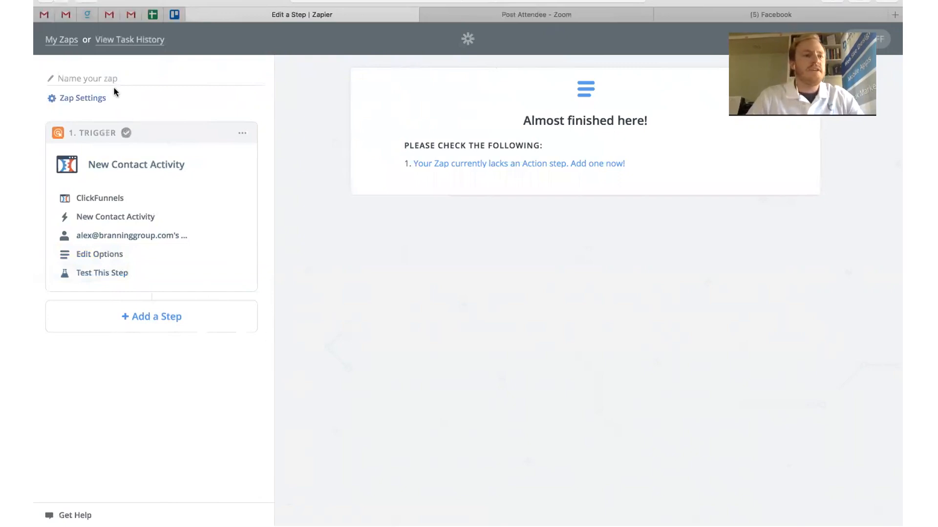
- Name the zap 'Zapier Tutorial' and start adding a new step
click(87, 78)
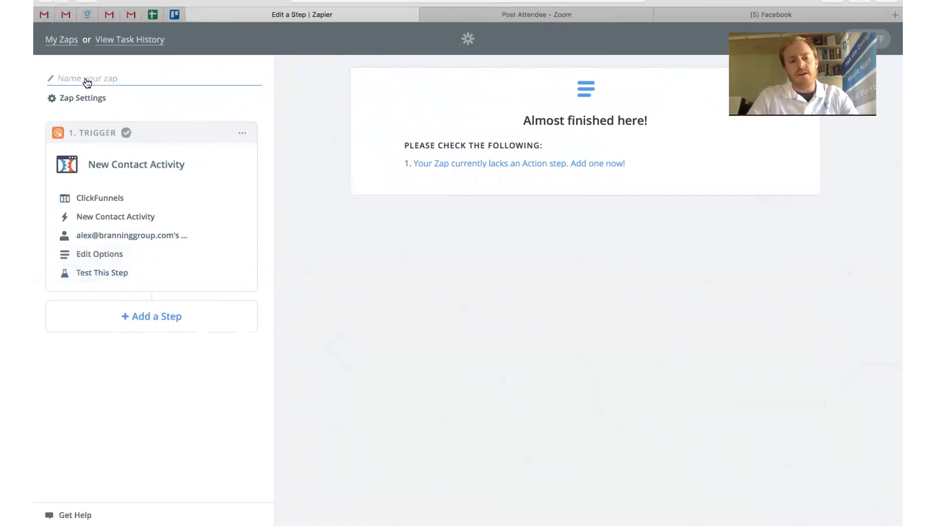
text(Zapier T)
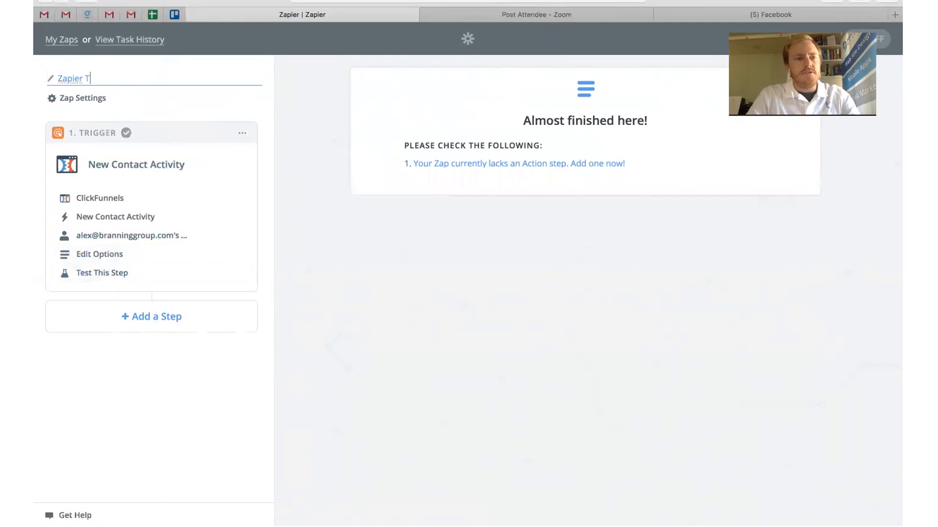
text(utorial)
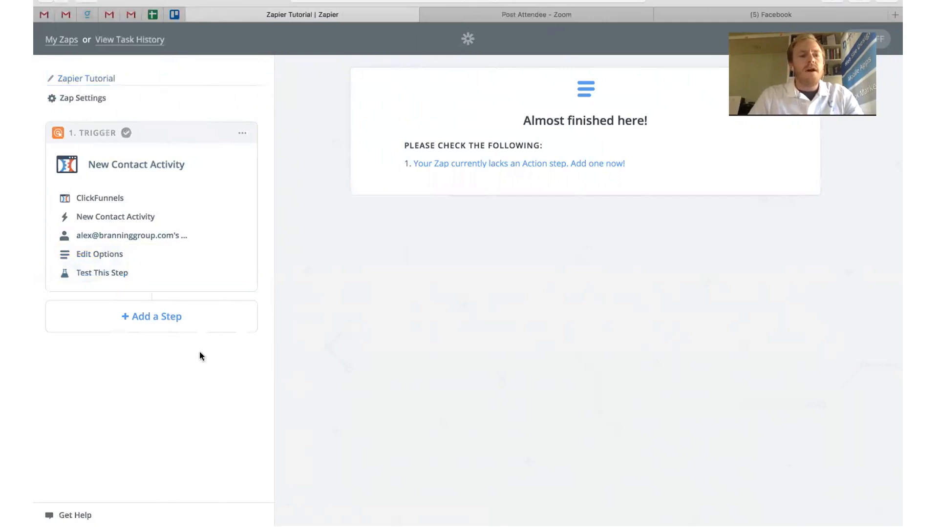
click(150, 317)
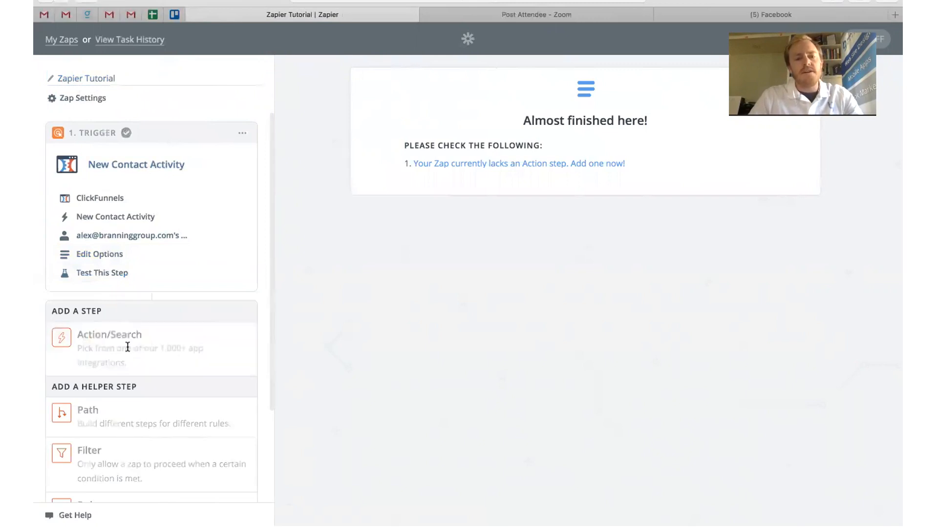
- Add an Action/Search step with BannerSeason as its app via the 'bann' search
click(108, 334)
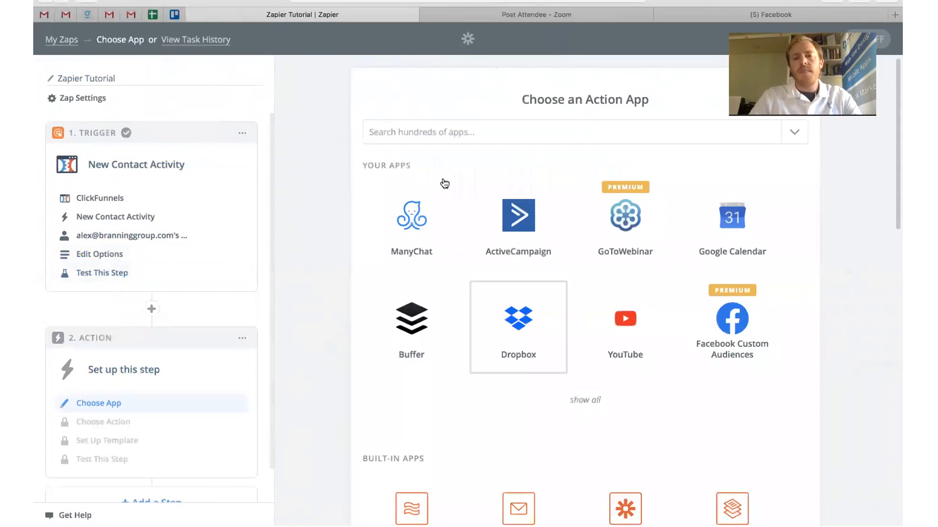
click(568, 132)
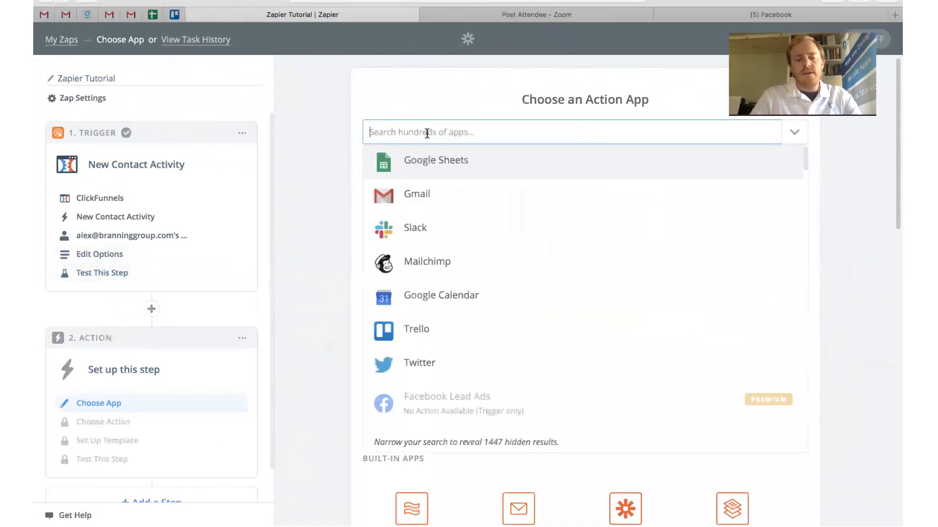
text(bann)
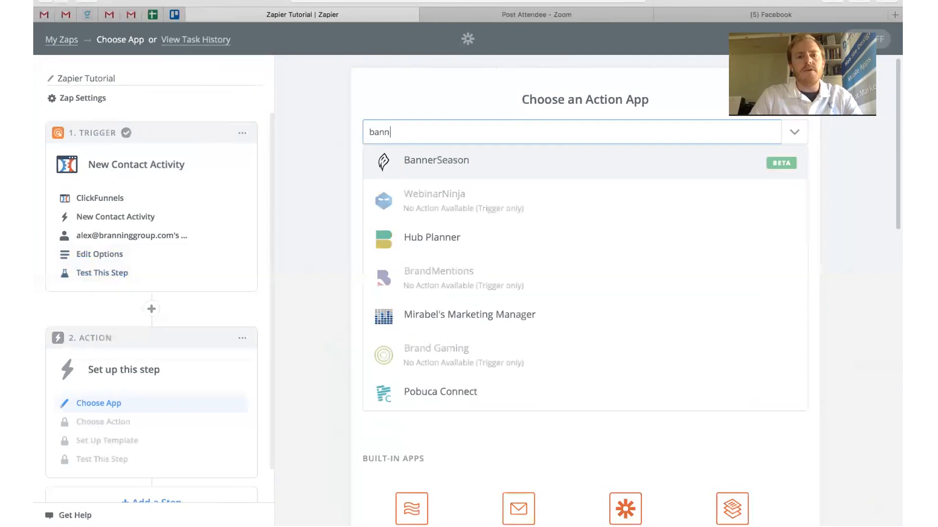
click(436, 160)
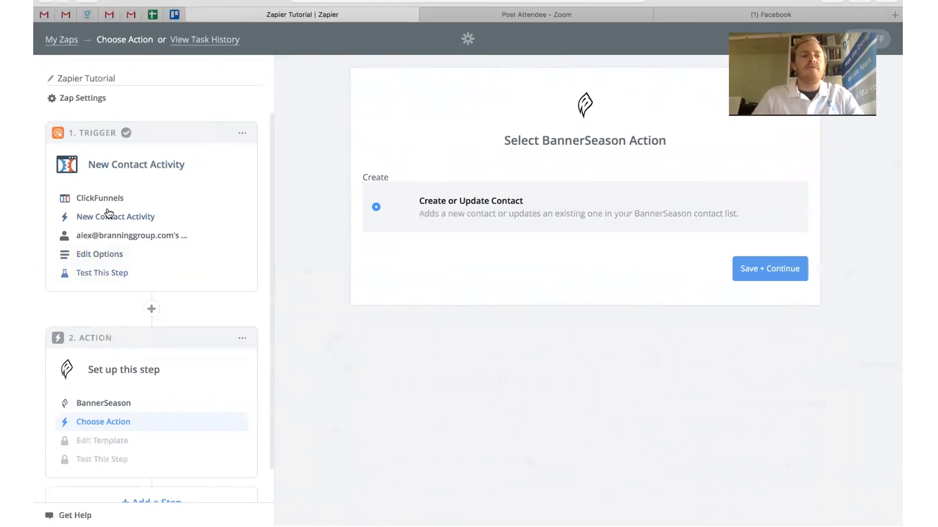
mouse_move(102, 437)
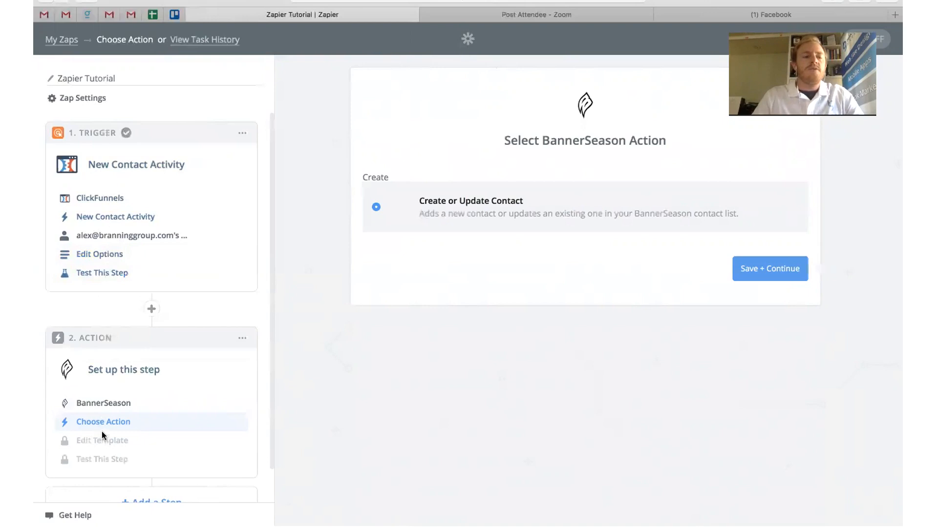
mouse_move(92, 441)
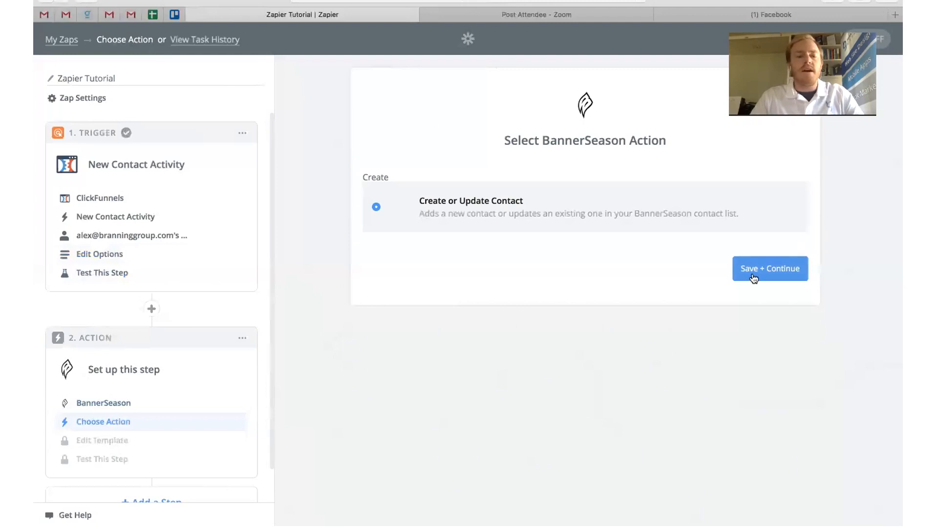
- Save the Create or Update Contact action and use the first connected BannerSeason account
click(768, 269)
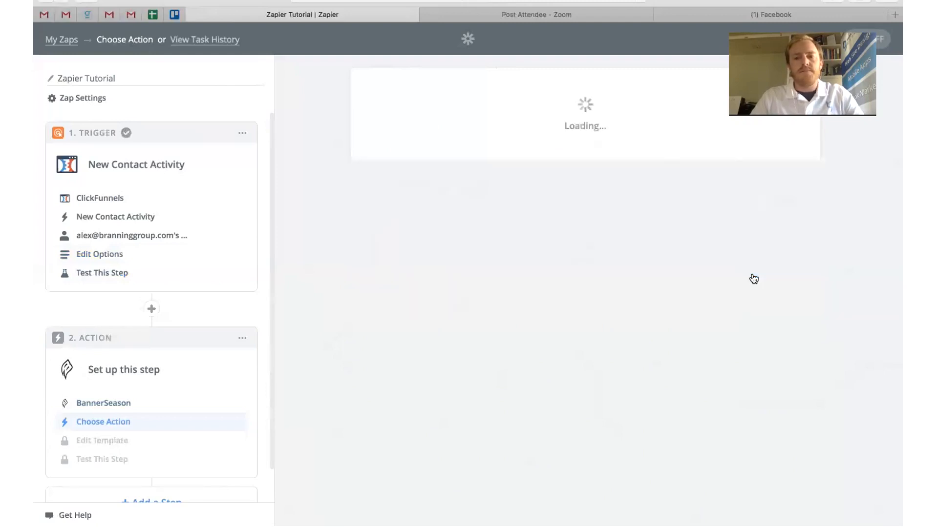
click(103, 422)
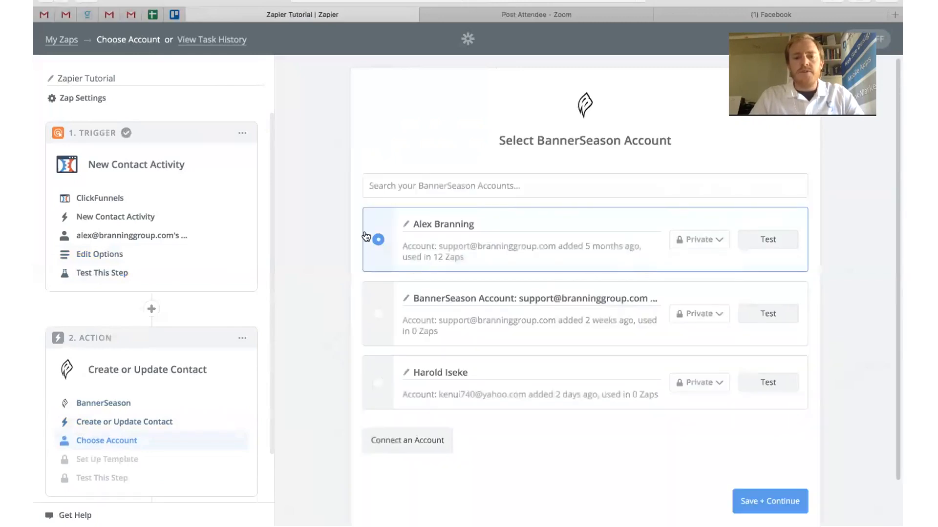
scroll(down, 3)
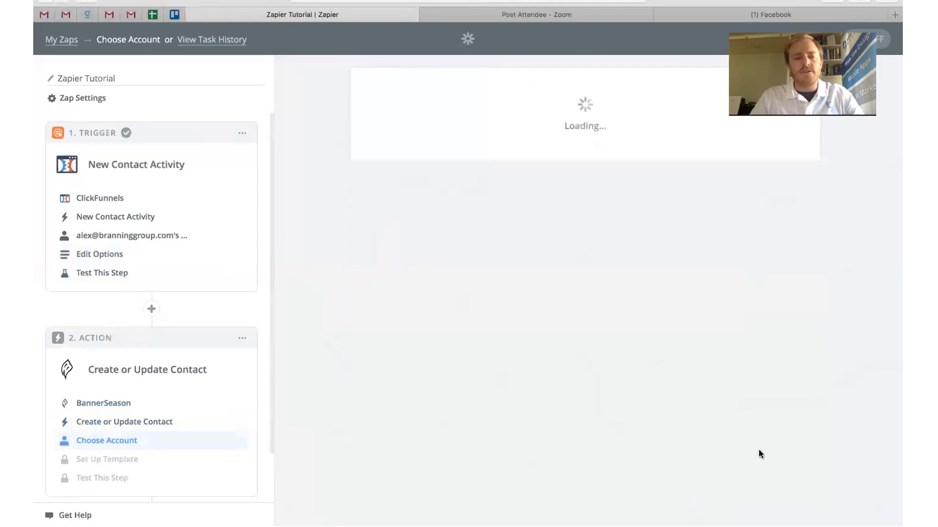
click(105, 441)
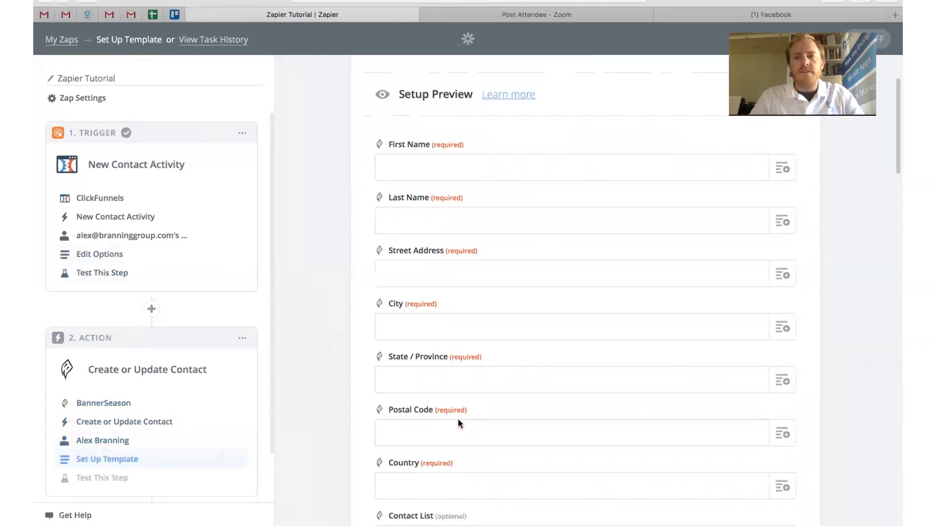
- Map the contact's First Name and Last Name from the ClickFunnels trigger's first and last name
scroll(down, 3)
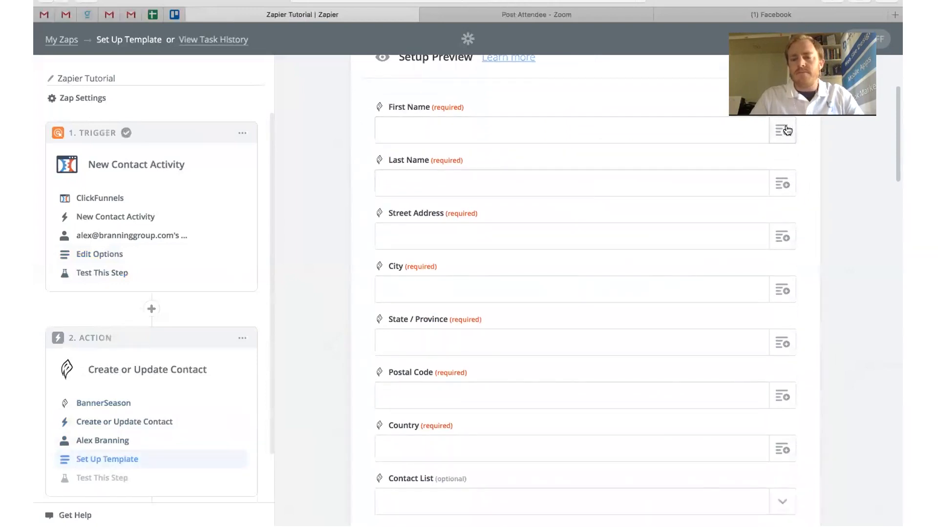
click(782, 130)
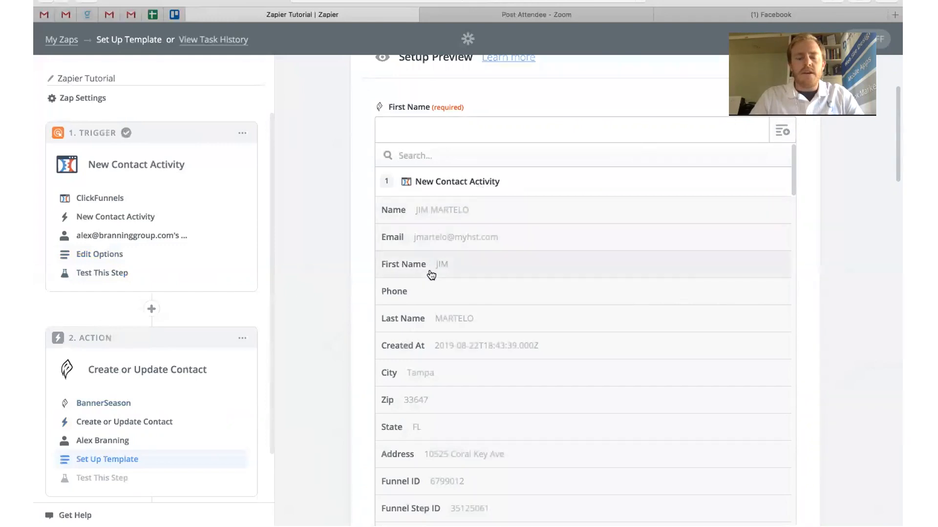
click(431, 264)
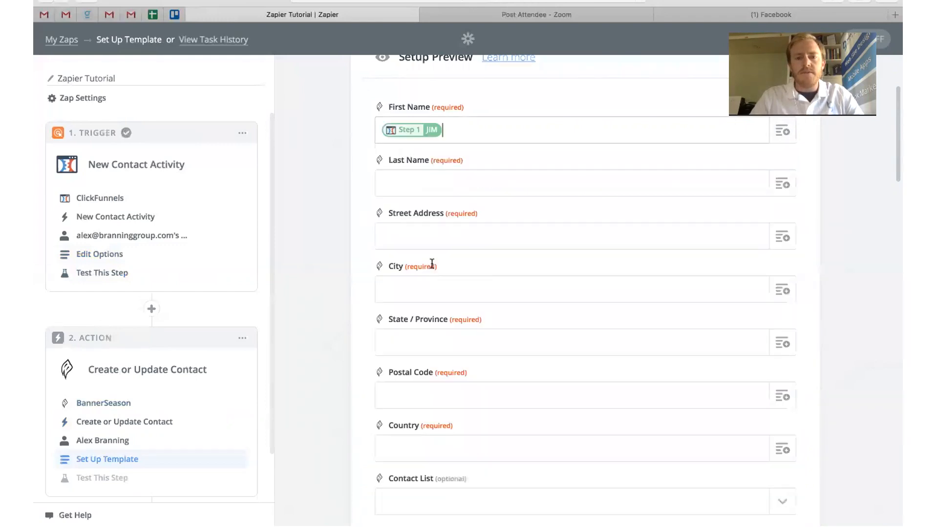
click(575, 182)
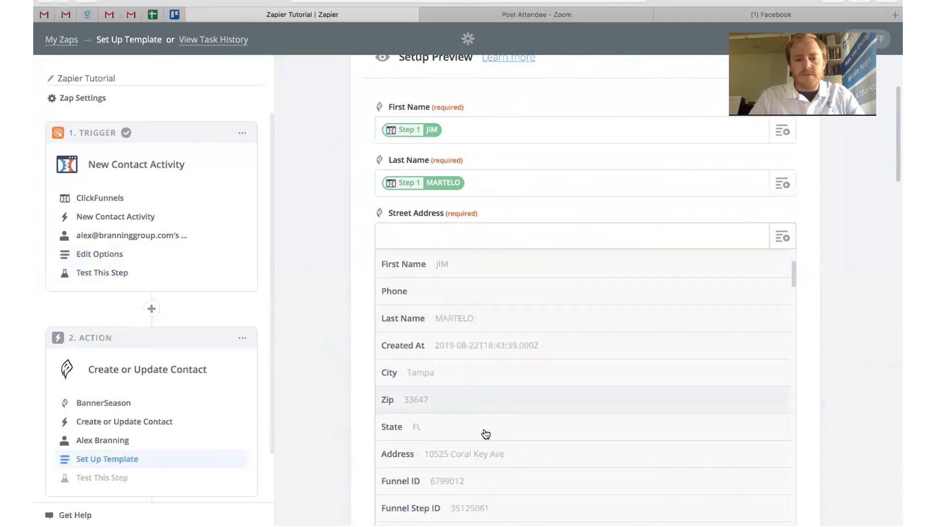
- Map the contact's City and State from the ClickFunnels trigger's city and state
scroll(down, 3)
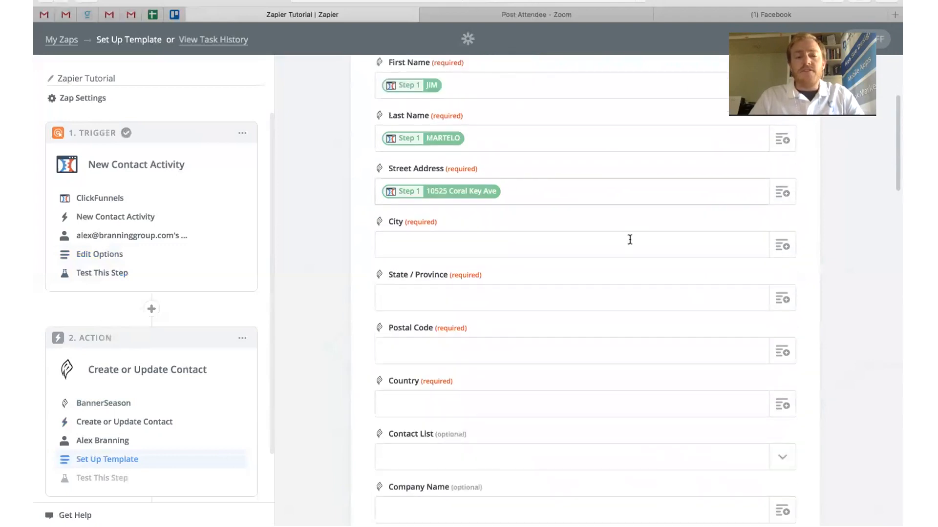
click(568, 244)
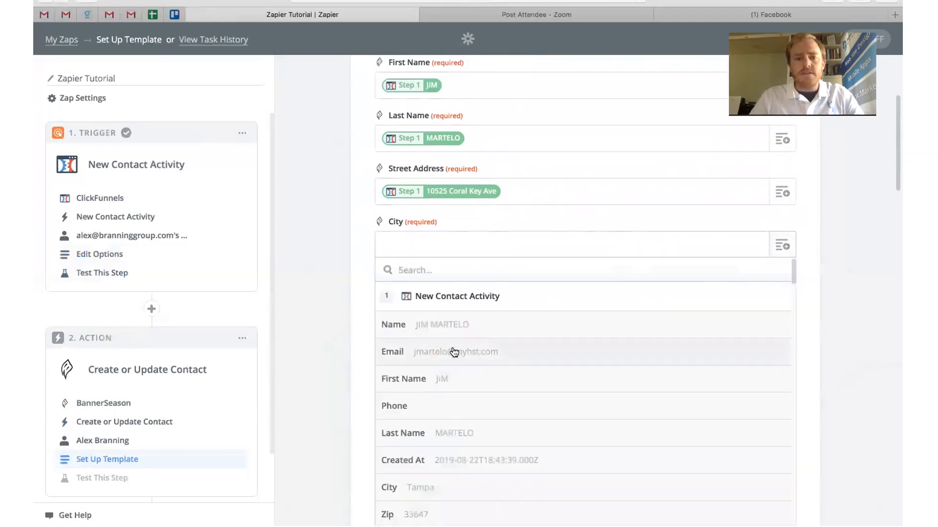
click(419, 488)
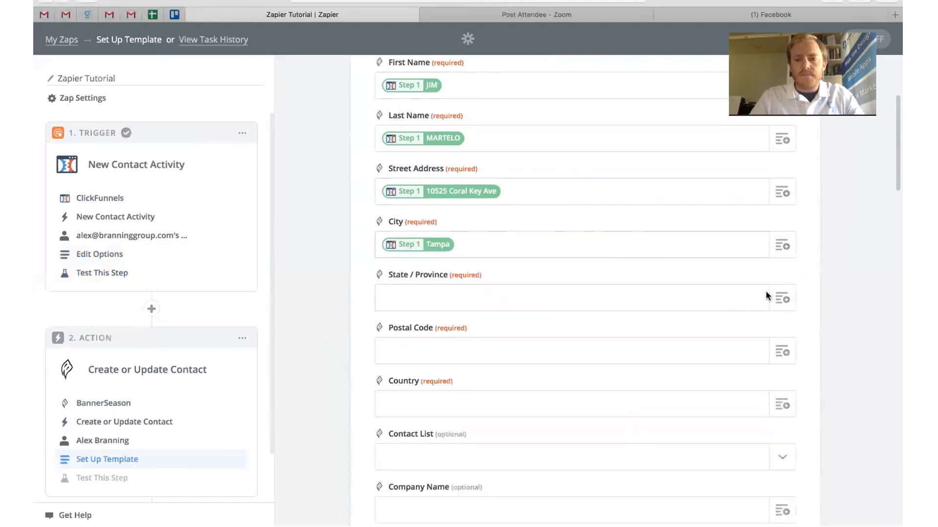
click(574, 297)
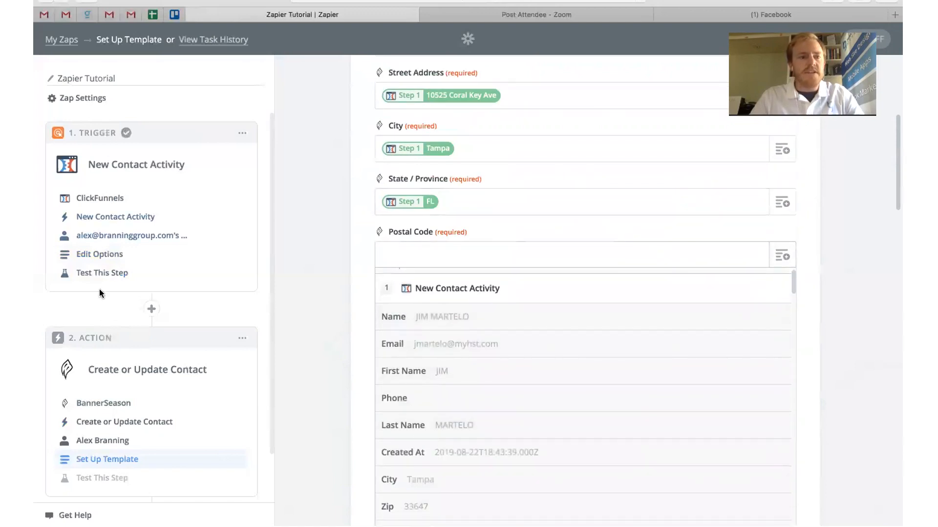
- Map the contact's Country from the ClickFunnels trigger's country
scroll(down, 3)
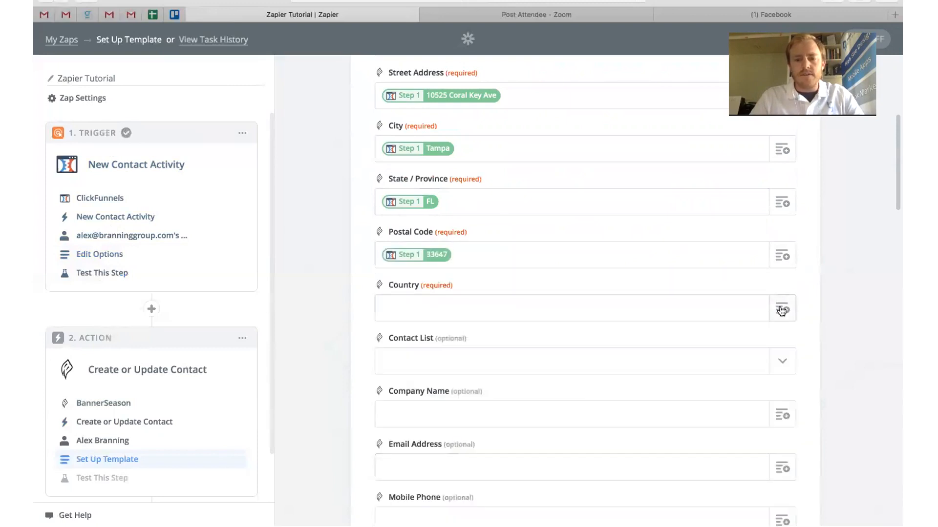
click(781, 308)
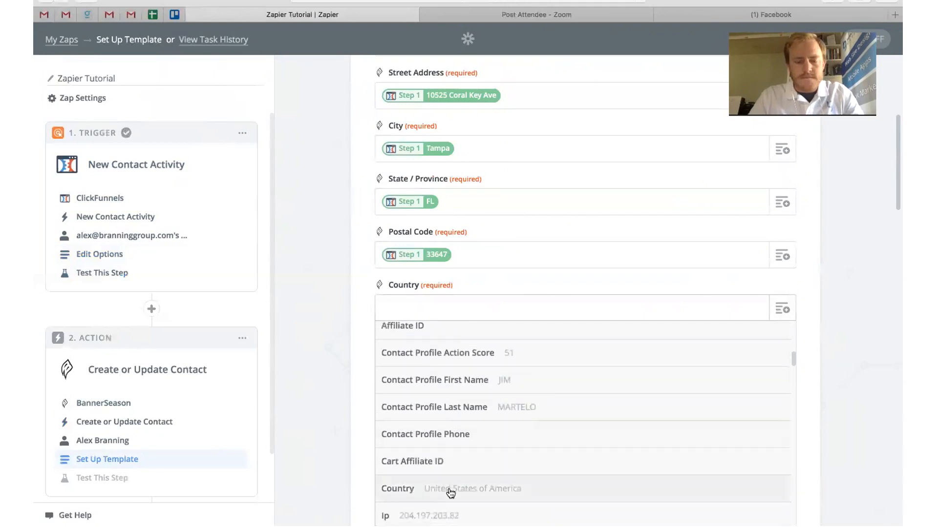
click(471, 488)
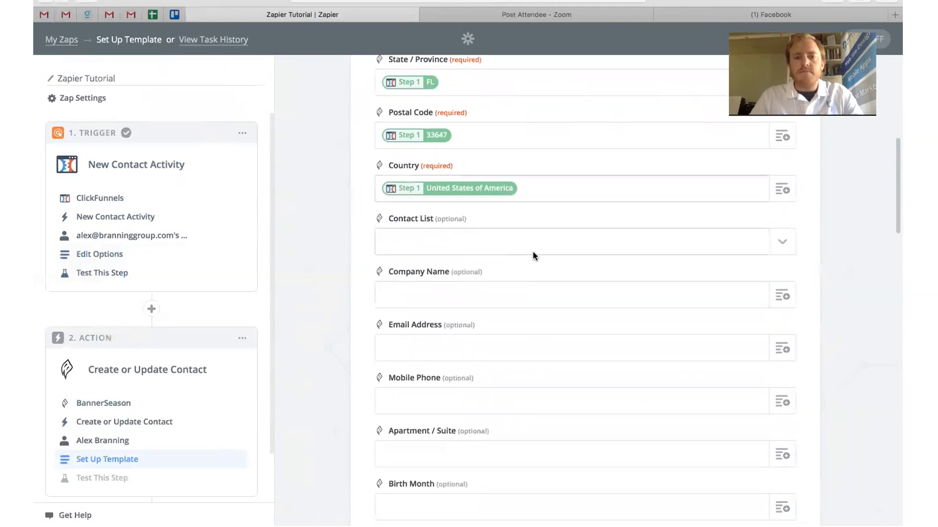
scroll(down, 3)
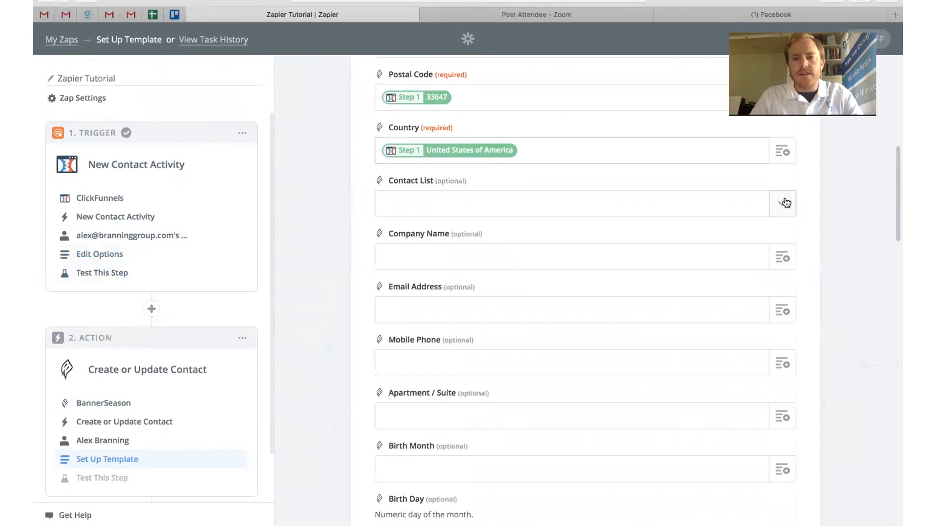
- Set the BannerSeason contact list to Giveaway Clients
click(782, 203)
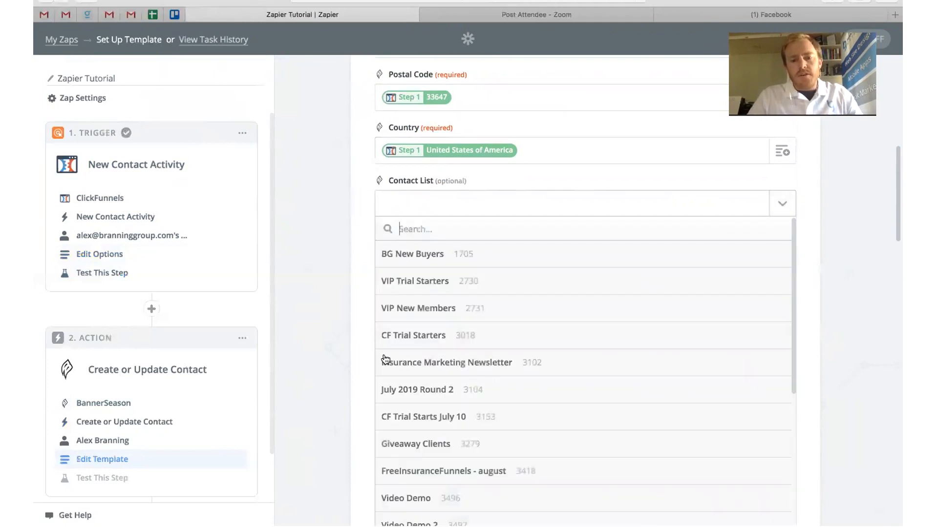
mouse_move(440, 427)
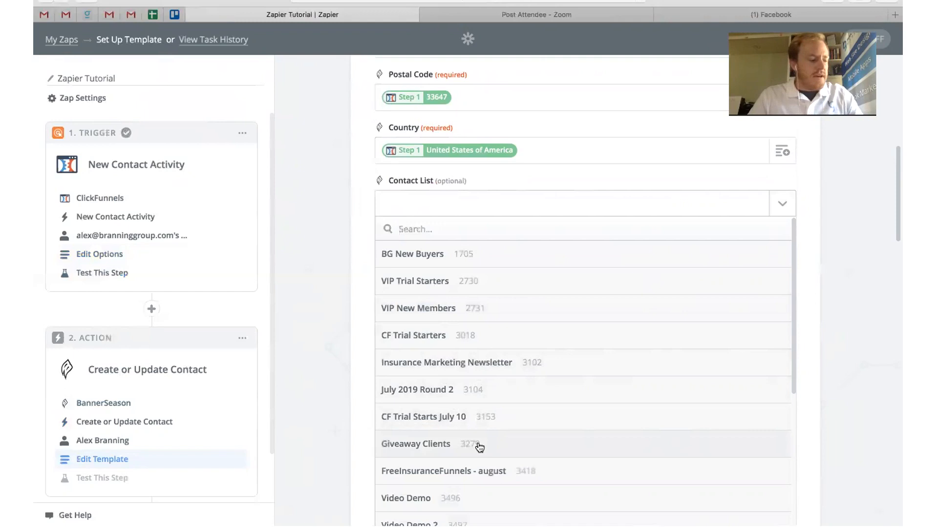
click(415, 444)
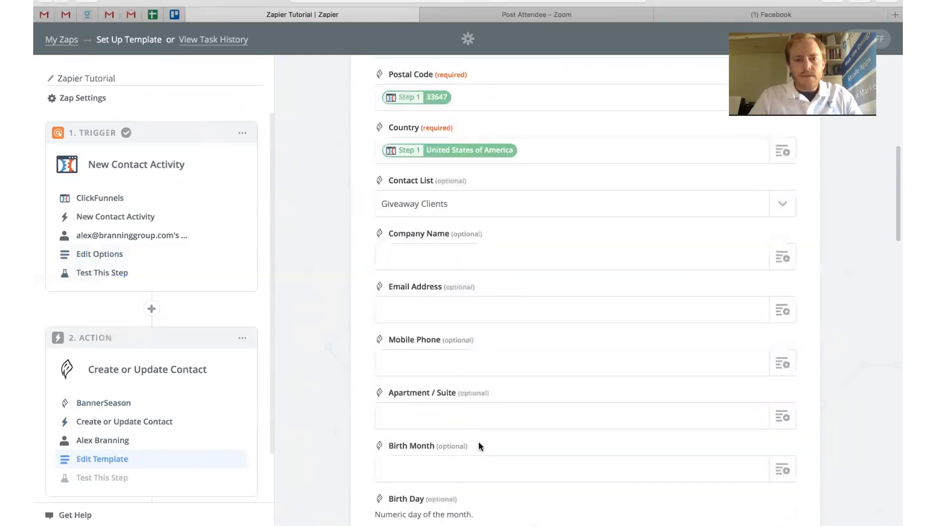
scroll(down, 3)
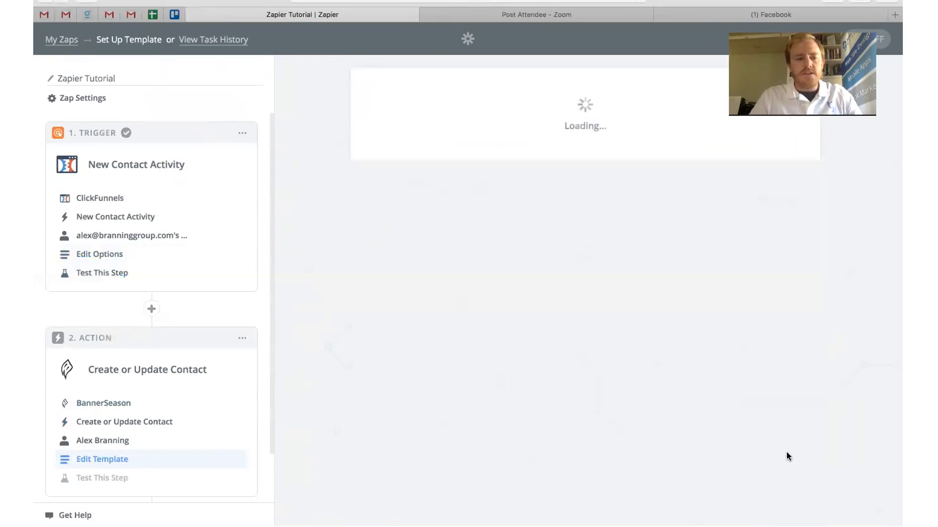
- Continue to testing and send a test contact to BannerSeason so the step is marked complete
click(101, 477)
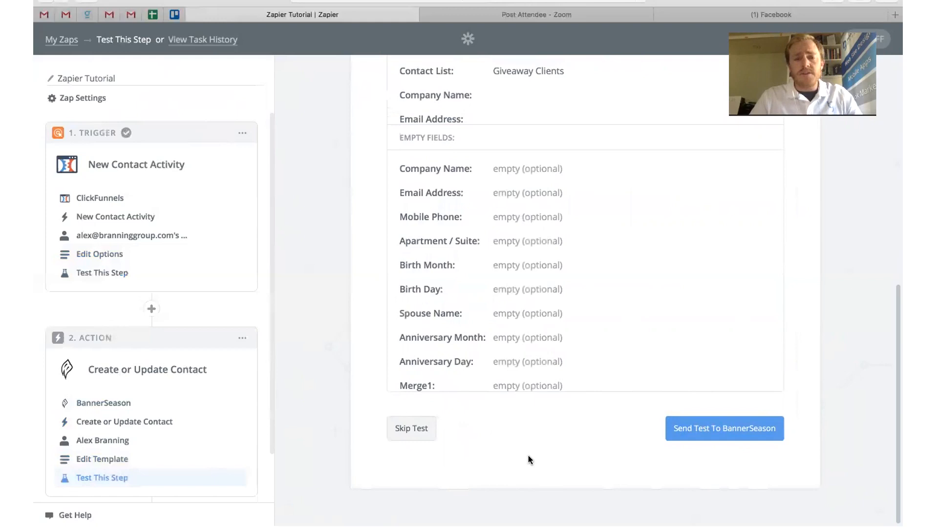
mouse_move(543, 457)
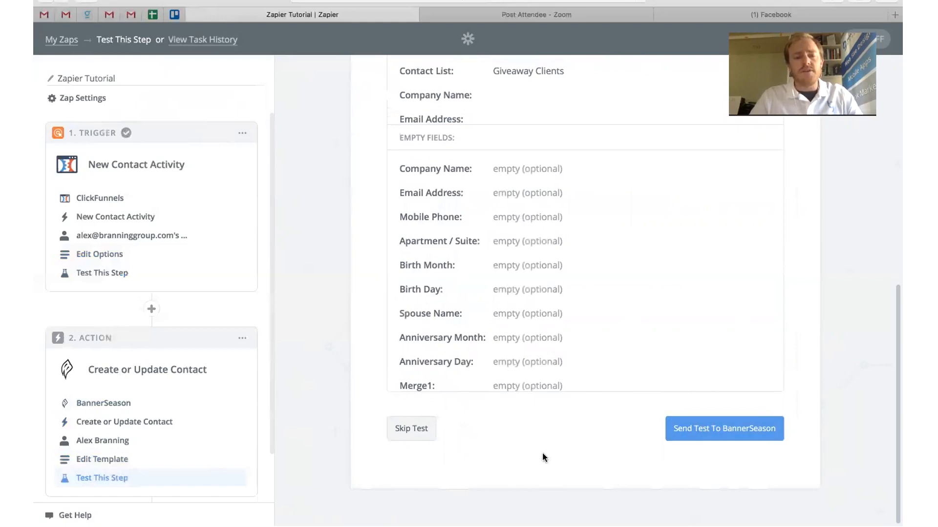
click(723, 428)
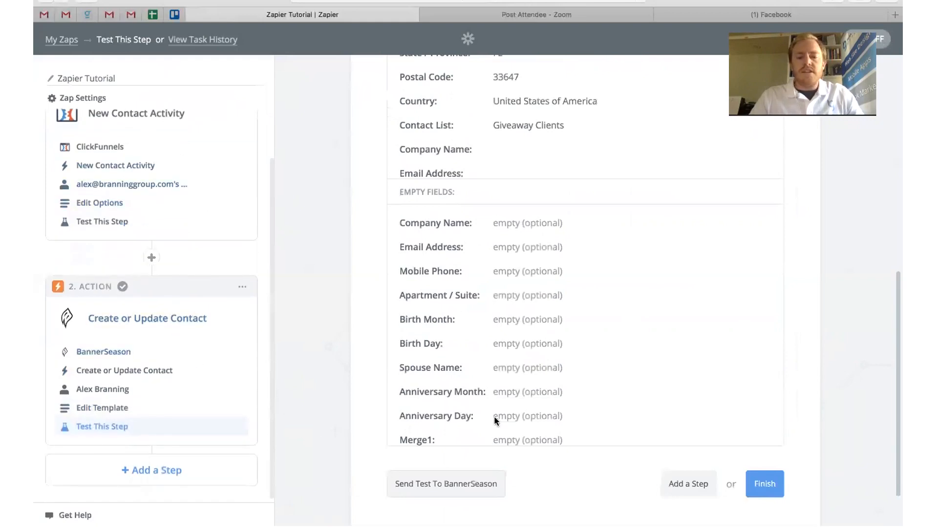
mouse_move(567, 511)
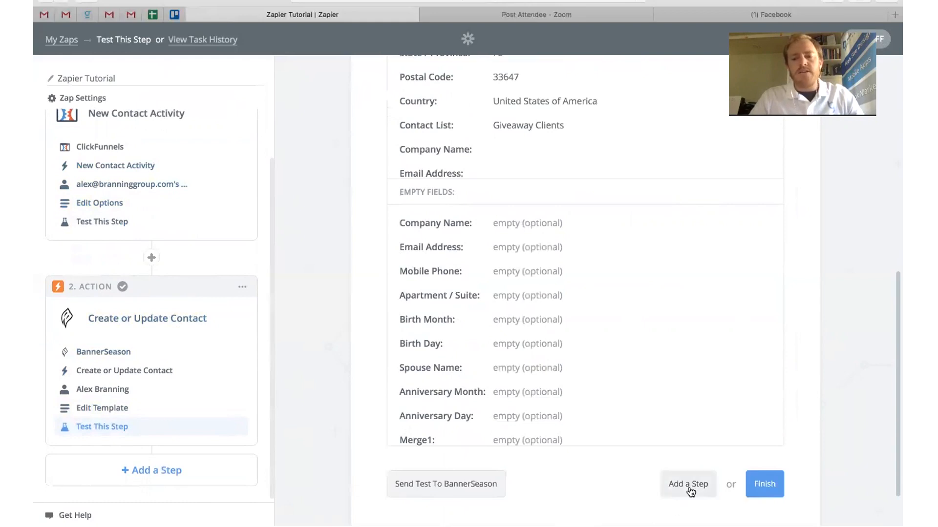
- Add a third step using Google Sheets with the Create Spreadsheet Row action
click(688, 483)
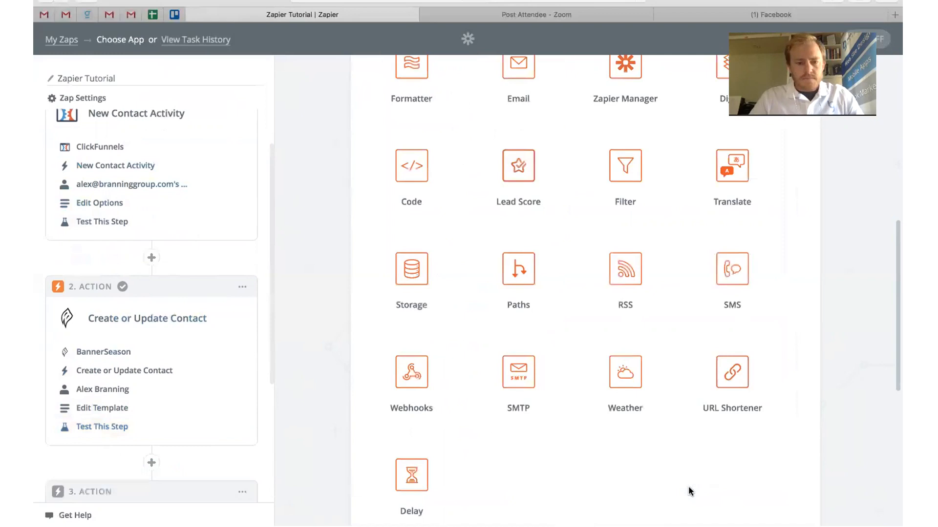
scroll(down, 3)
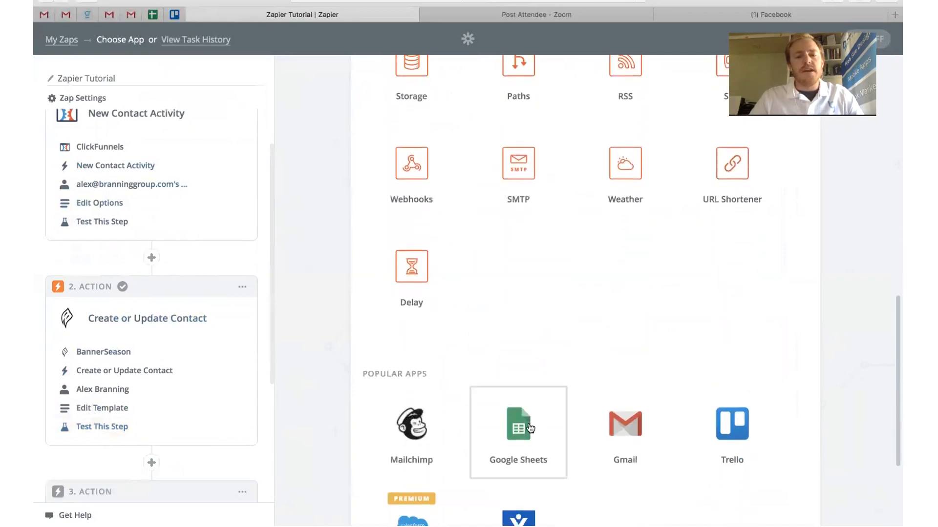
click(518, 425)
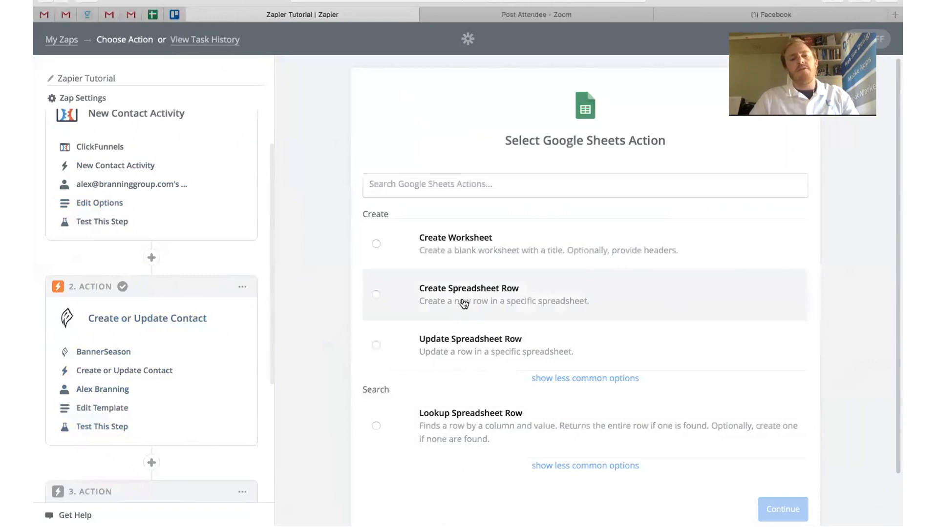
click(375, 294)
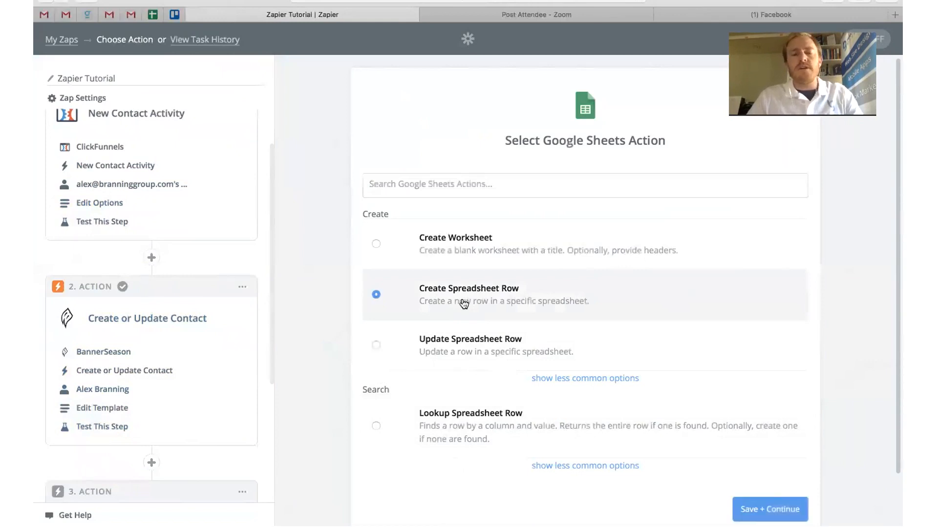
mouse_move(670, 425)
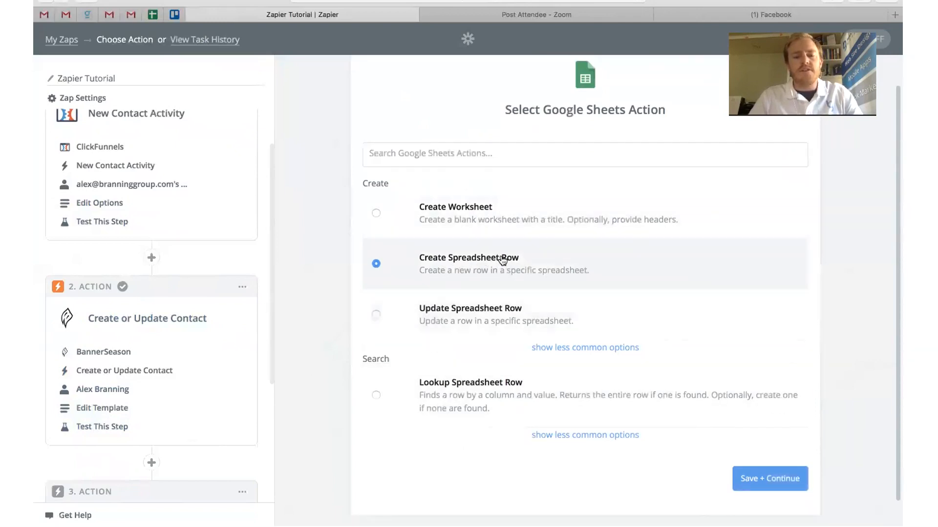
click(769, 479)
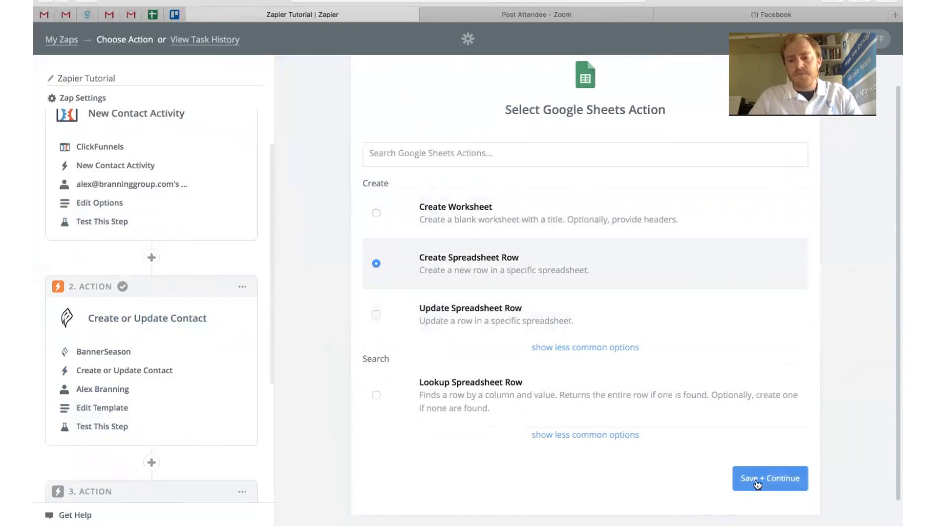
click(770, 479)
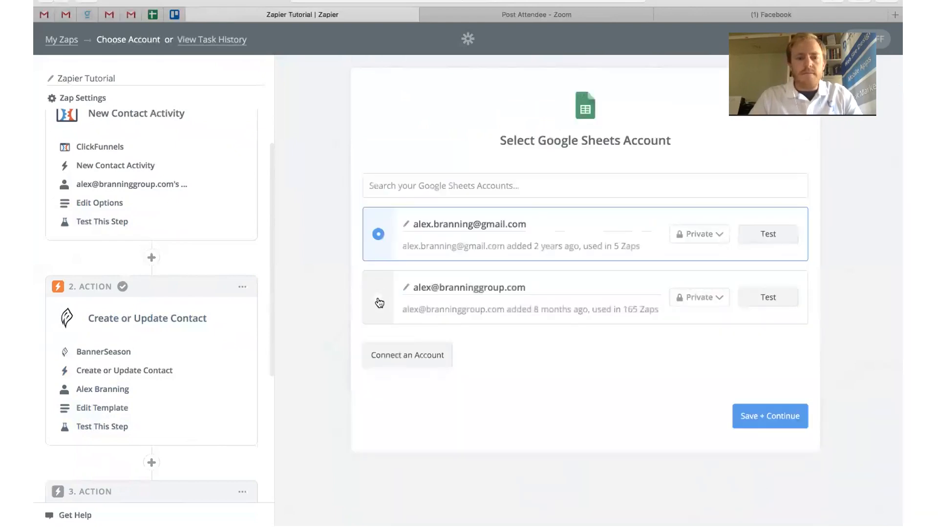
- Connect the company Google Sheets account for the spreadsheet row step
click(377, 297)
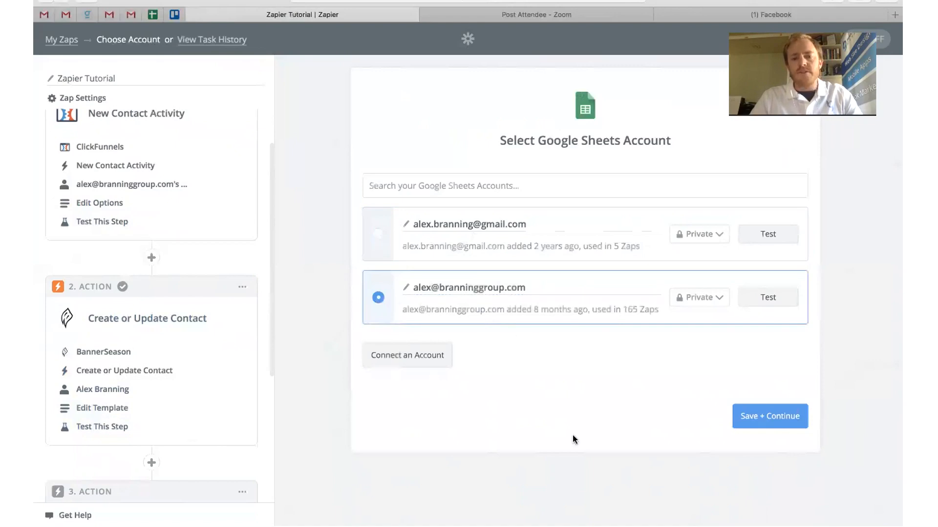
click(770, 416)
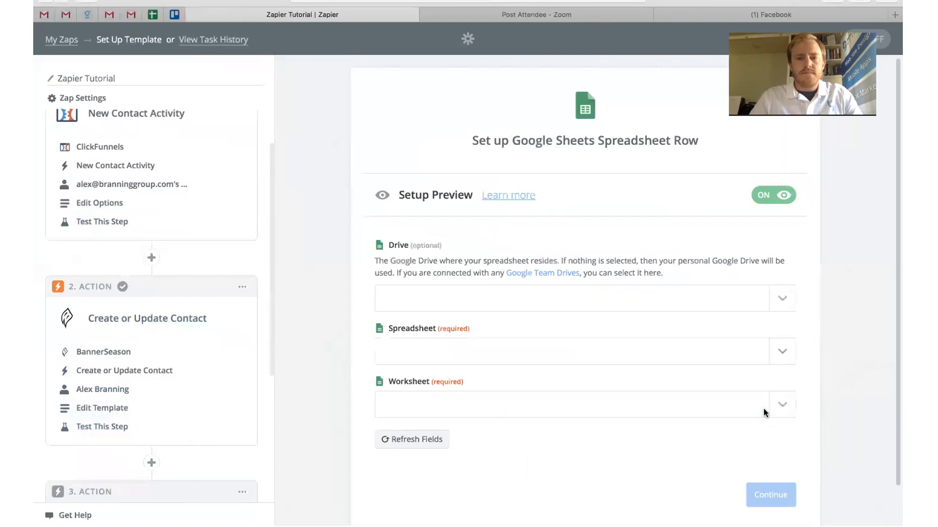
- Target the Giveaway Zapier Sheet spreadsheet and its New Clients worksheet, revealing the column fields
scroll(down, 3)
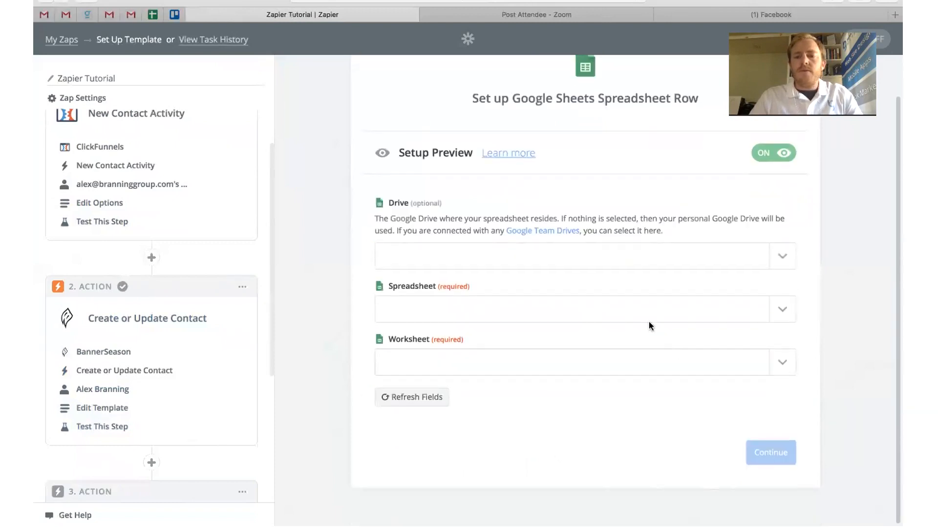
click(584, 309)
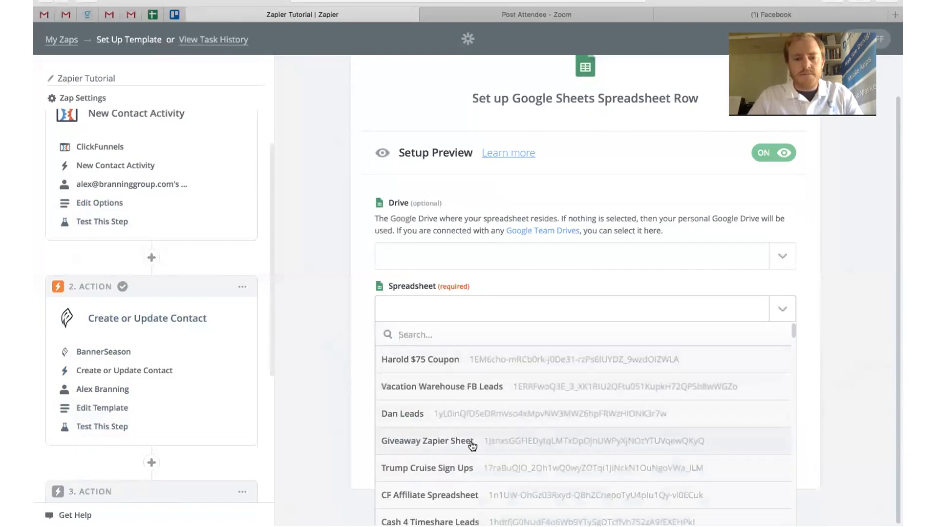
click(427, 441)
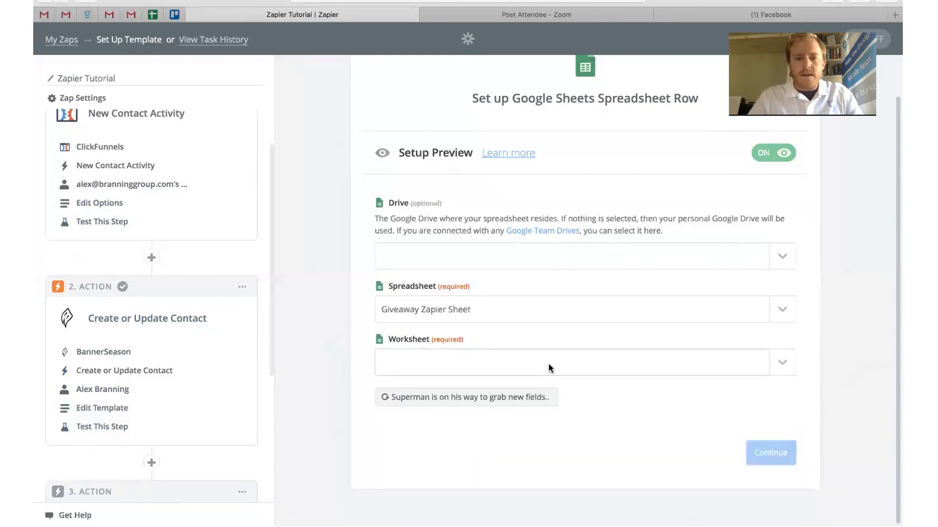
click(584, 361)
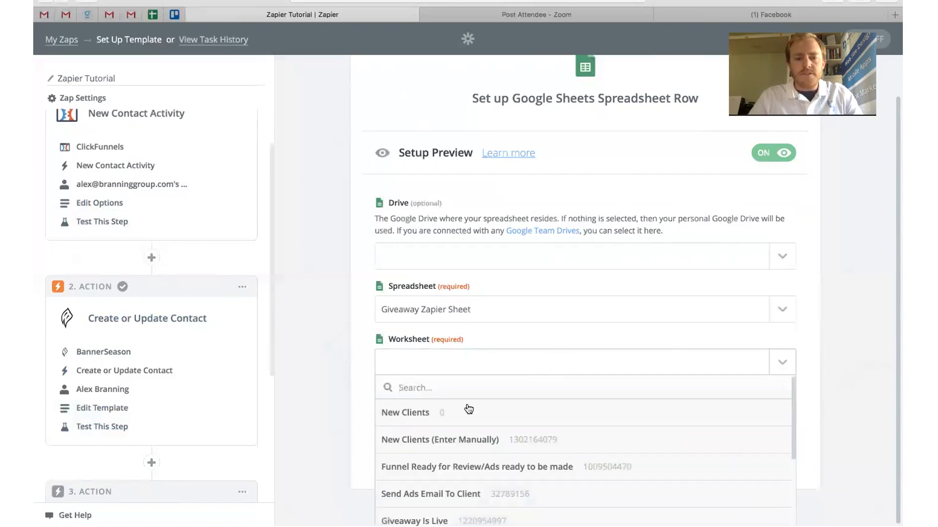
click(404, 412)
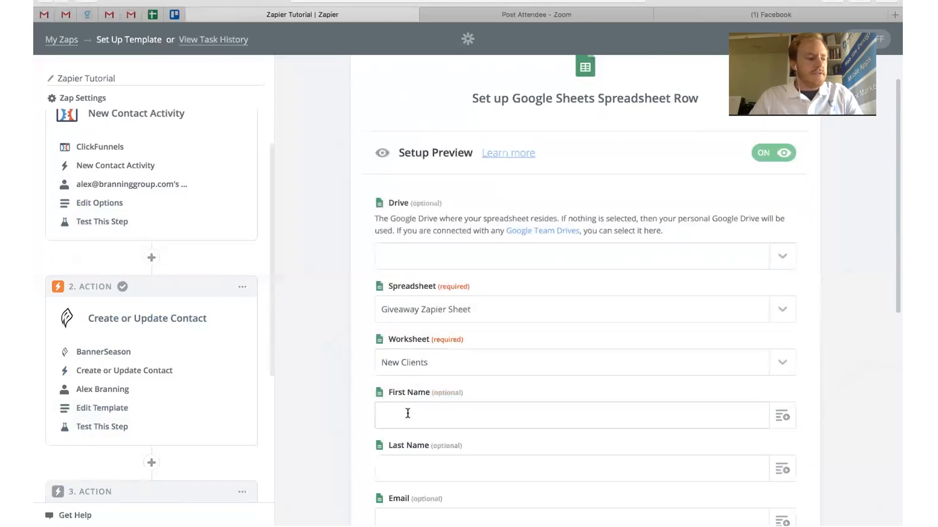
scroll(down, 3)
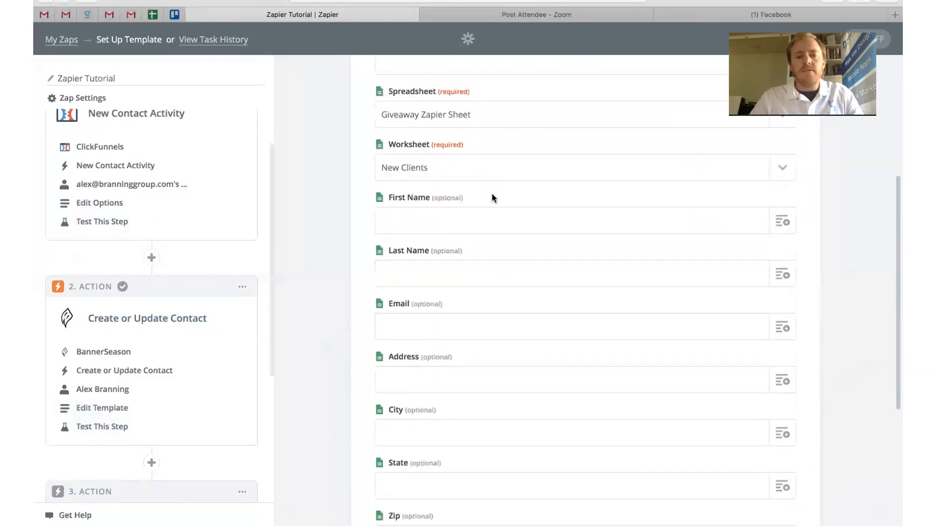
scroll(down, 3)
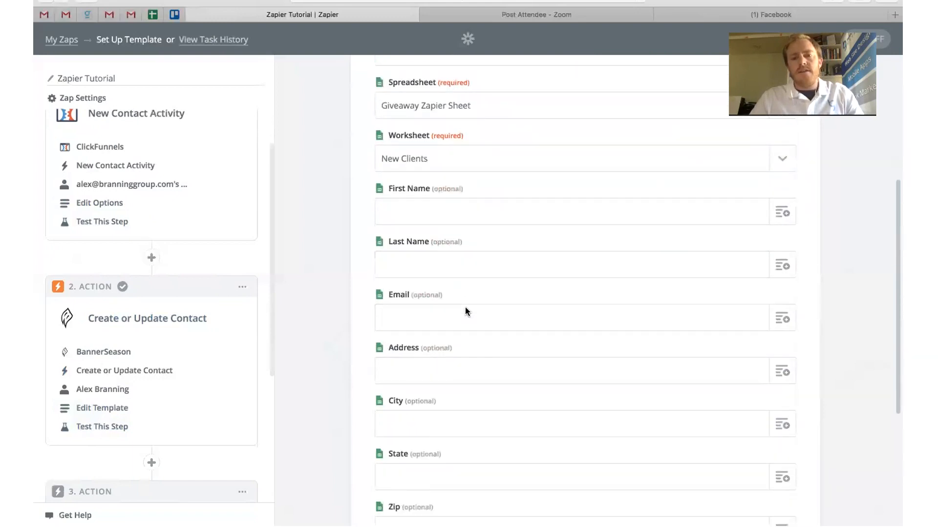
scroll(down, 3)
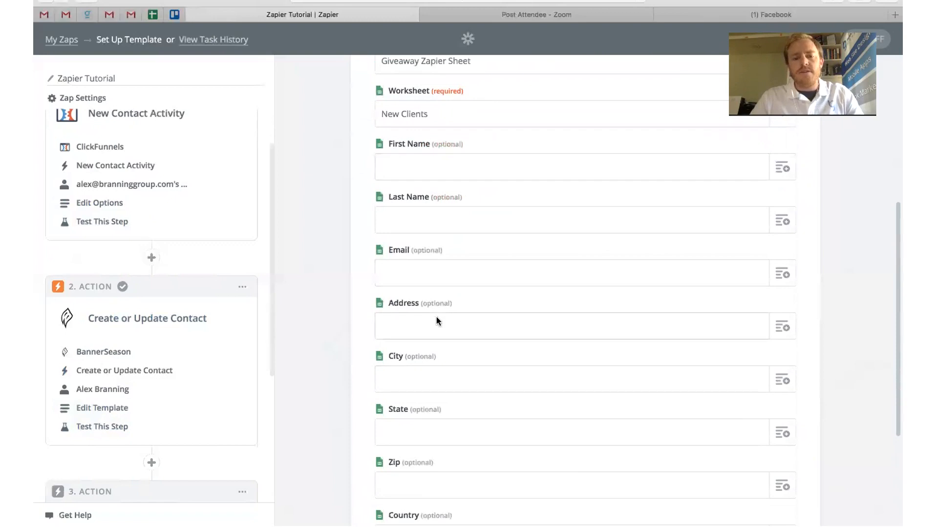
scroll(down, 3)
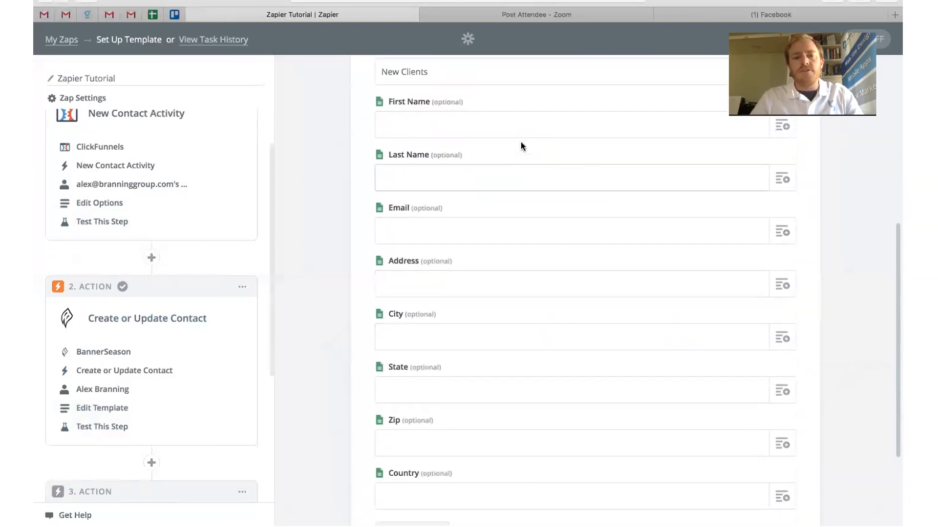
mouse_move(827, 137)
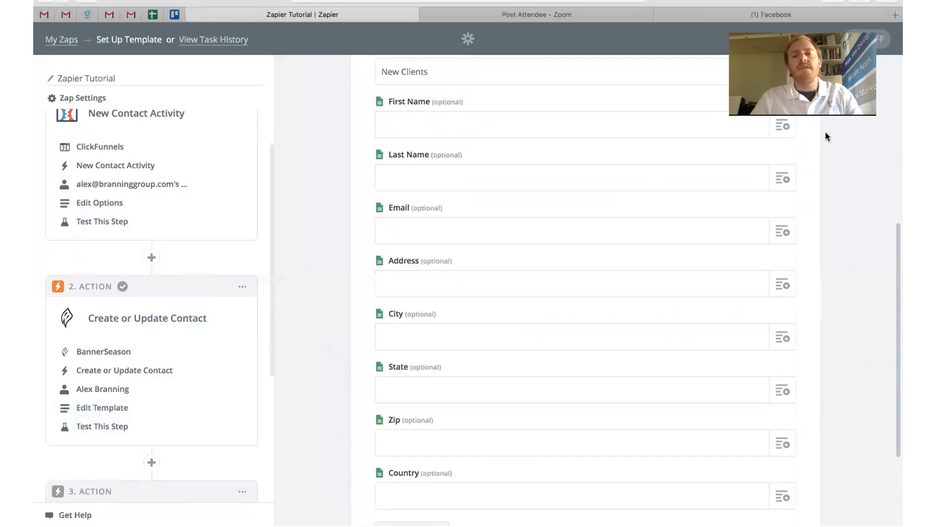
- Map the row's First Name, Last Name and Email columns from the ClickFunnels contact
click(569, 124)
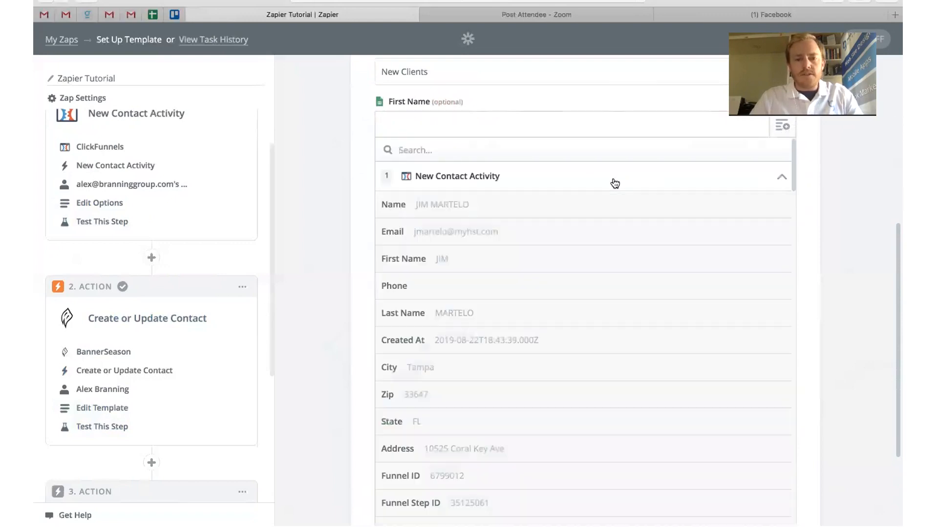
click(441, 258)
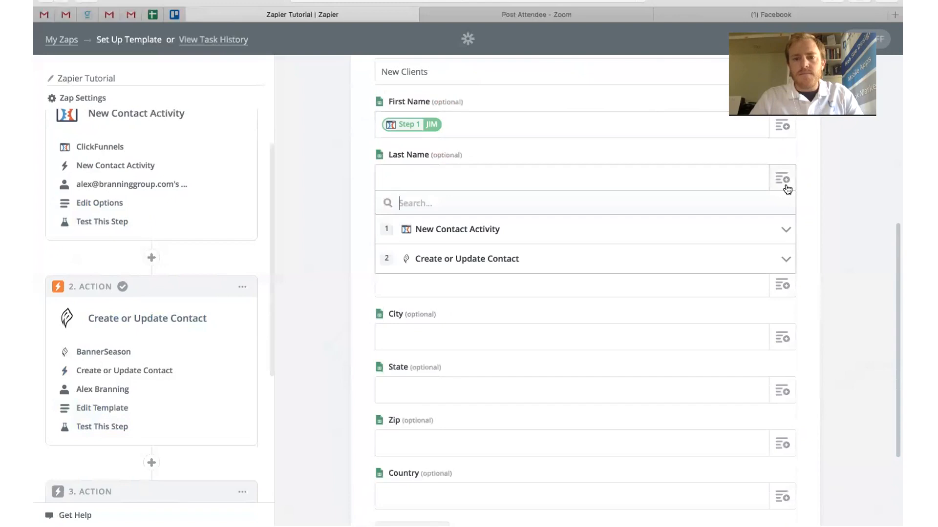
click(456, 229)
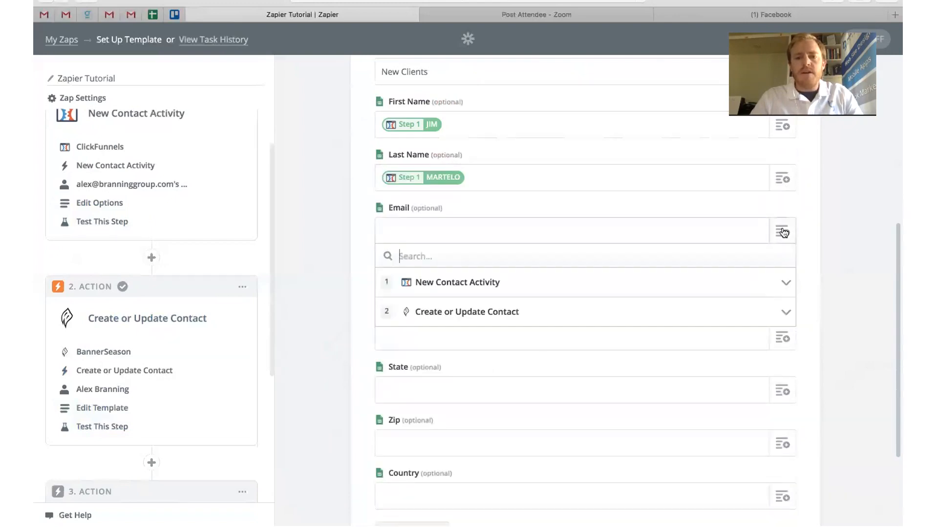
click(457, 282)
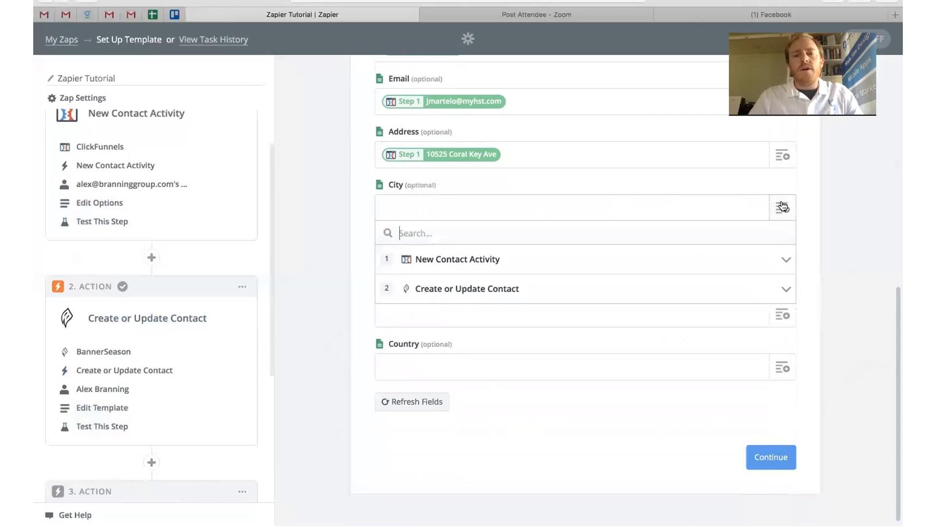
- Map the City and State columns to the contact's city (Tampa) and state (FL)
click(457, 259)
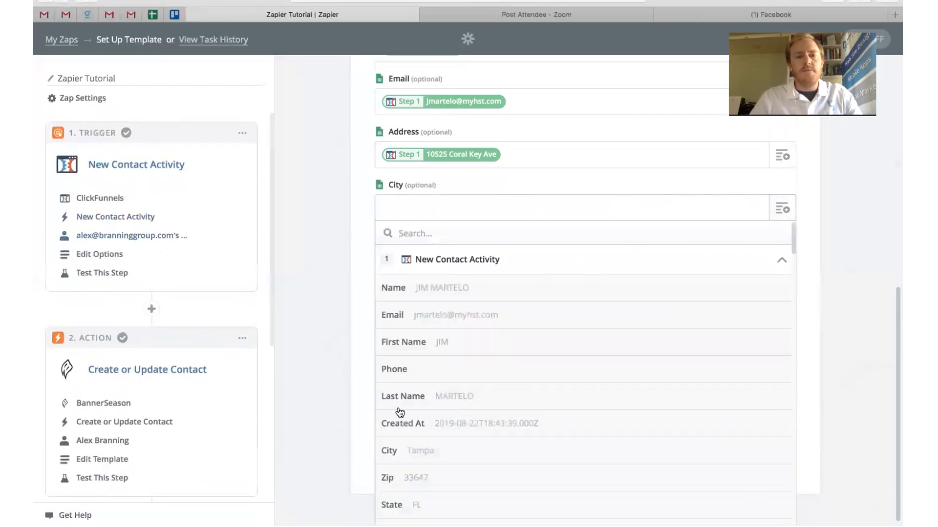
click(420, 451)
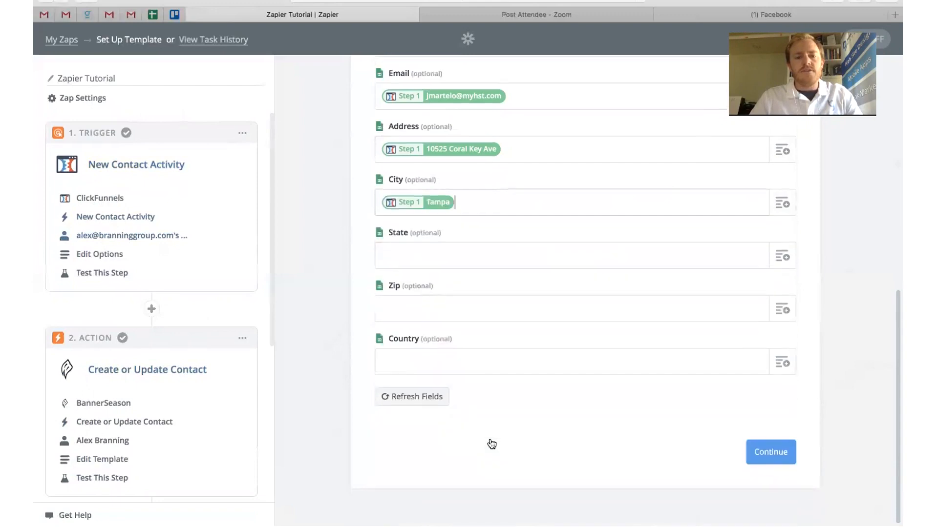
click(568, 255)
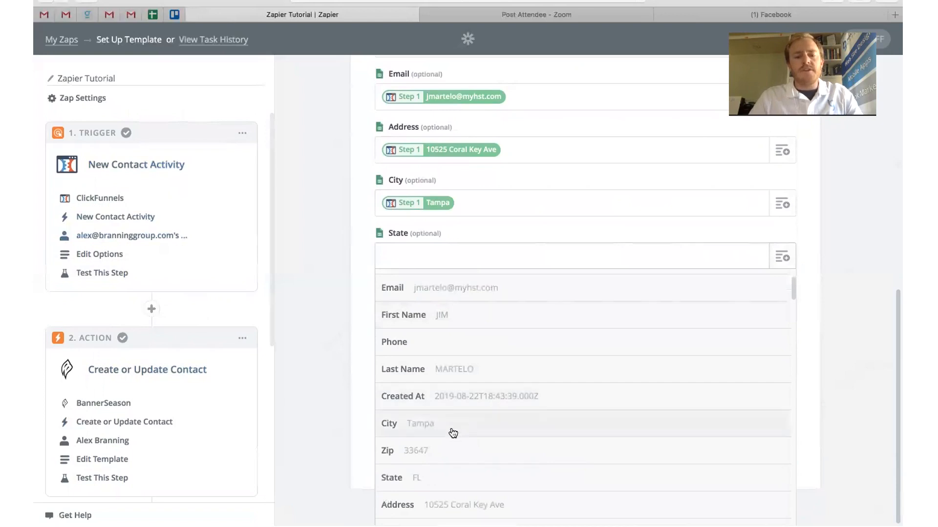
click(416, 477)
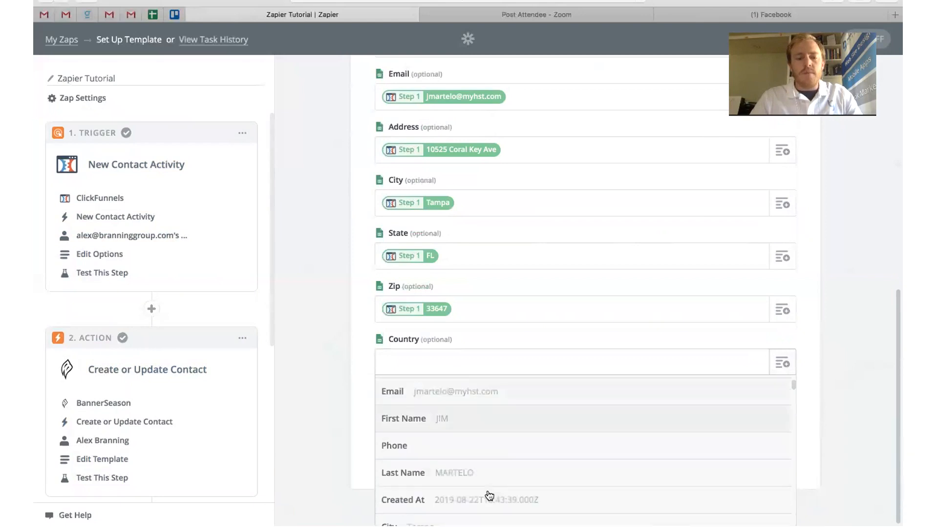
- Map the Country column from the contact's country and submit the row field mapping
scroll(down, 3)
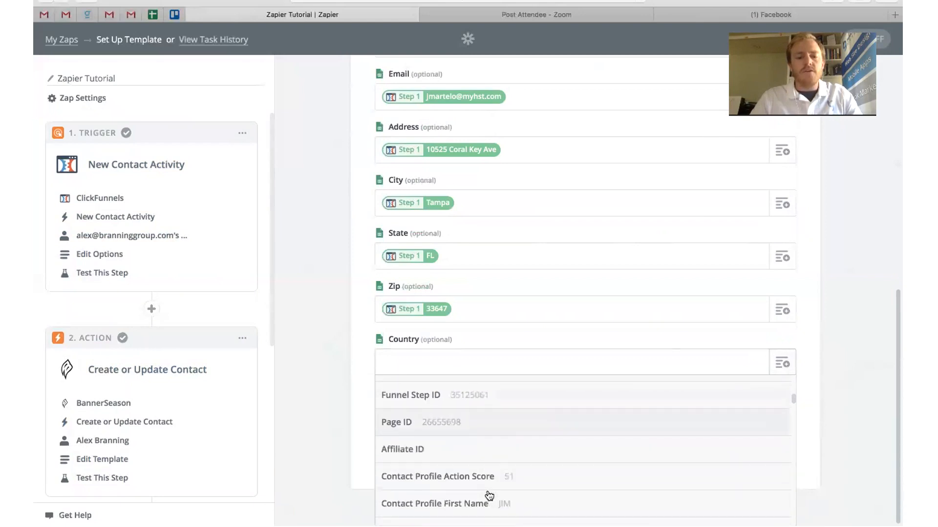
scroll(down, 3)
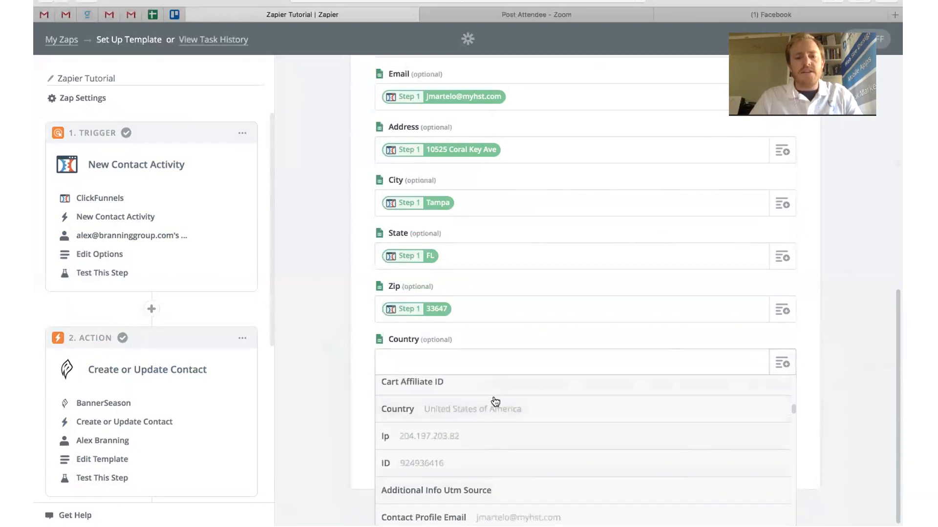
click(472, 409)
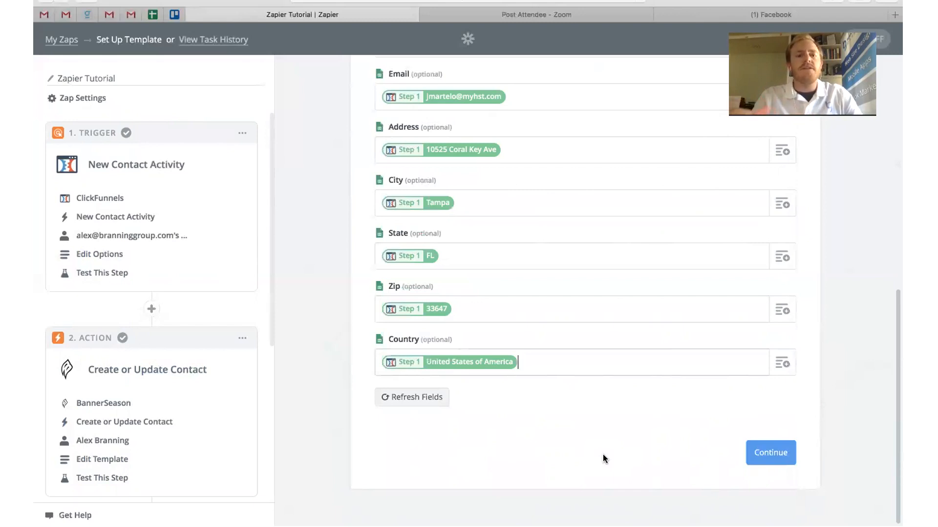
click(770, 452)
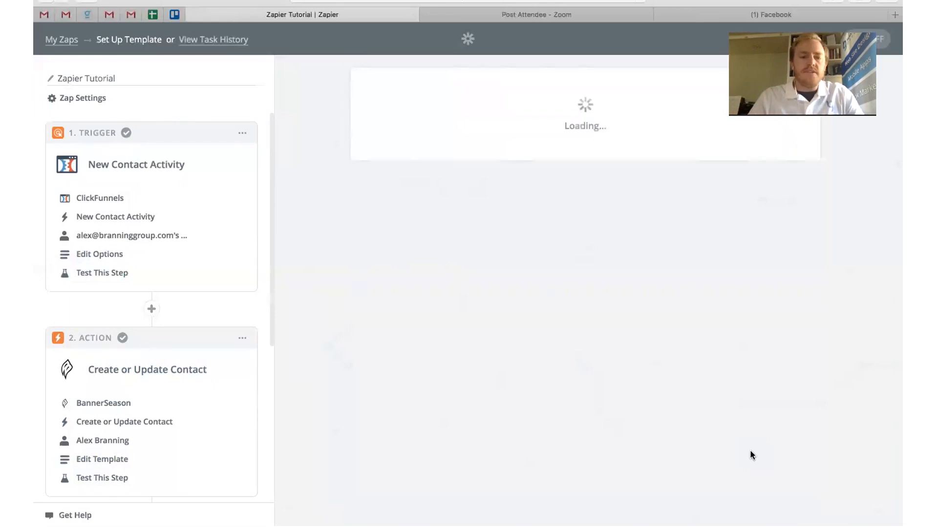
- Finish the spreadsheet row step's test and move on to adding another action step
click(102, 273)
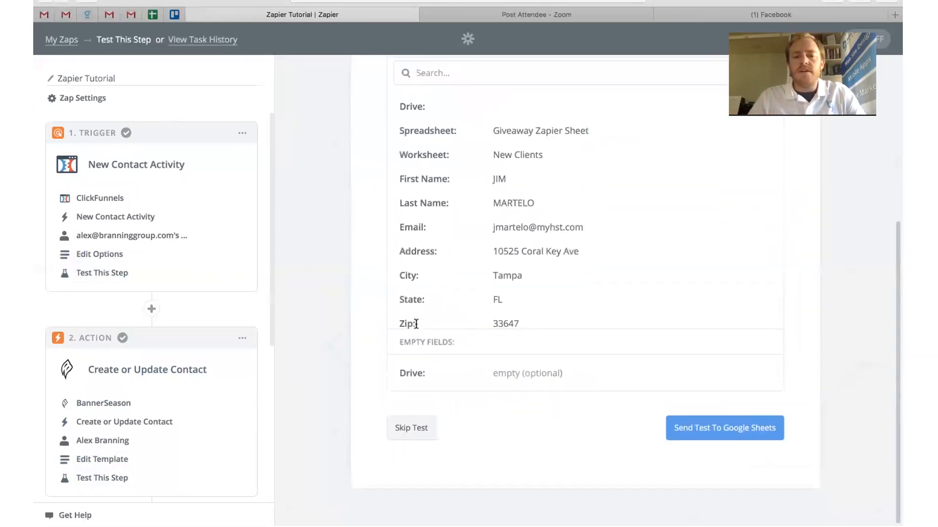
click(724, 428)
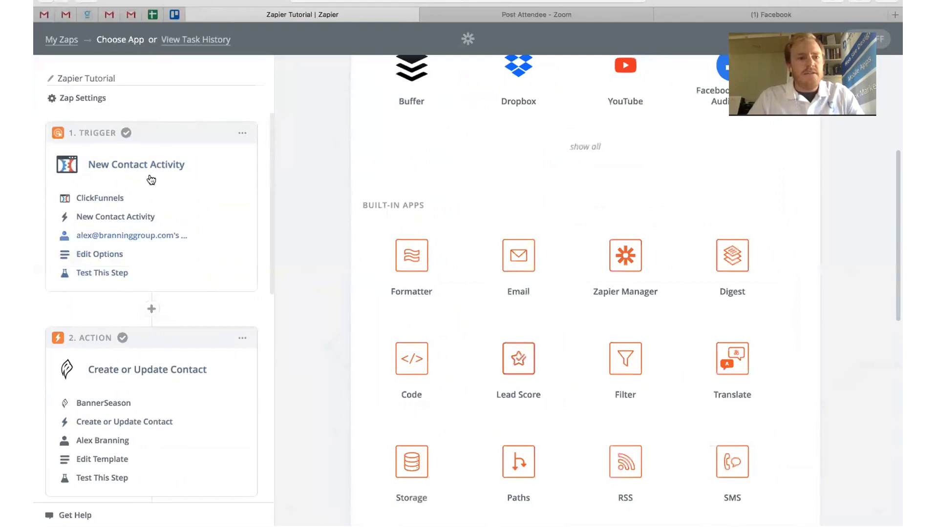
- Choose Trello as the app for the fourth action step
scroll(down, 3)
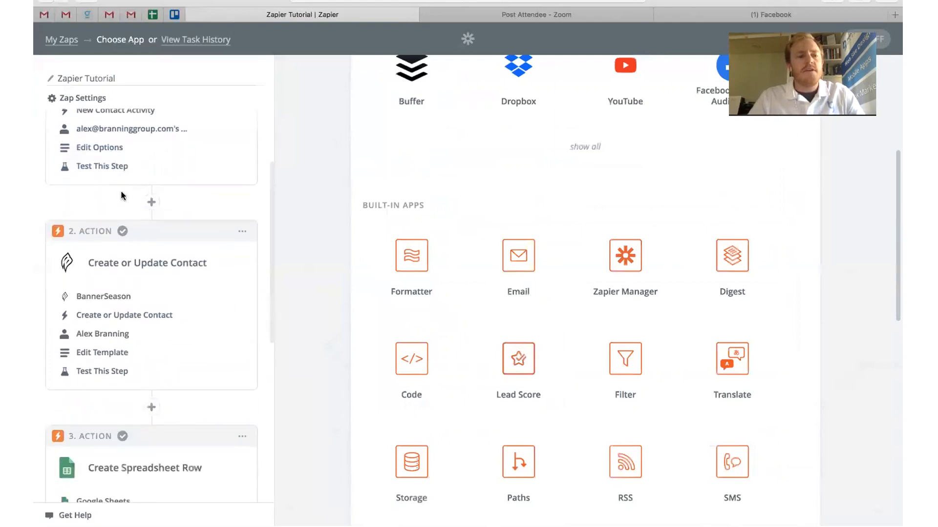
mouse_move(106, 317)
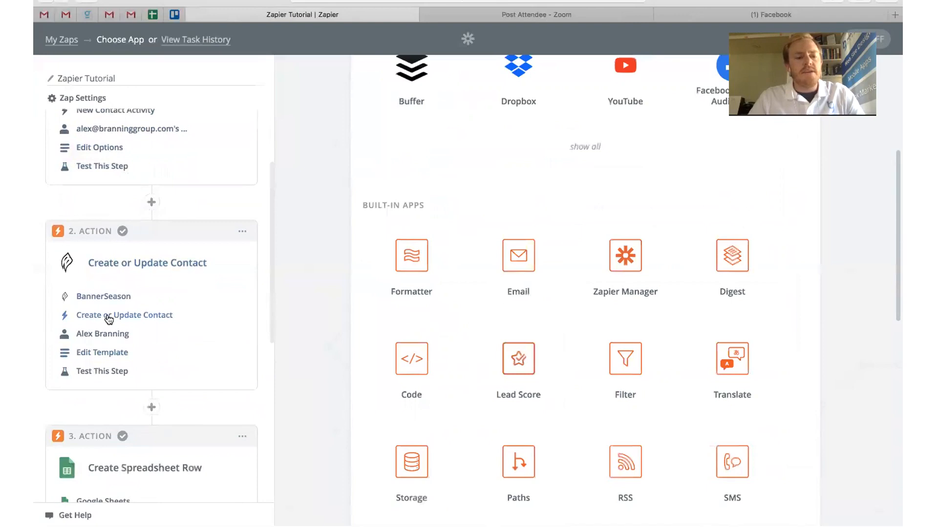
scroll(down, 3)
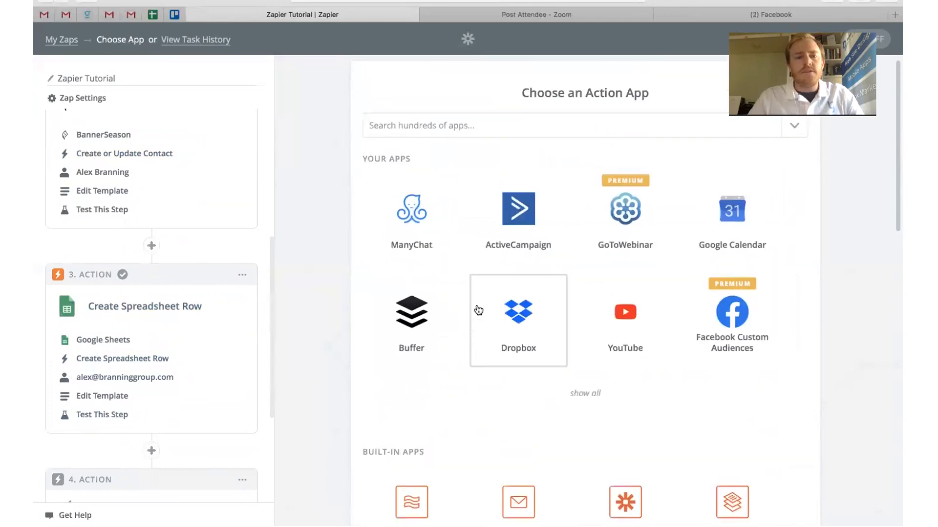
click(569, 126)
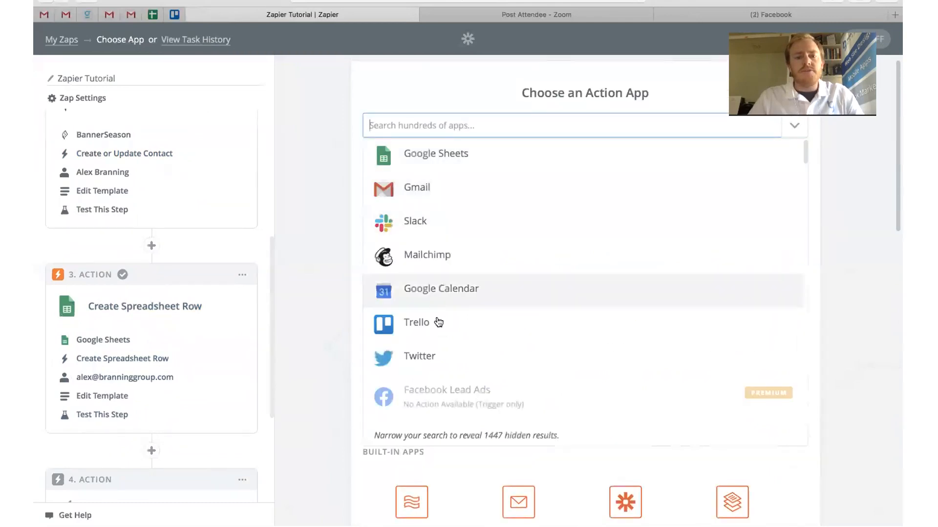
mouse_move(416, 323)
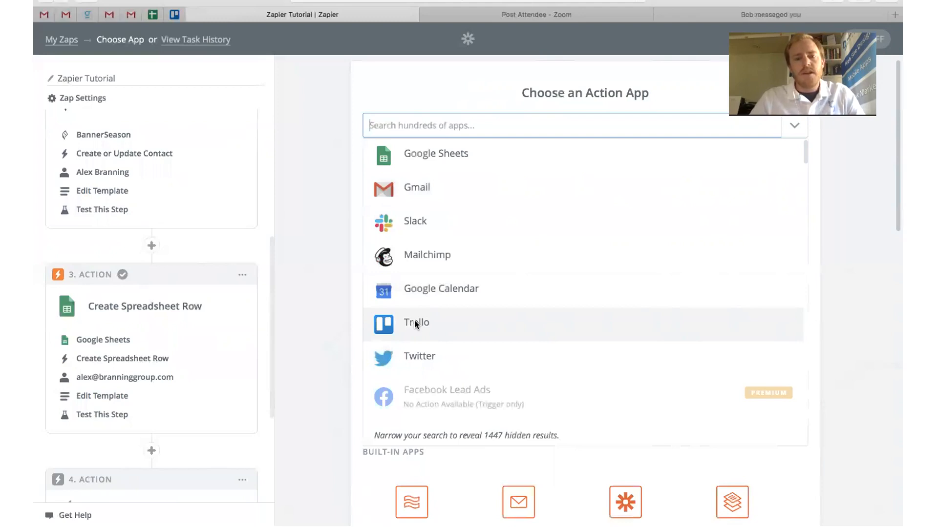
click(415, 323)
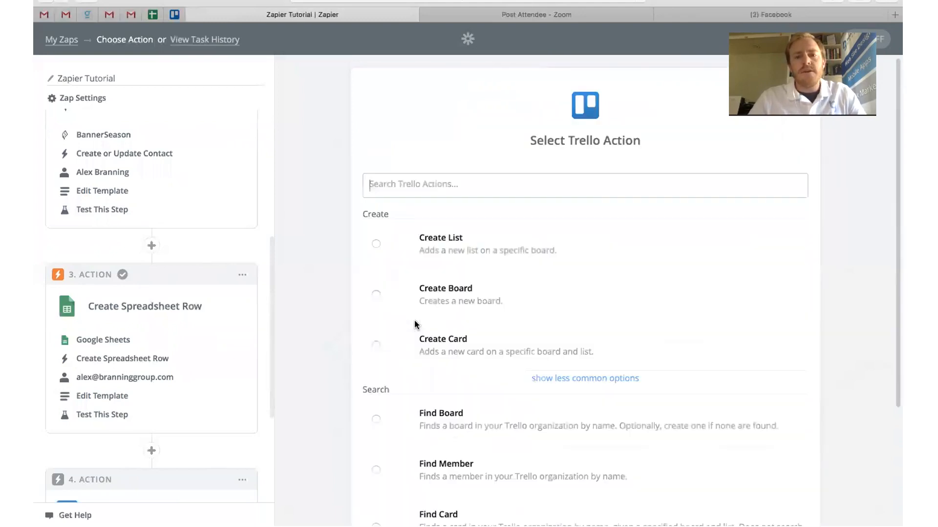
- Set the Trello action to Create Card using the second (alexbranning) Trello account
click(375, 344)
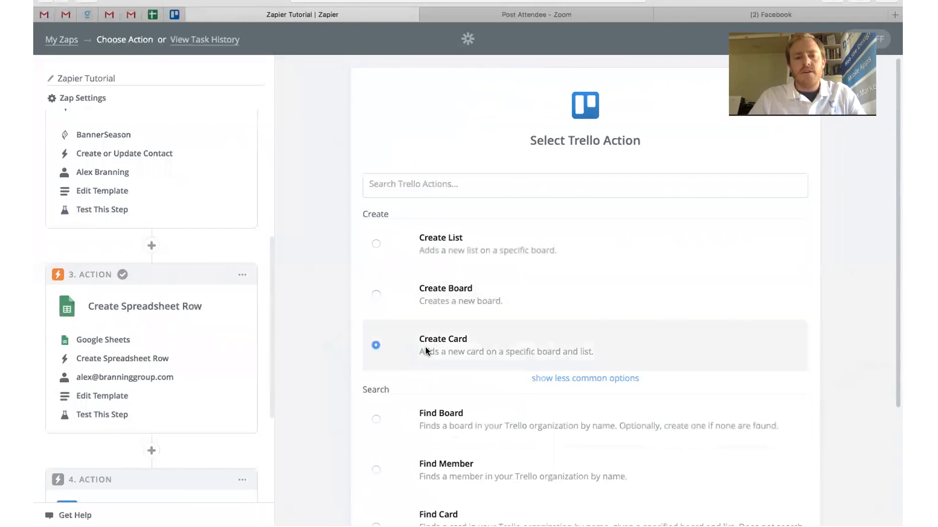
scroll(down, 3)
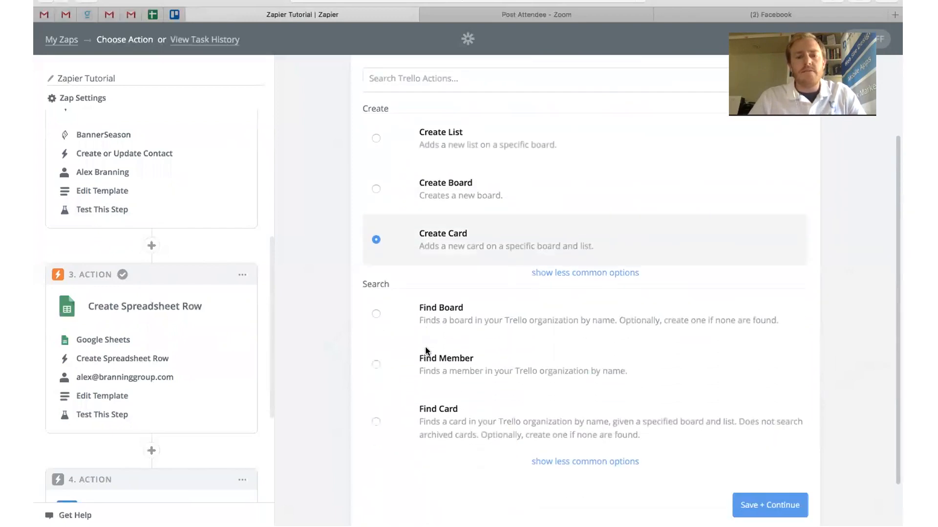
click(770, 505)
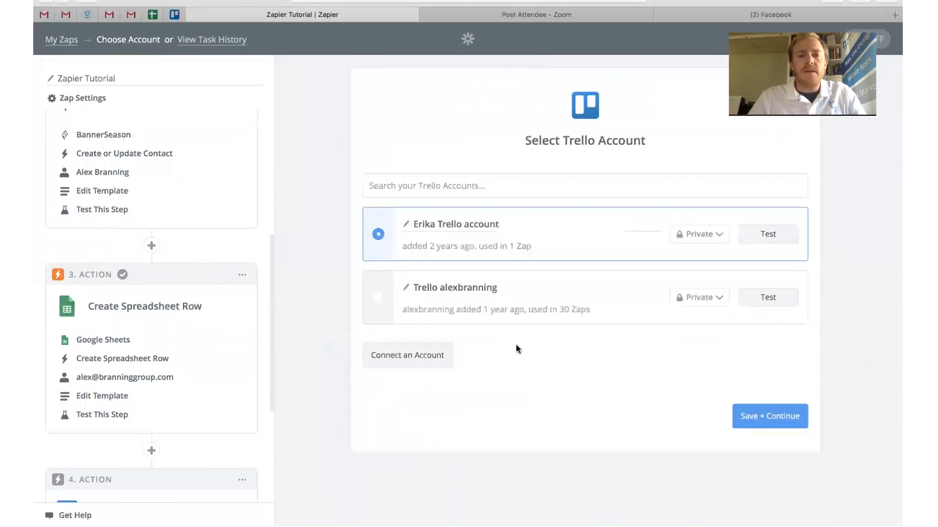
click(377, 297)
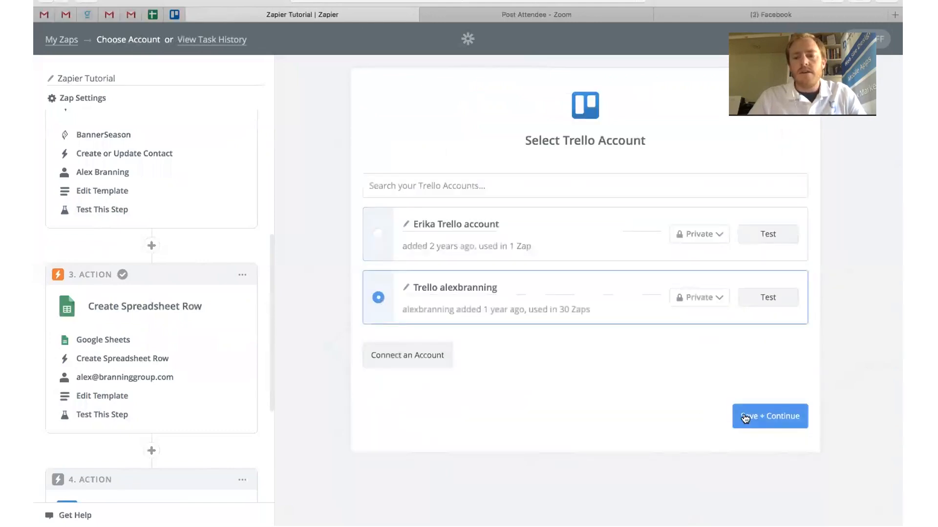
click(769, 416)
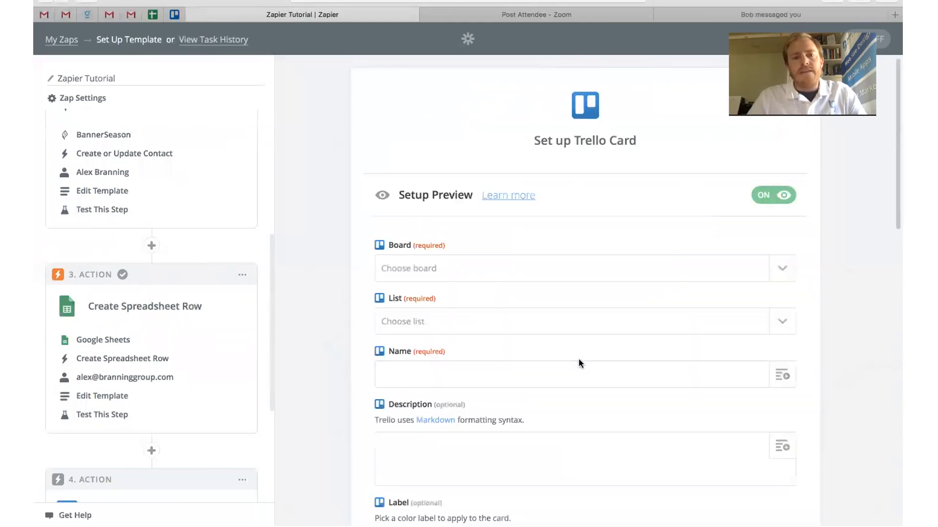
- Send the card to the Project Management Tasks board's Open Tasks (listed in priority) list
scroll(down, 3)
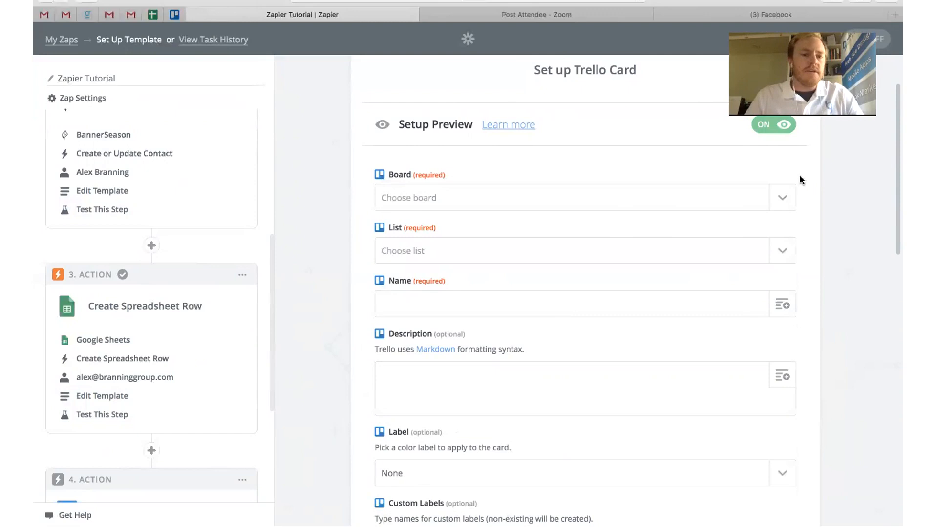
mouse_move(756, 166)
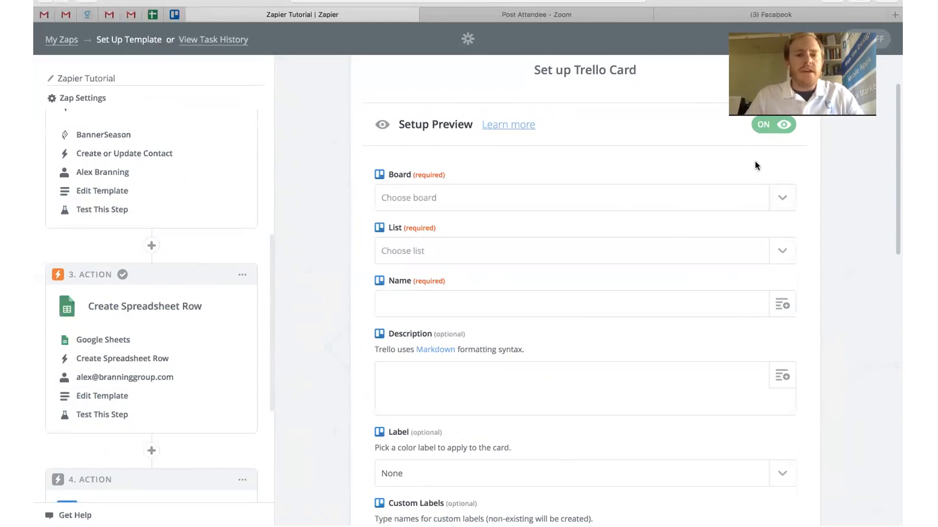
click(781, 197)
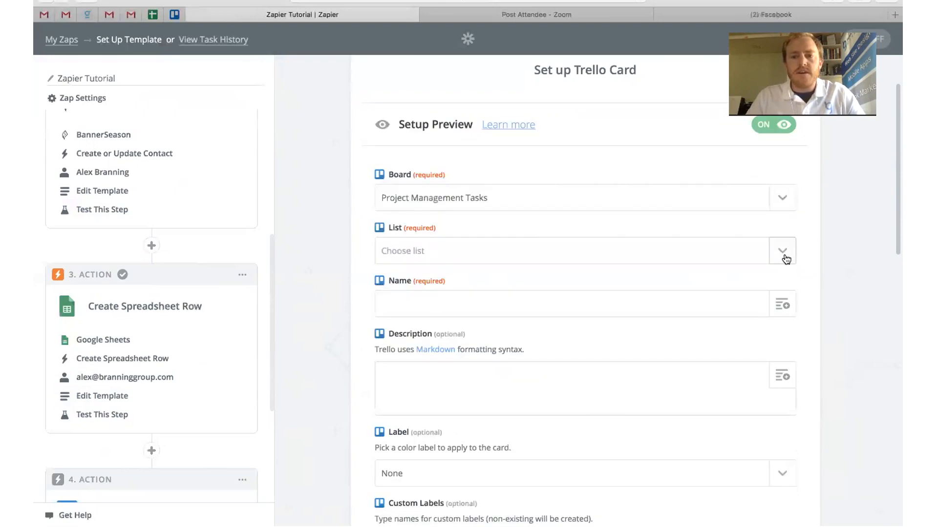
click(781, 251)
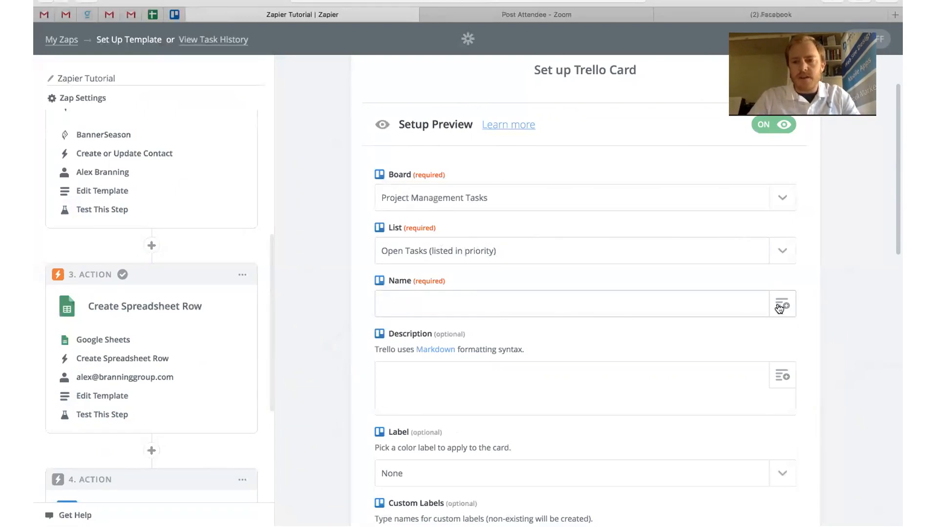
click(781, 303)
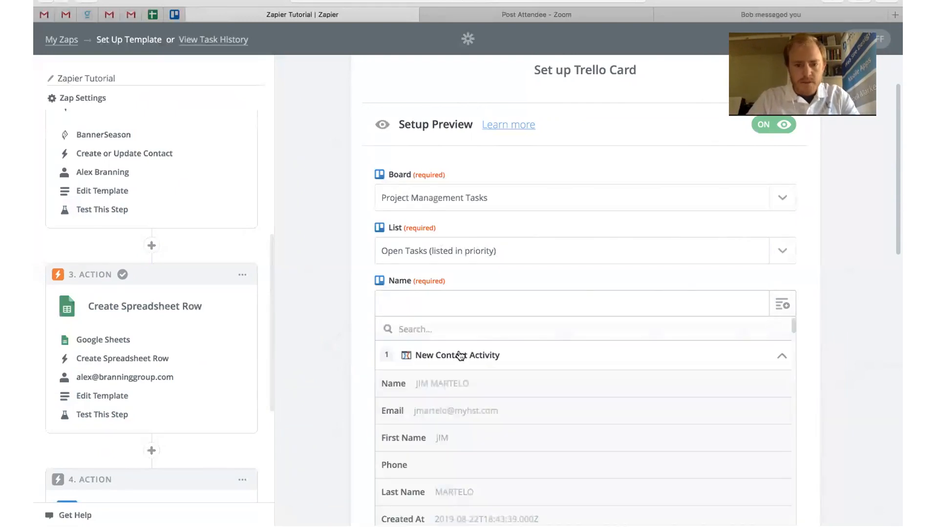
- Make the card name the Step 1 contact name followed by 'Giveaway Funnel'
click(456, 356)
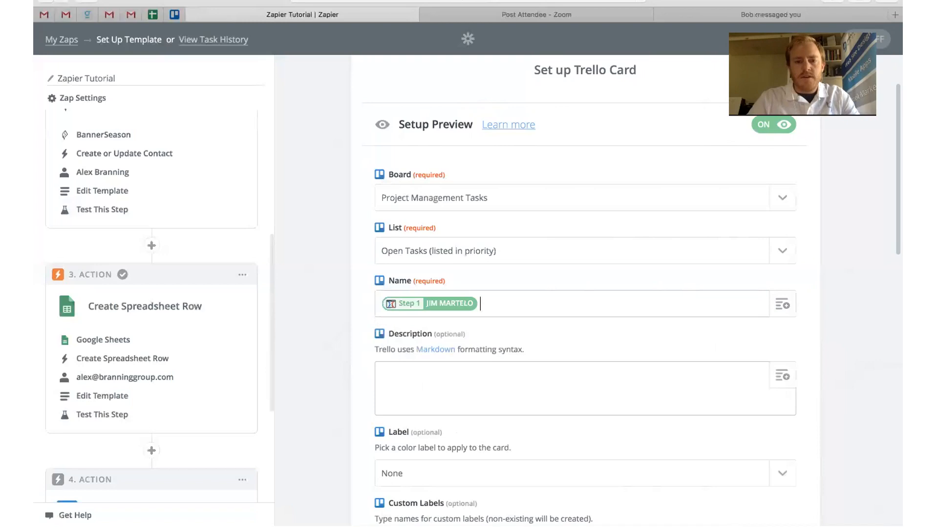
text(Giveaway Funnel)
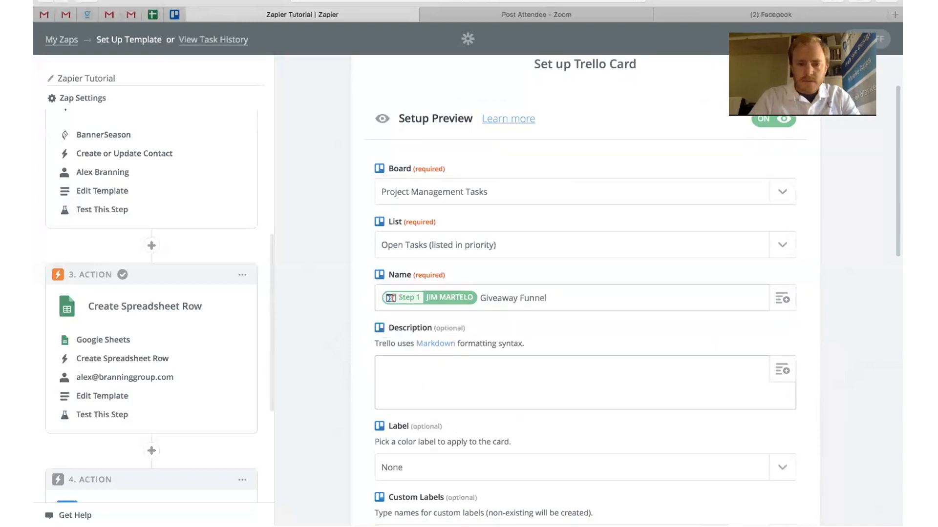
scroll(down, 3)
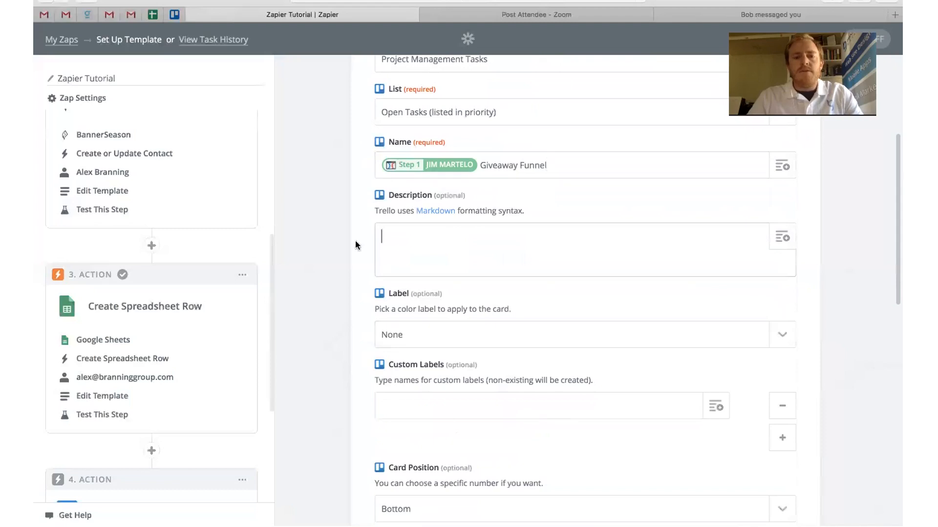
mouse_move(442, 268)
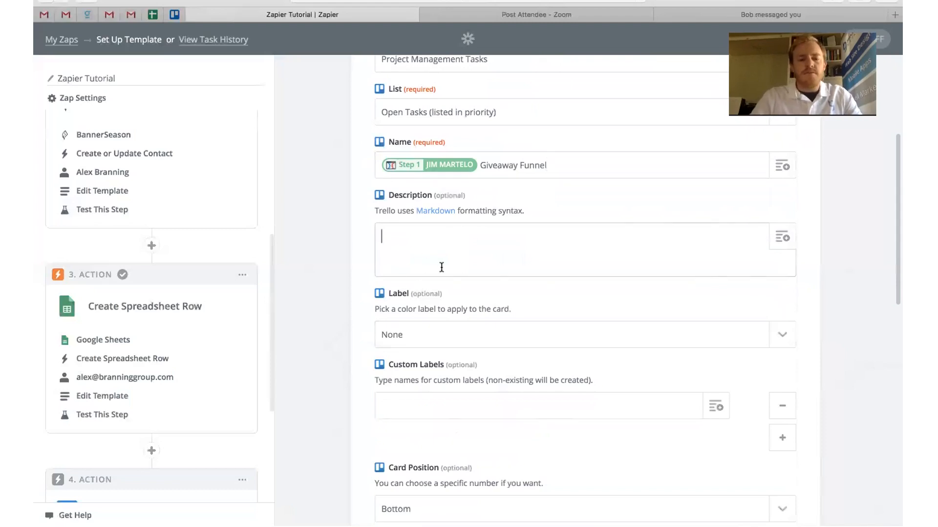
- Fill the description with Name:, Email: and Phone: lines using the contact's fields
text(Name:)
text(Email)
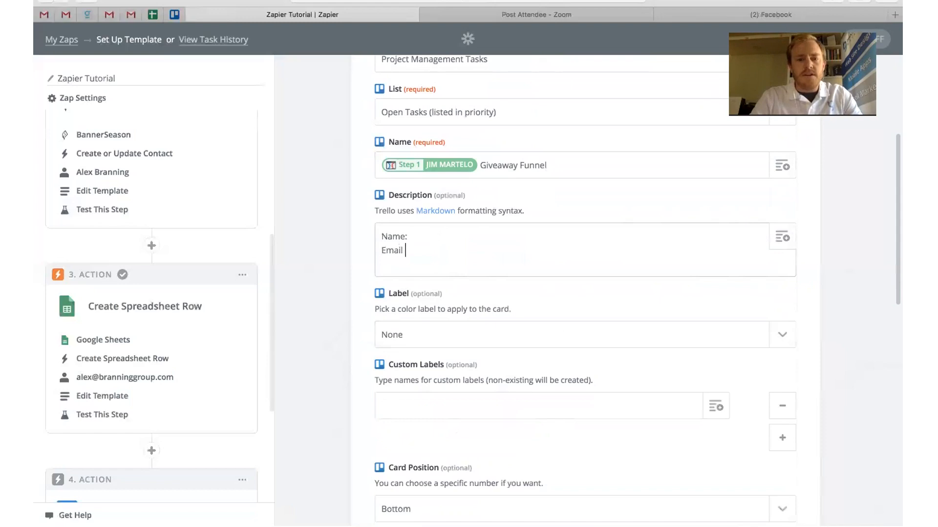
text(P)
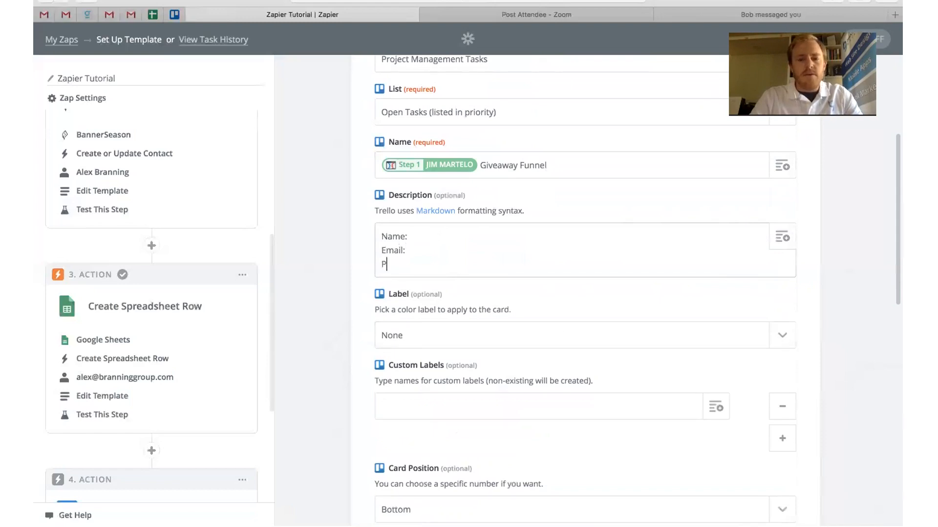
text(hone: Step 1 No data)
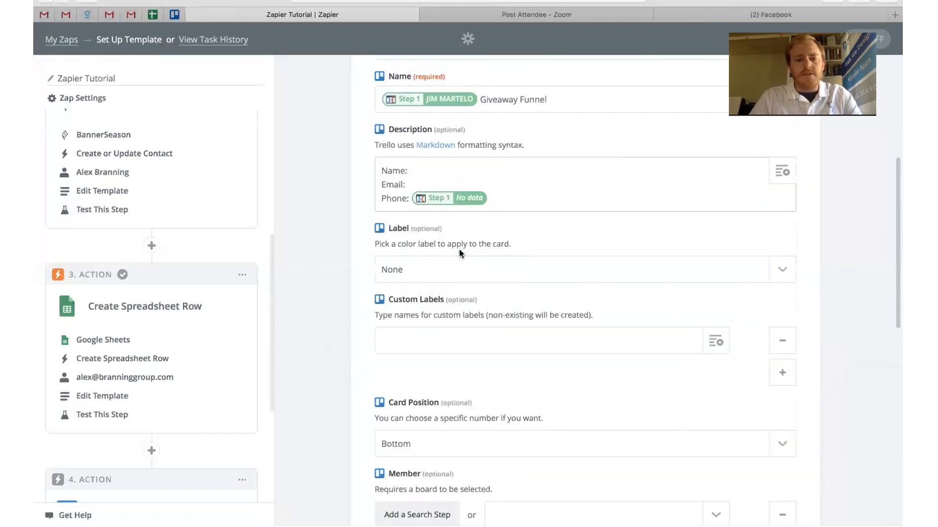
scroll(down, 3)
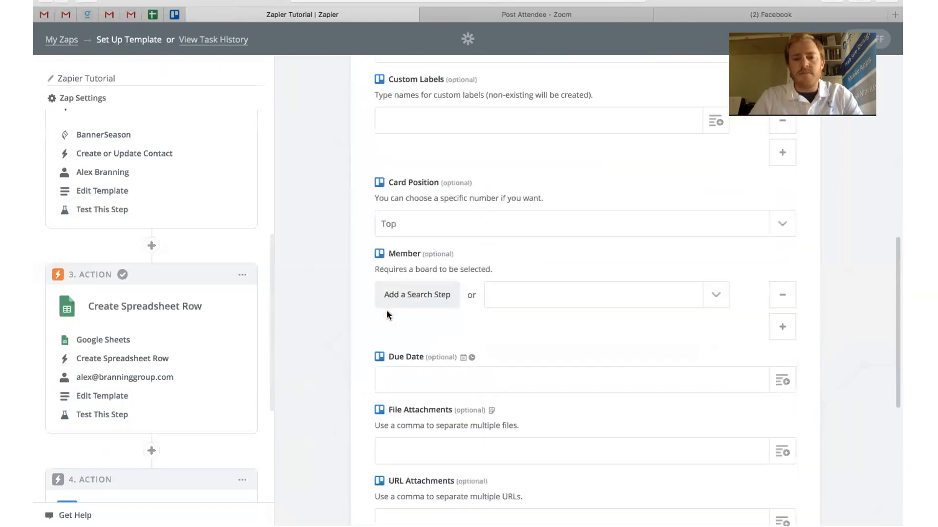
click(716, 294)
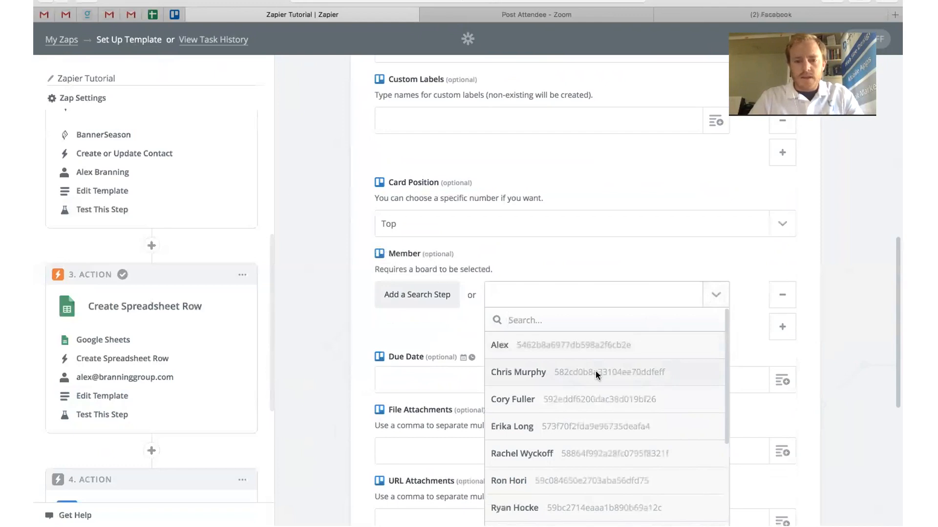
click(517, 373)
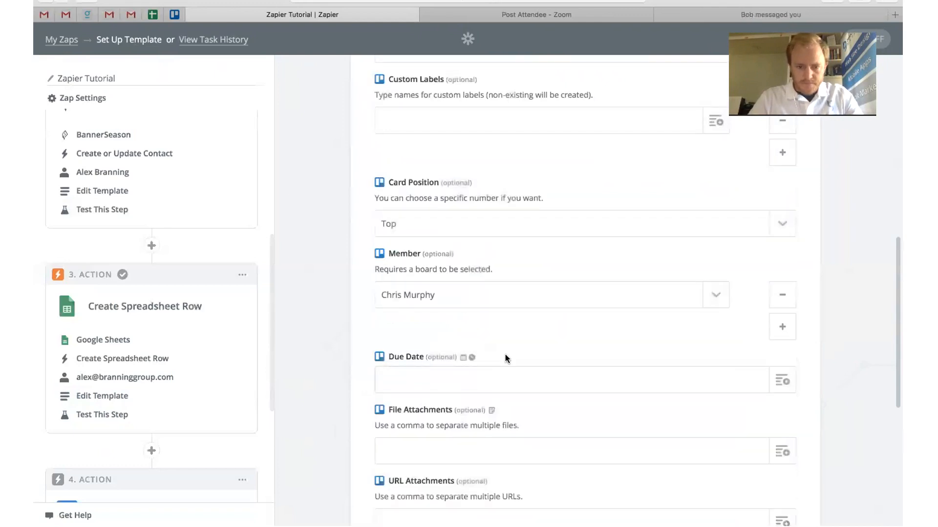
scroll(down, 3)
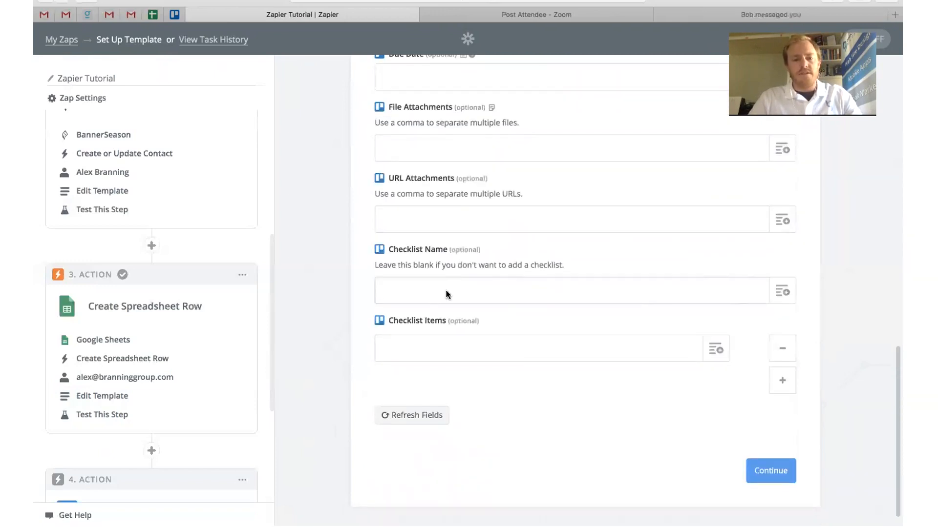
- Name the checklist 'To Do List' with items 'Send client email' and 'Determine Prize'
text(T)
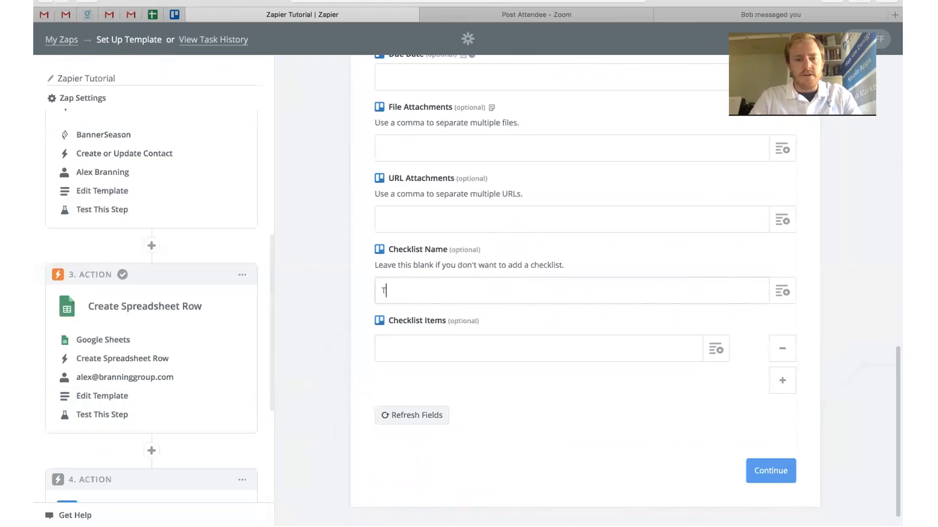
text(o Do List)
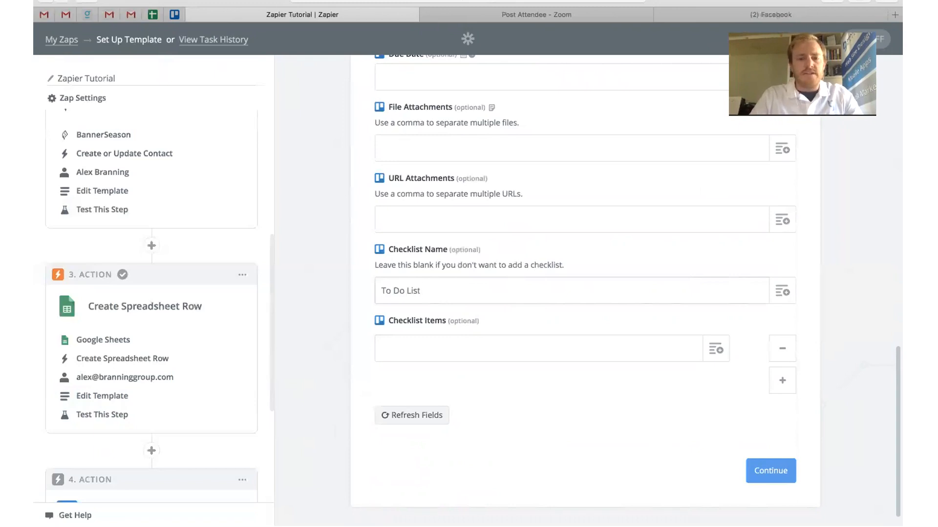
click(539, 348)
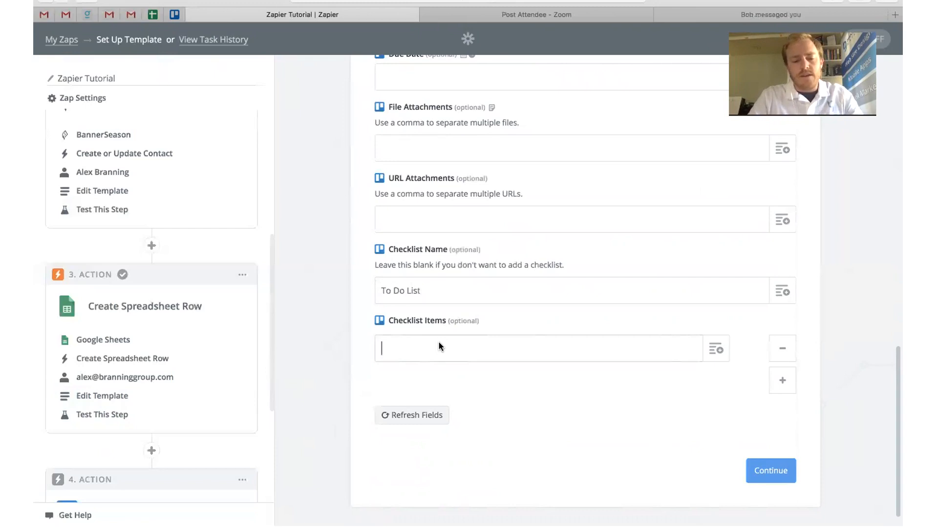
text(Send client email)
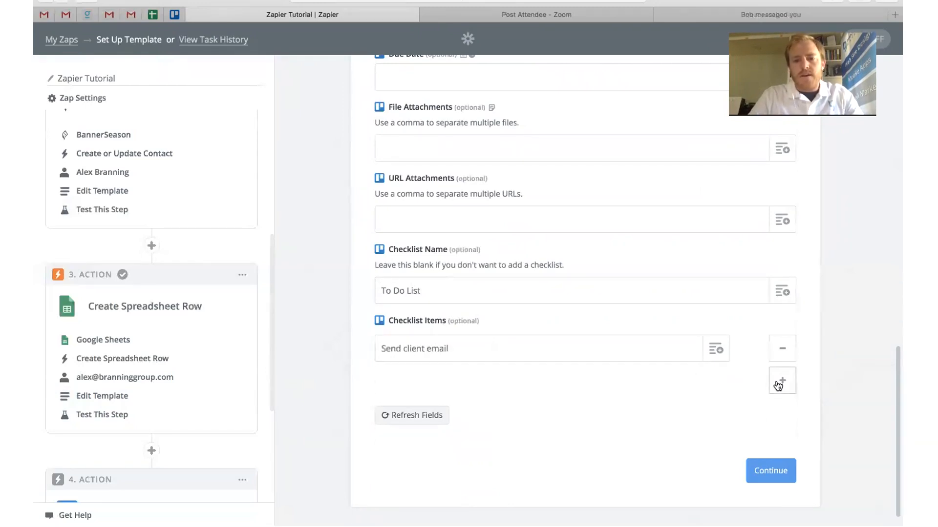
click(782, 380)
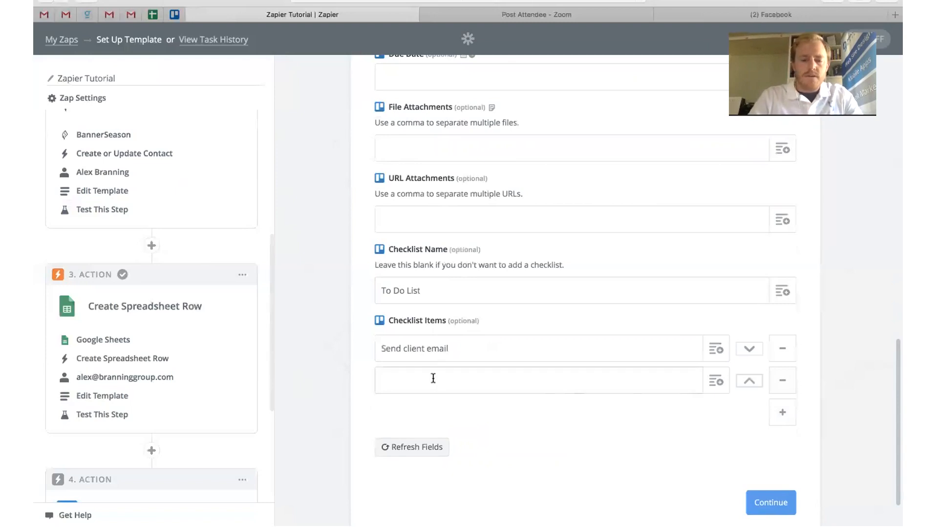
text(Determine Prize)
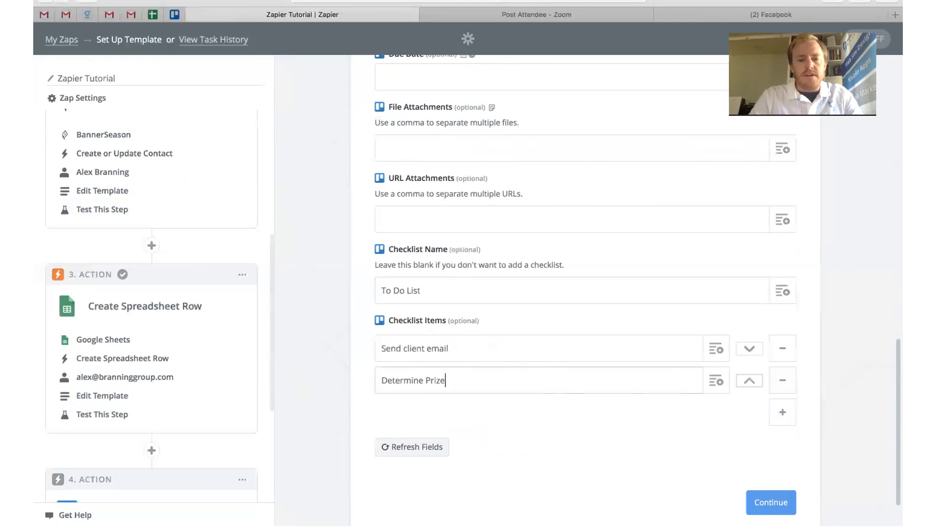
- Review the remaining Trello card fields and continue to the test stage
scroll(down, 3)
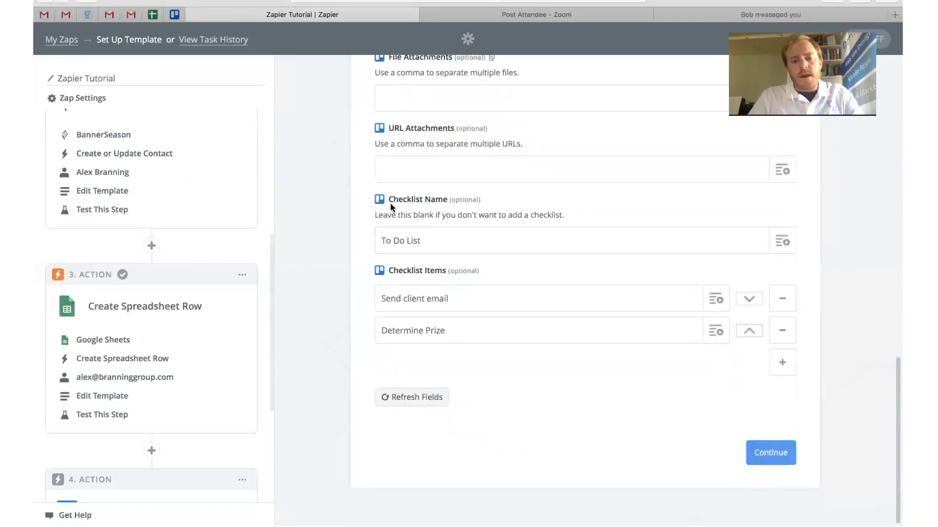
scroll(up, 3)
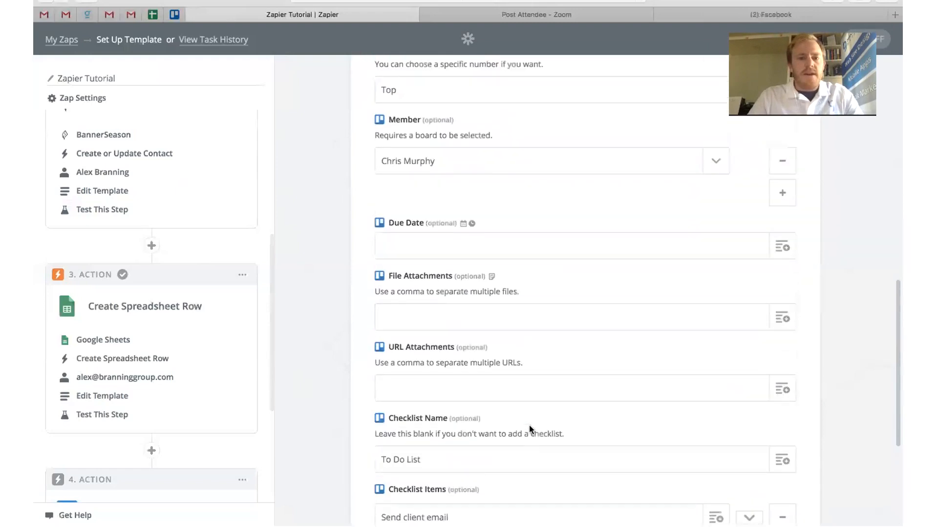
scroll(down, 3)
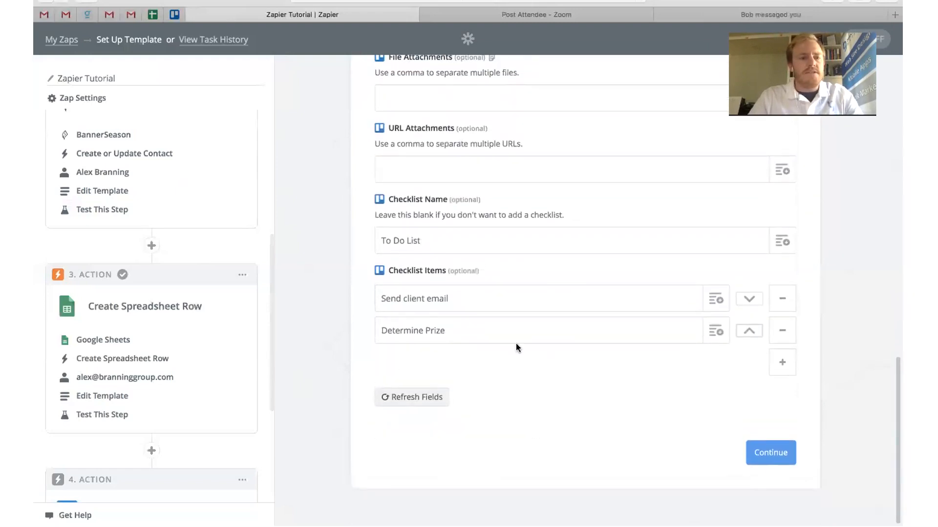
mouse_move(744, 441)
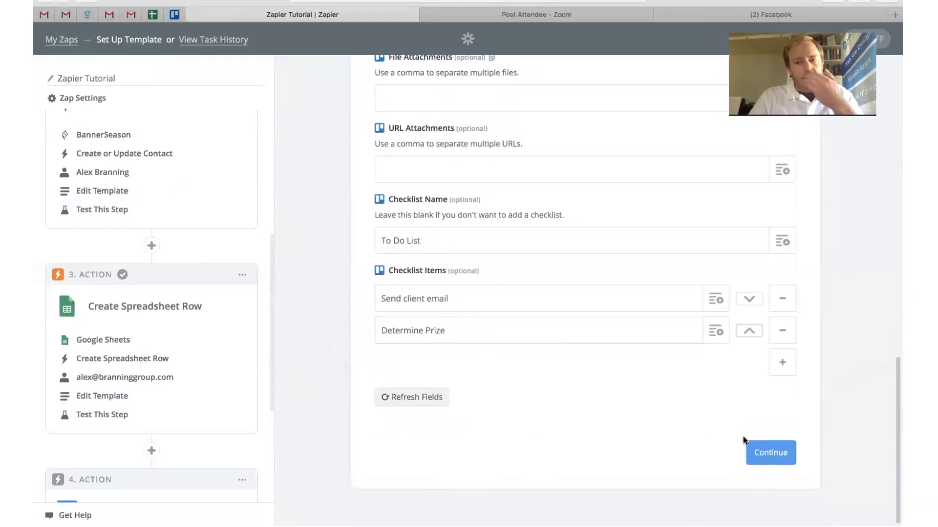
click(771, 452)
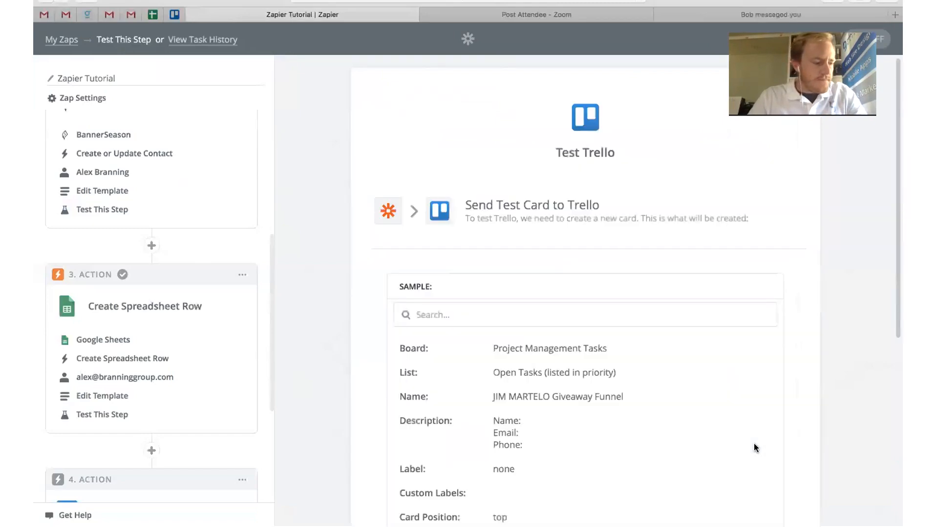
- Send a test card to Trello and add a new action step after it
scroll(down, 3)
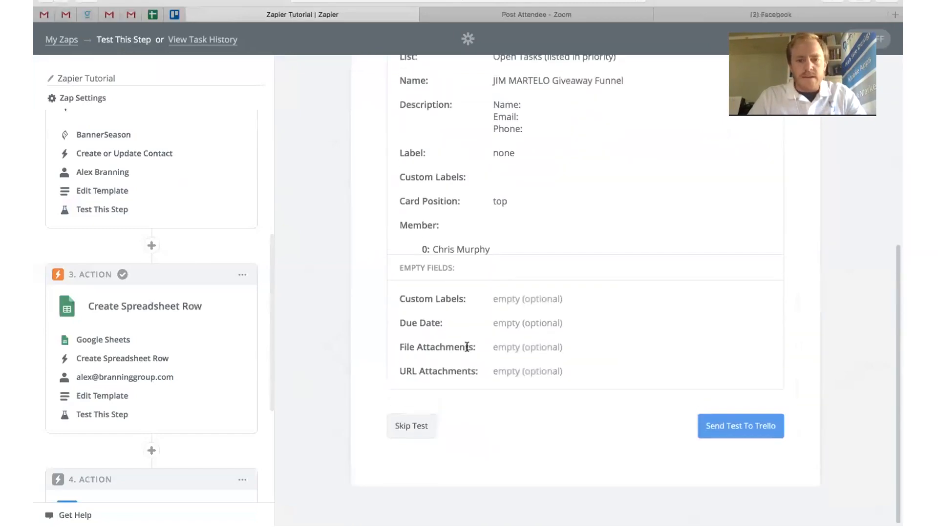
click(740, 426)
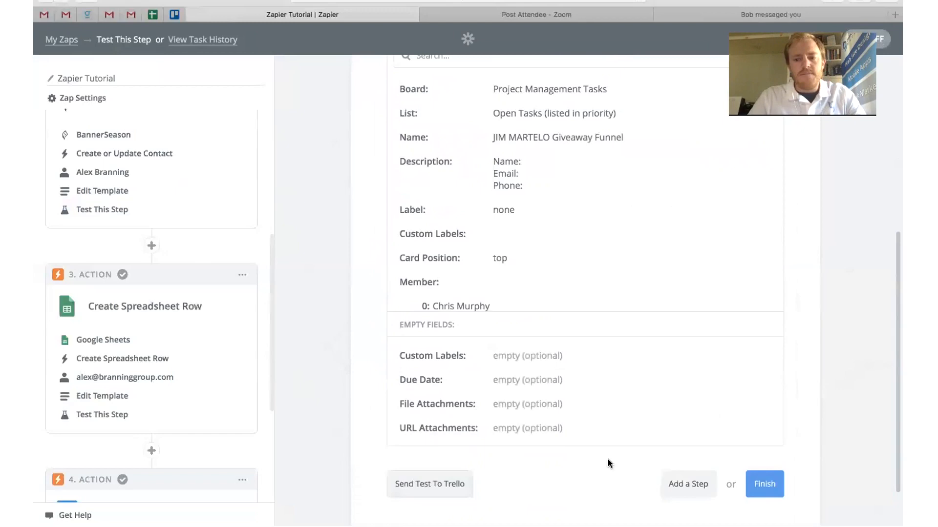
scroll(down, 3)
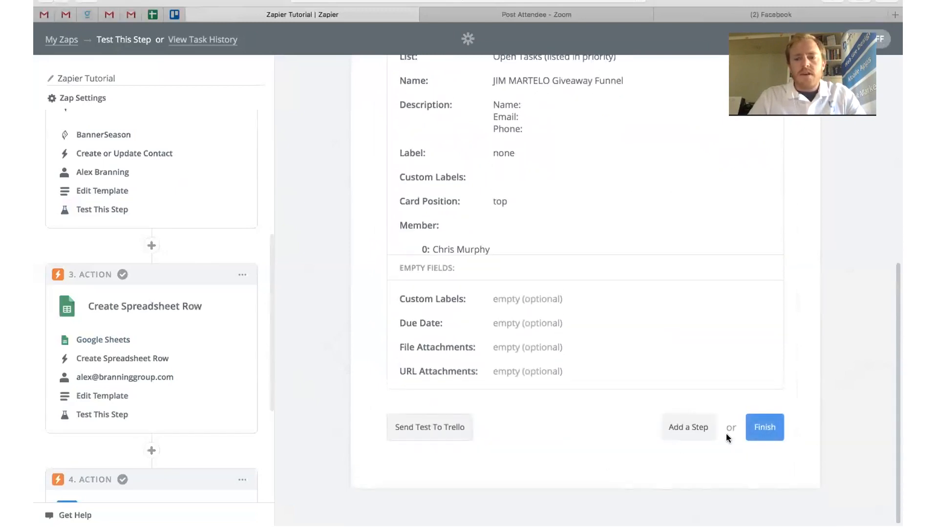
click(688, 427)
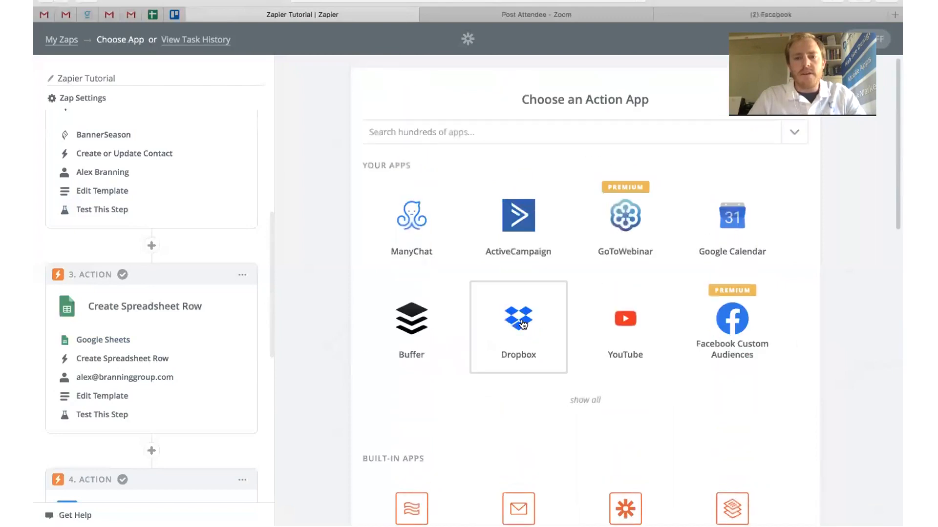
mouse_move(536, 327)
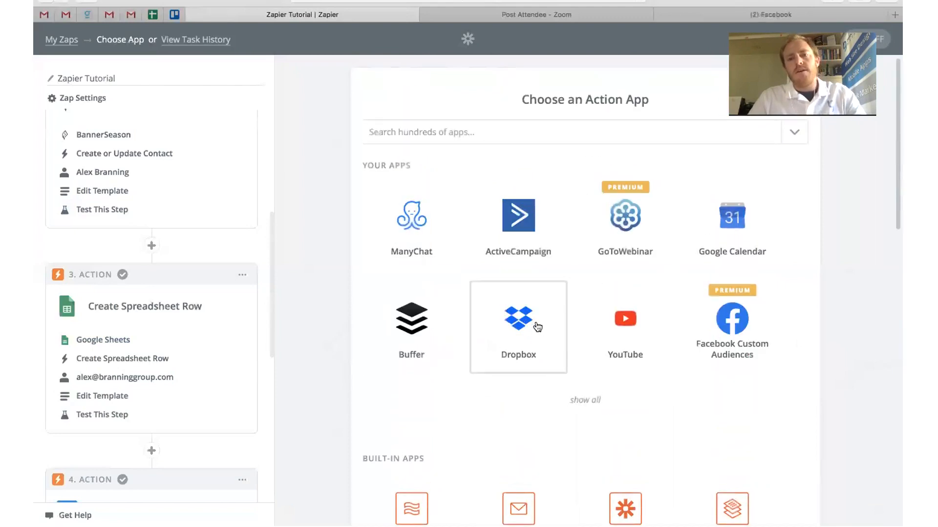
mouse_move(444, 211)
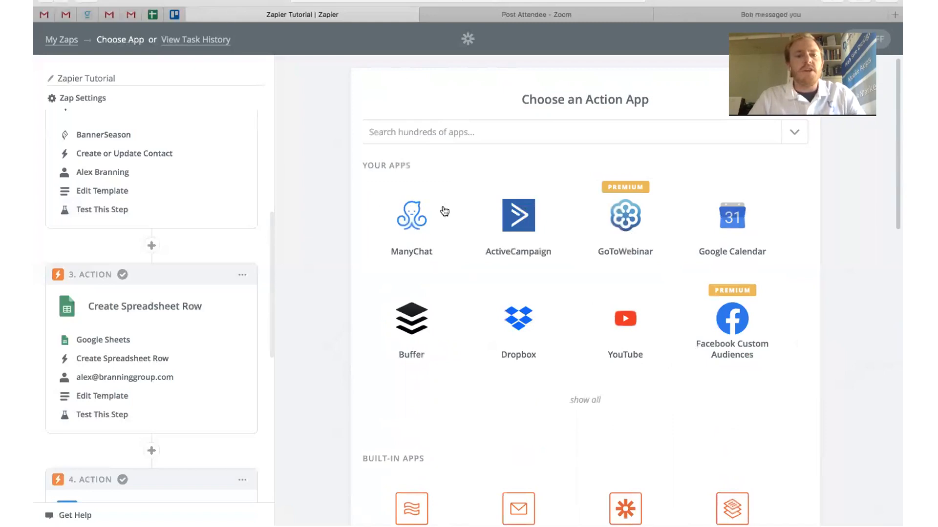
mouse_move(416, 244)
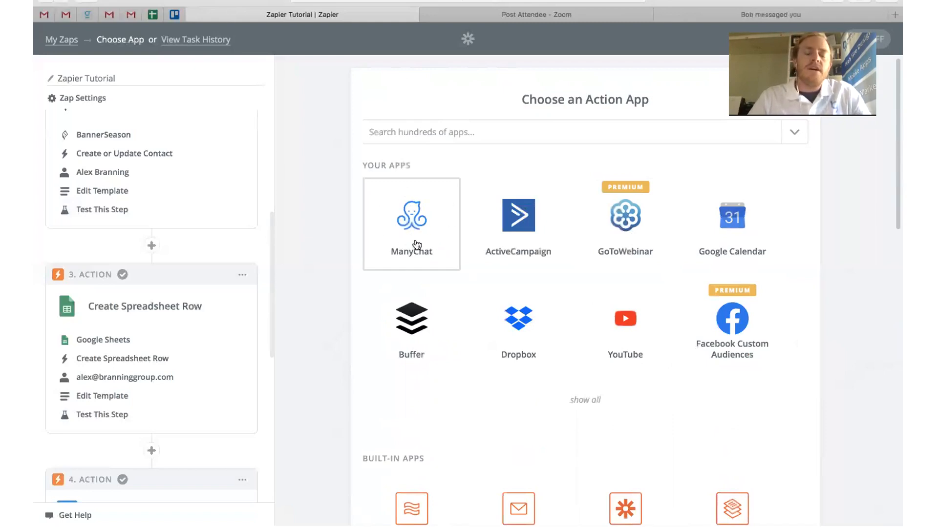
mouse_move(400, 236)
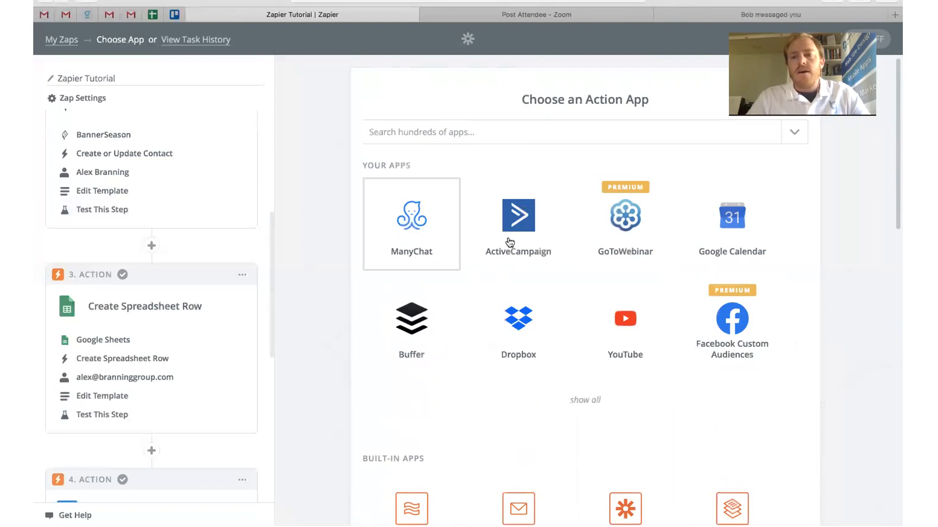
mouse_move(707, 345)
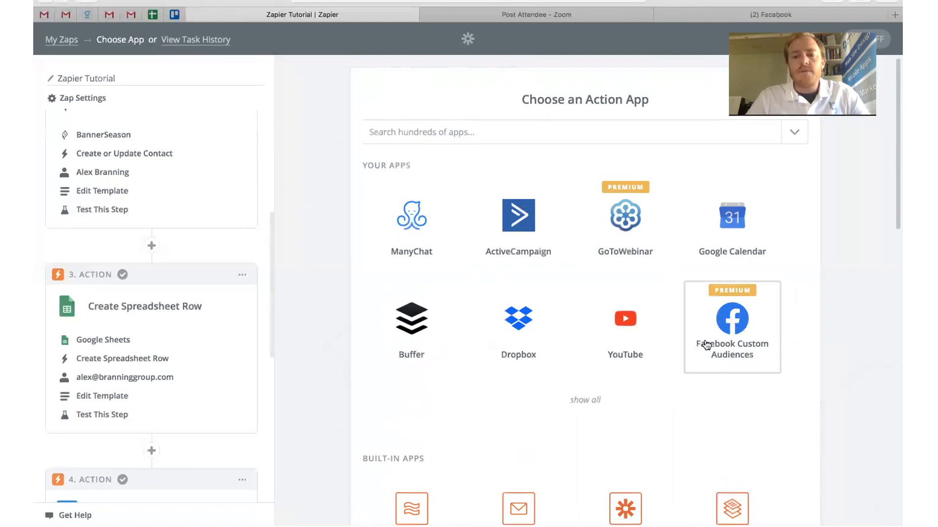
mouse_move(707, 318)
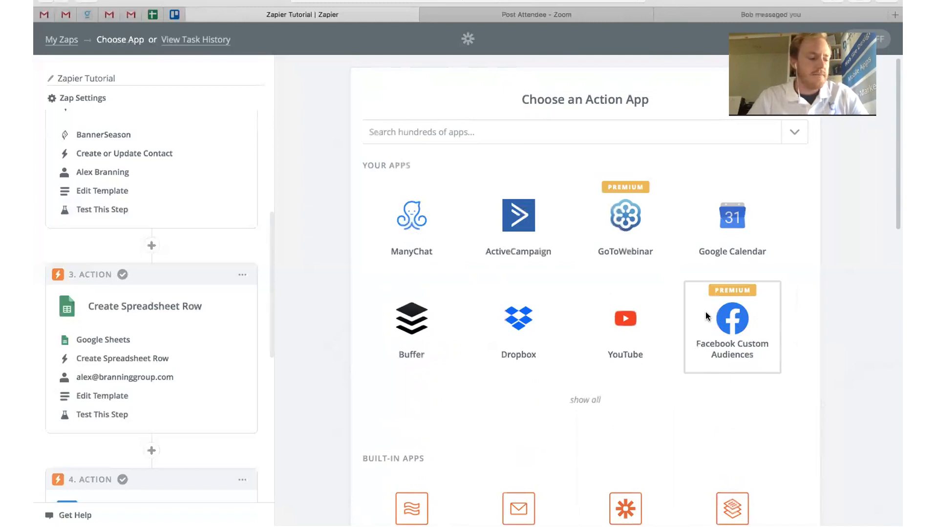
mouse_move(585, 403)
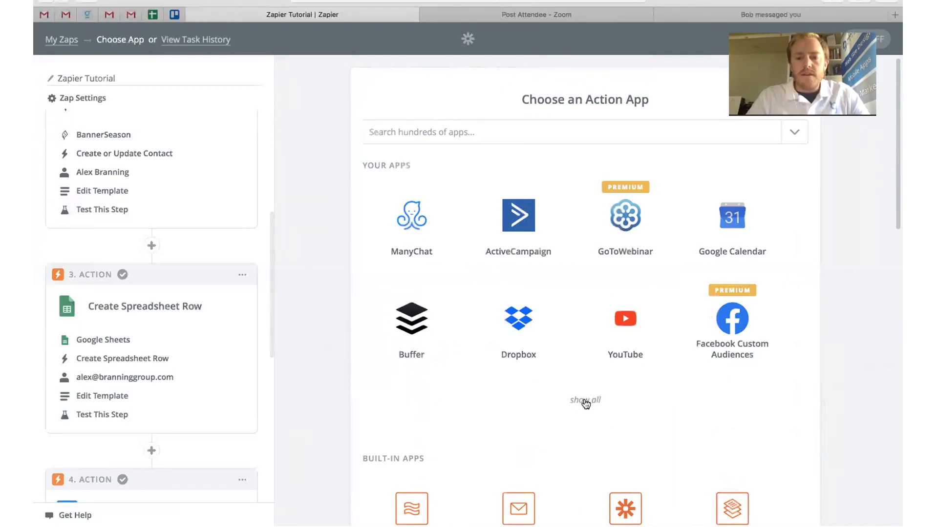
- Browse the full connected-app list down to the built-in apps for step 5
click(584, 400)
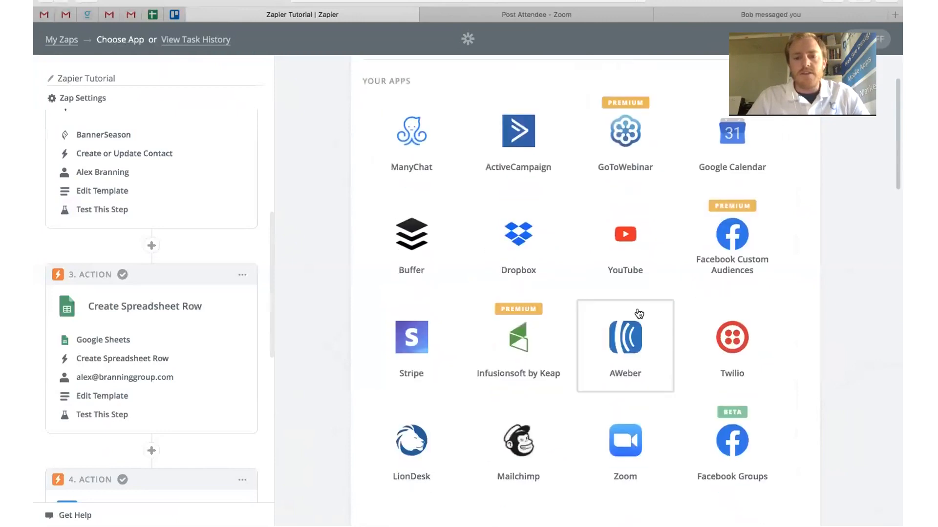
mouse_move(517, 234)
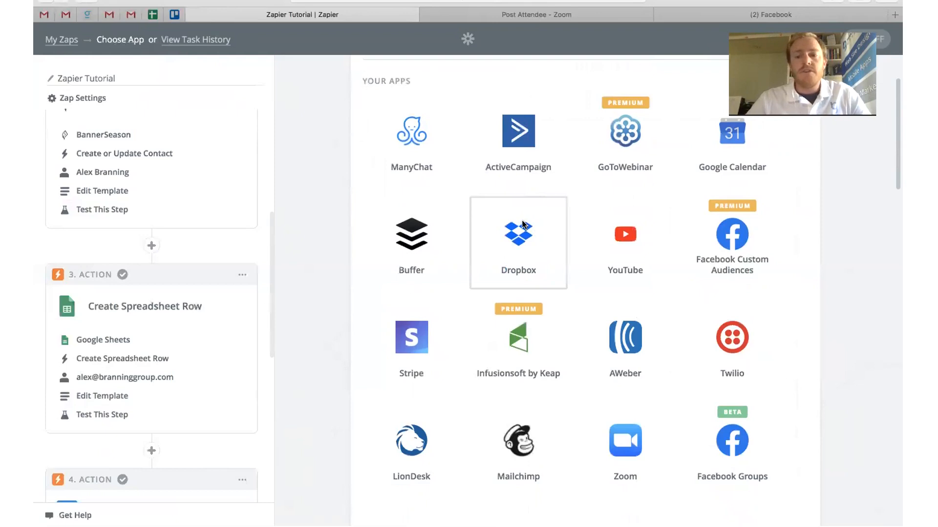
scroll(down, 3)
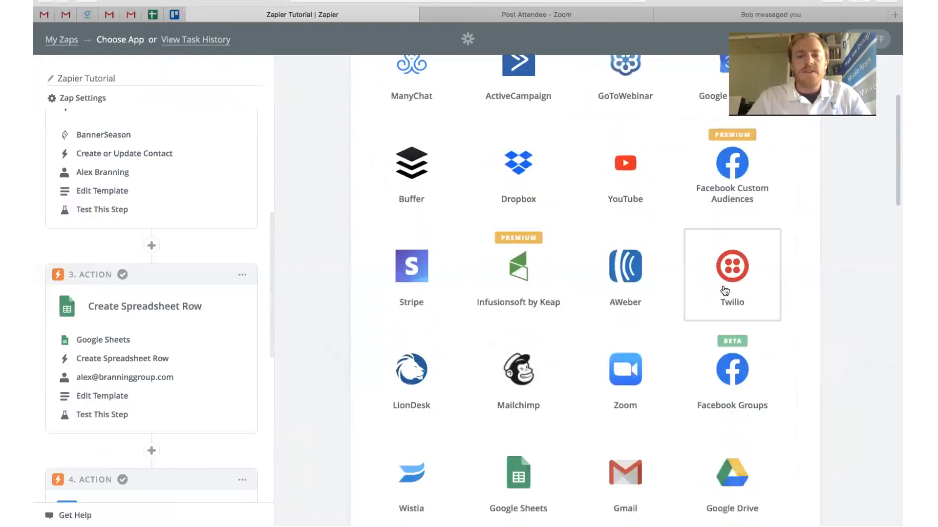
mouse_move(624, 377)
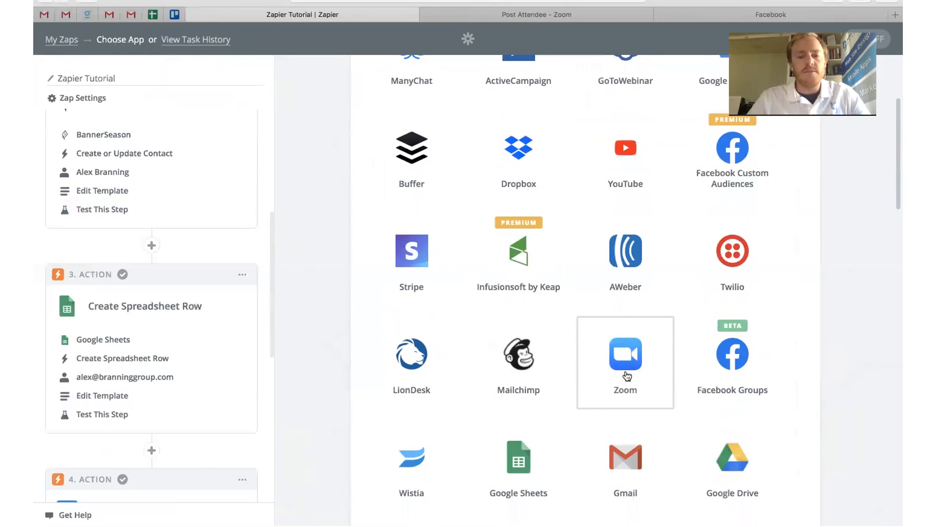
scroll(down, 3)
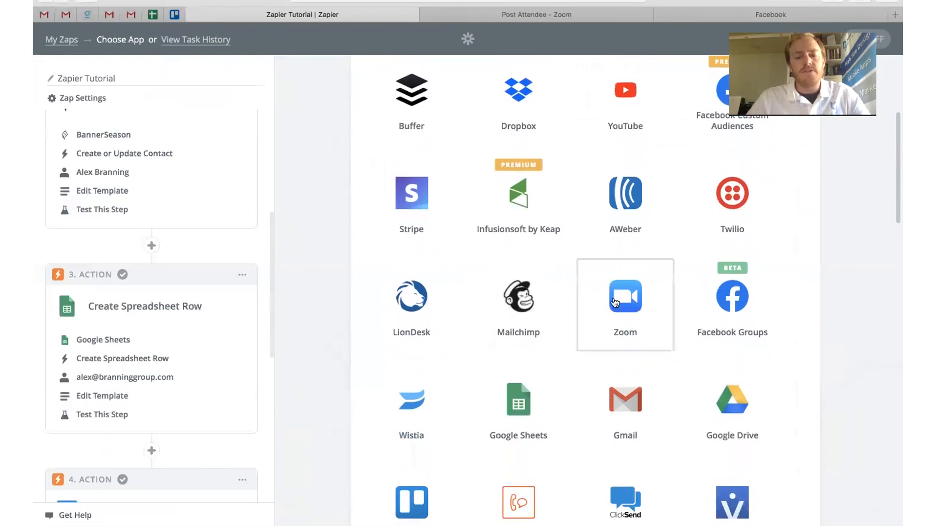
mouse_move(624, 408)
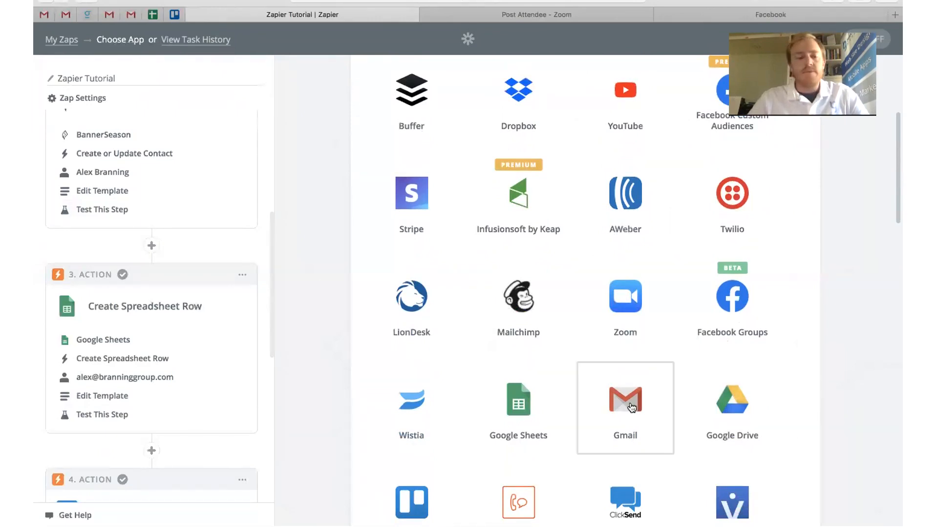
scroll(down, 3)
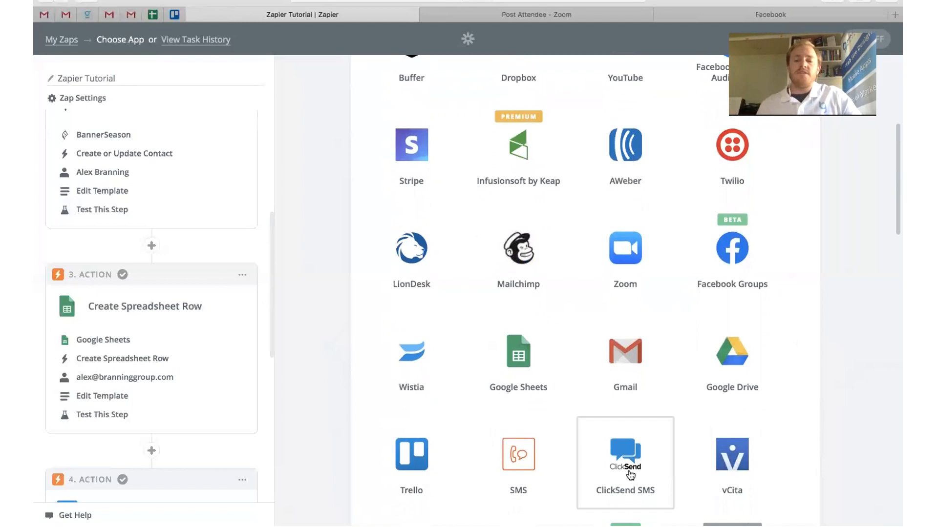
scroll(down, 3)
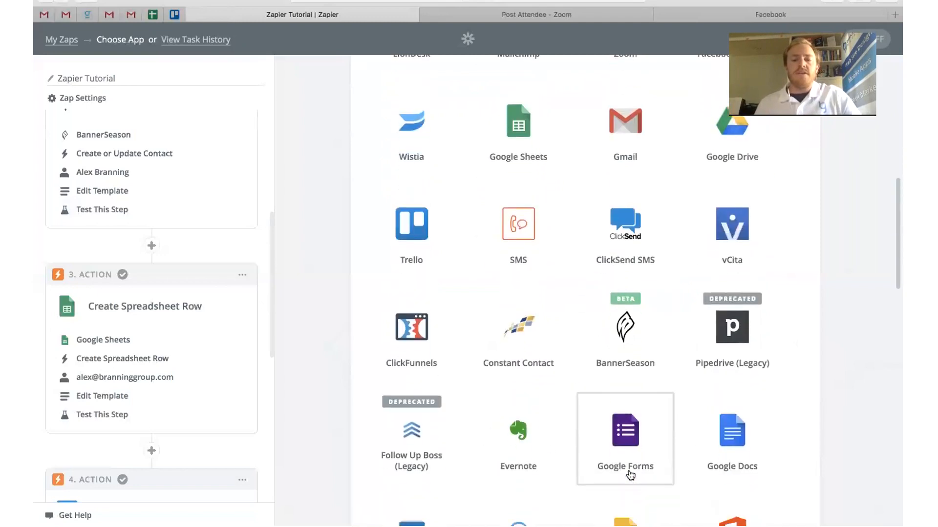
scroll(down, 3)
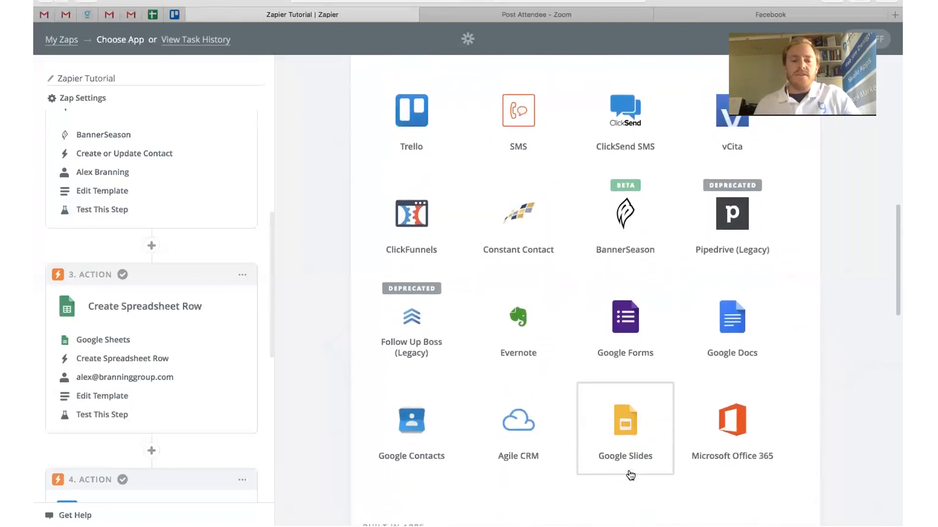
scroll(down, 3)
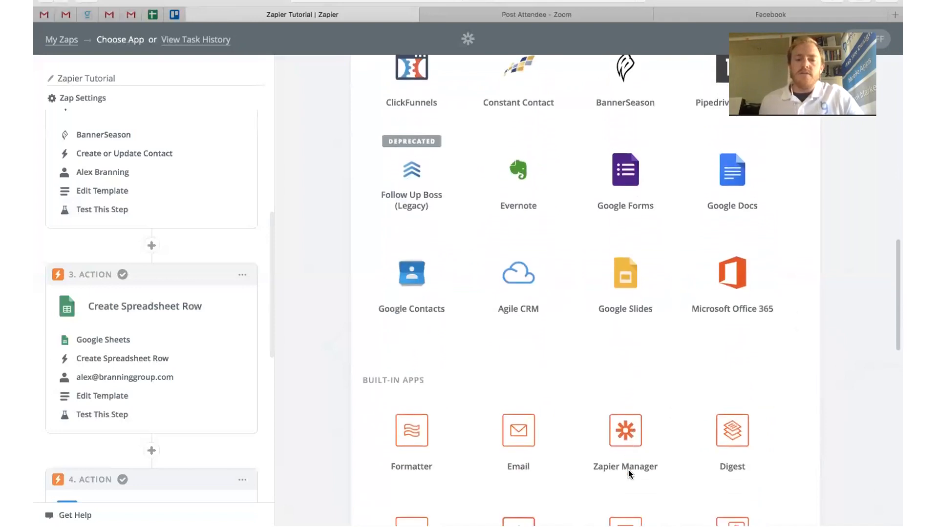
scroll(down, 3)
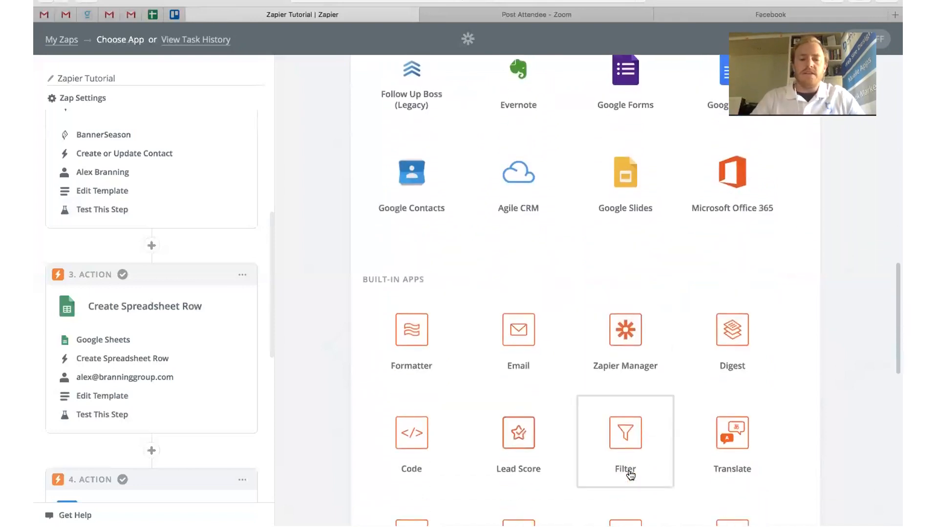
scroll(down, 3)
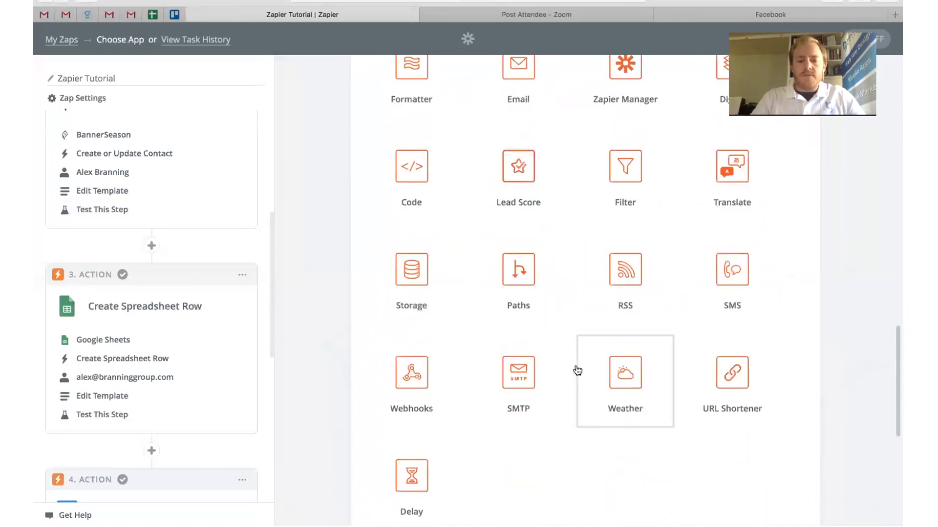
scroll(down, 3)
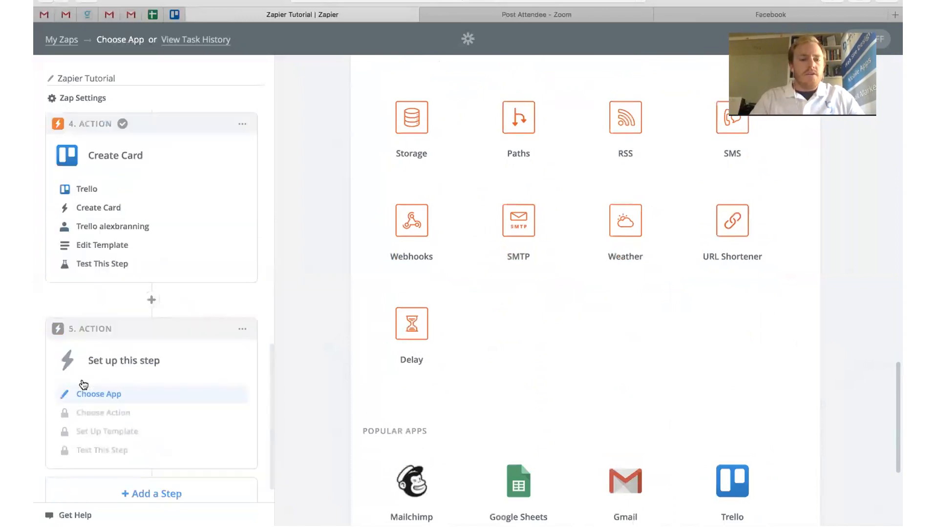
- Make step 5 a Delay by Zapier 'Delay For' action
click(411, 323)
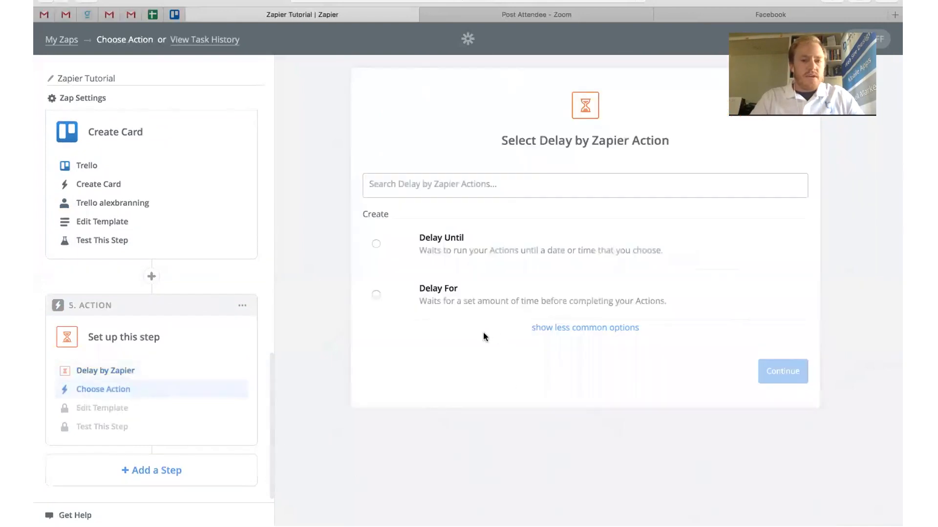
click(375, 294)
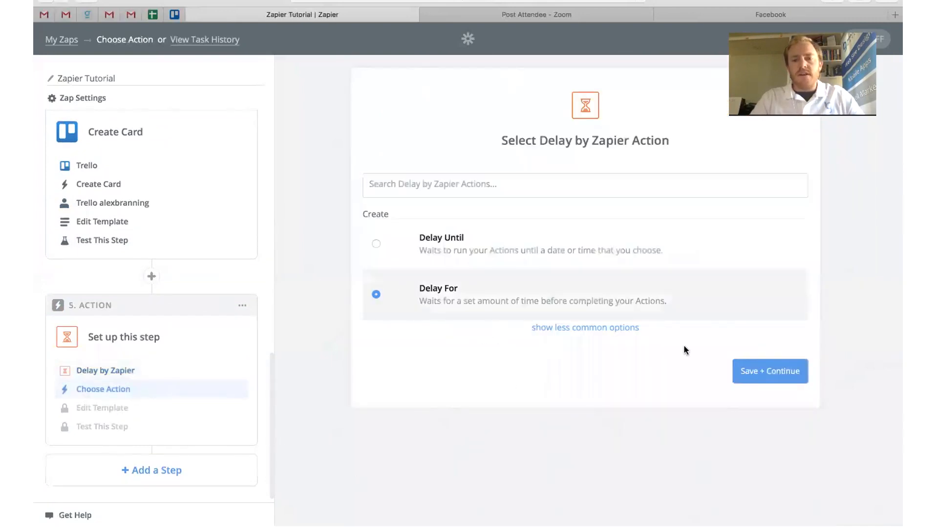
click(770, 371)
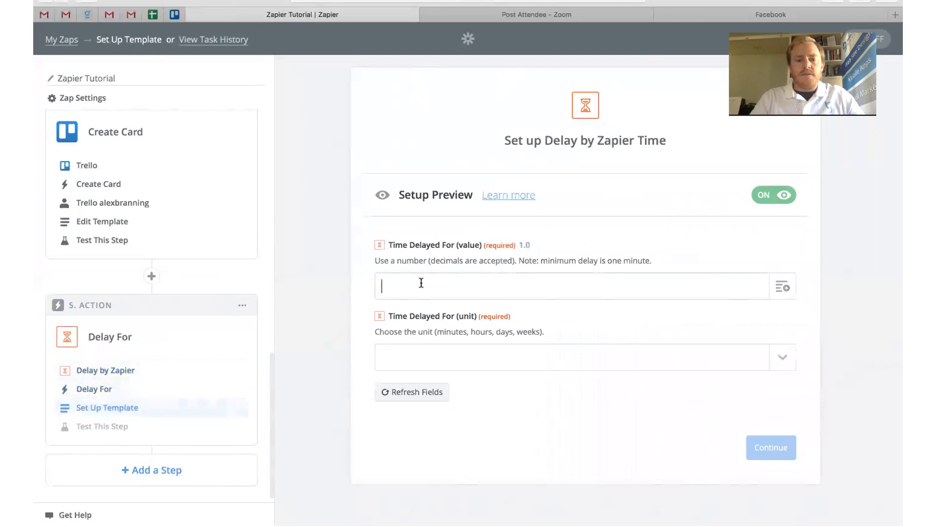
- Set the delay to 7 Days and send a test to Delay by Zapier
click(574, 358)
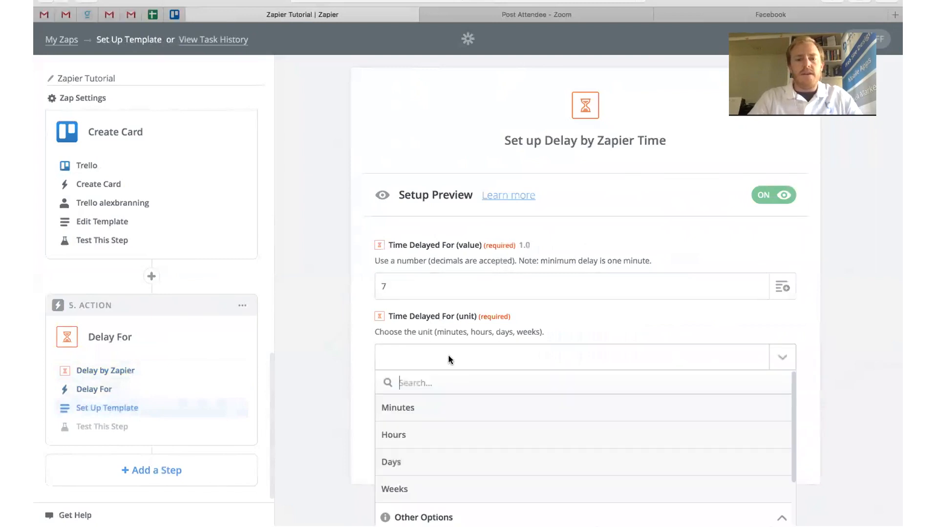
click(390, 462)
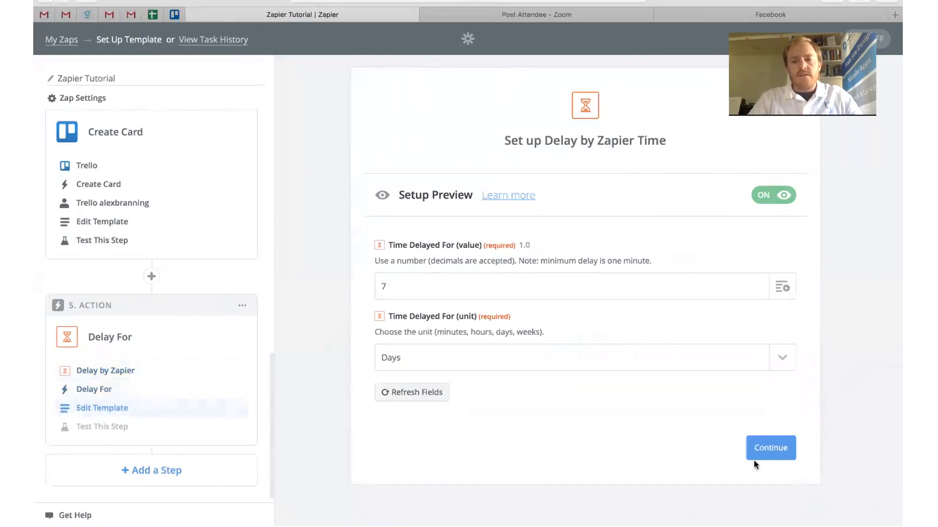
click(770, 449)
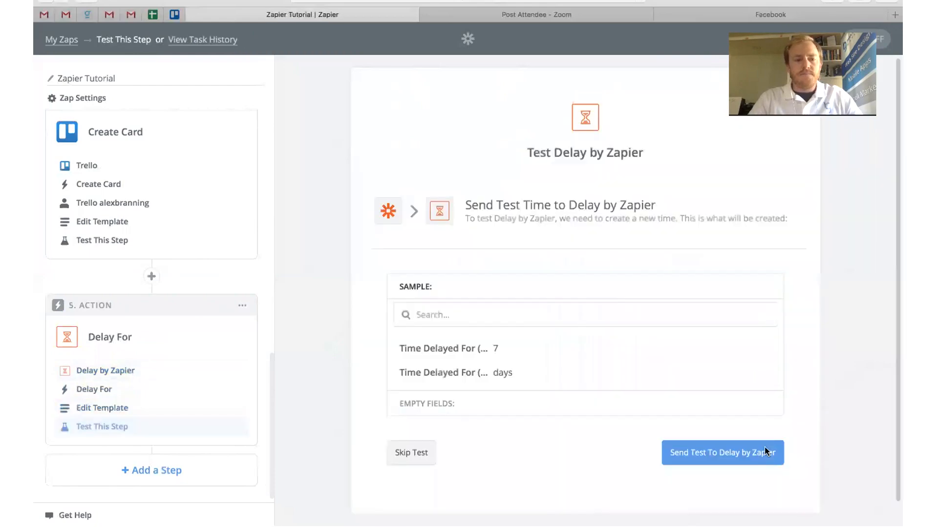
click(722, 452)
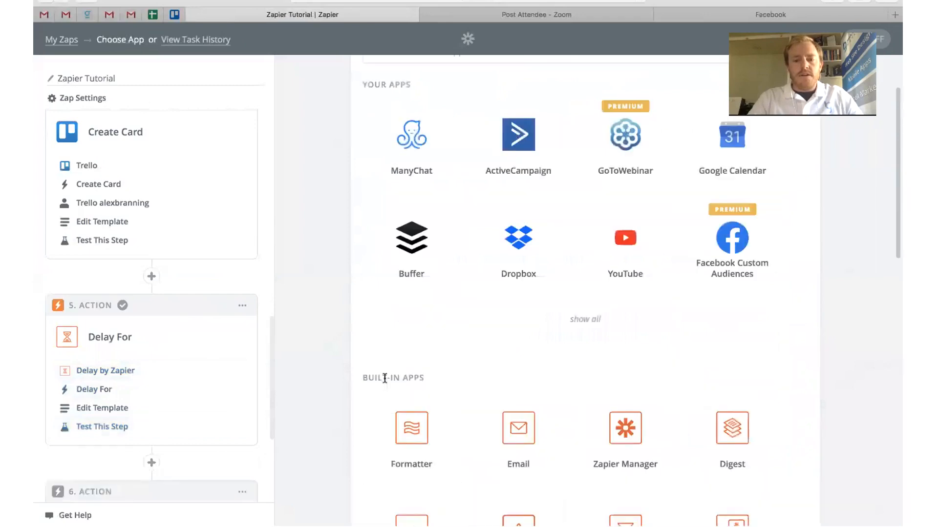
- Insert a Filter step right after the ClickFunnels trigger set to 'Only continue if'
scroll(down, 3)
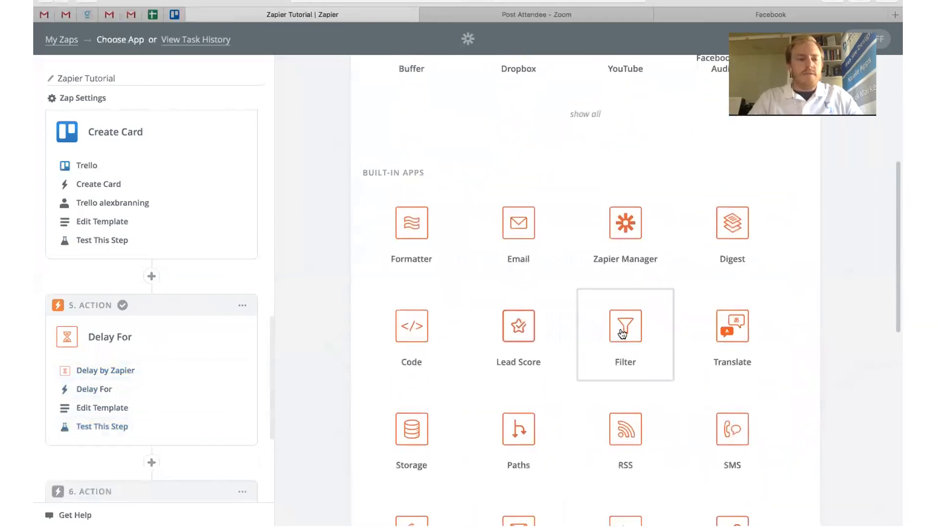
click(624, 326)
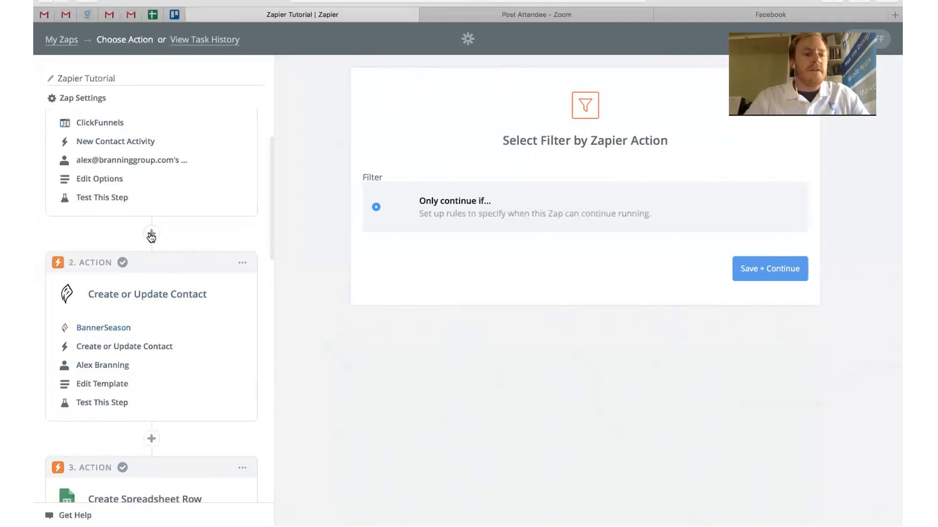
click(152, 234)
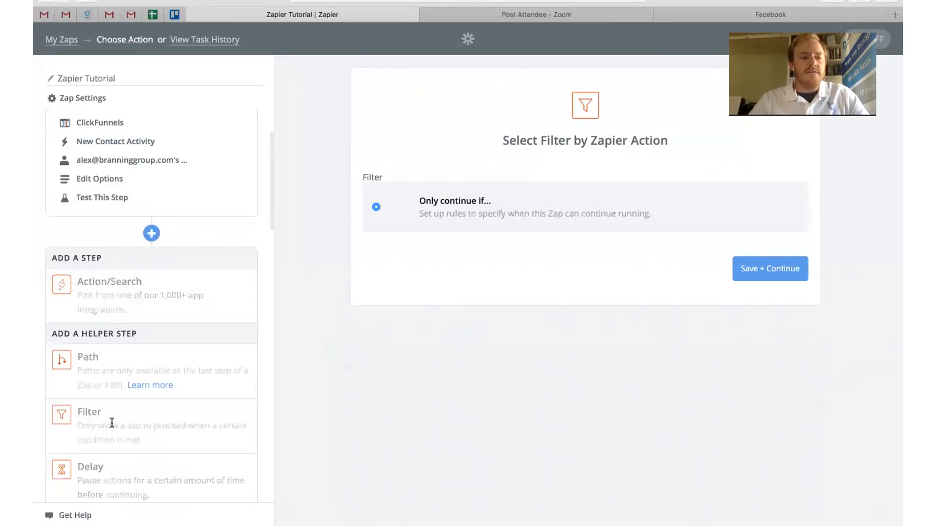
click(89, 411)
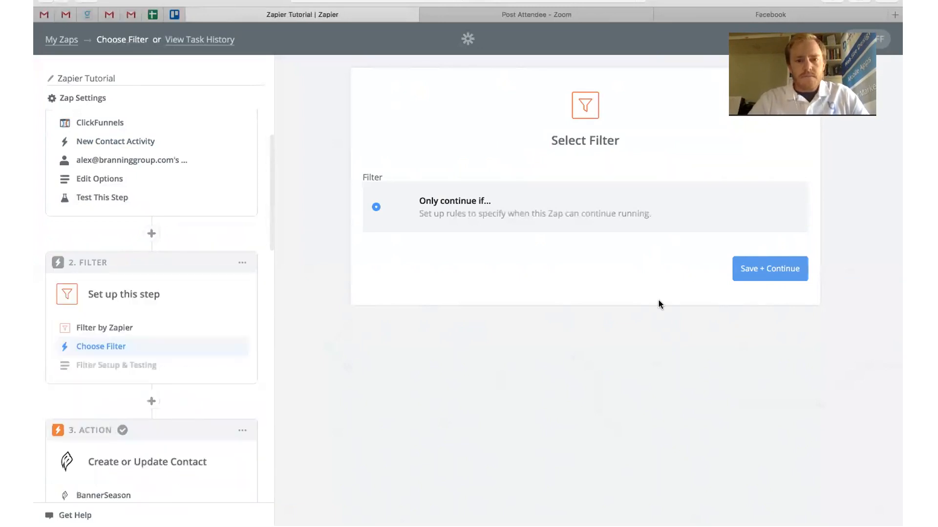
click(770, 268)
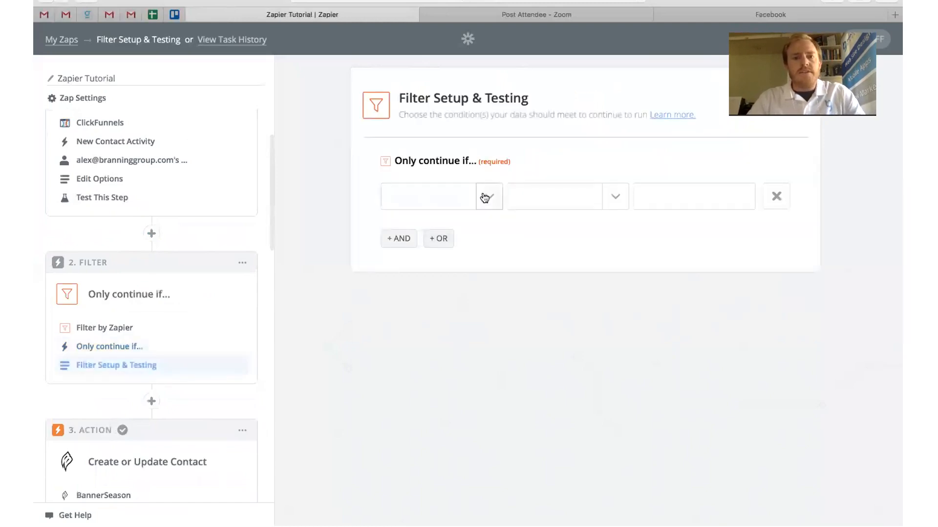
- Set the condition Country (Text) Contains 'United States' and test it against sample data
click(428, 196)
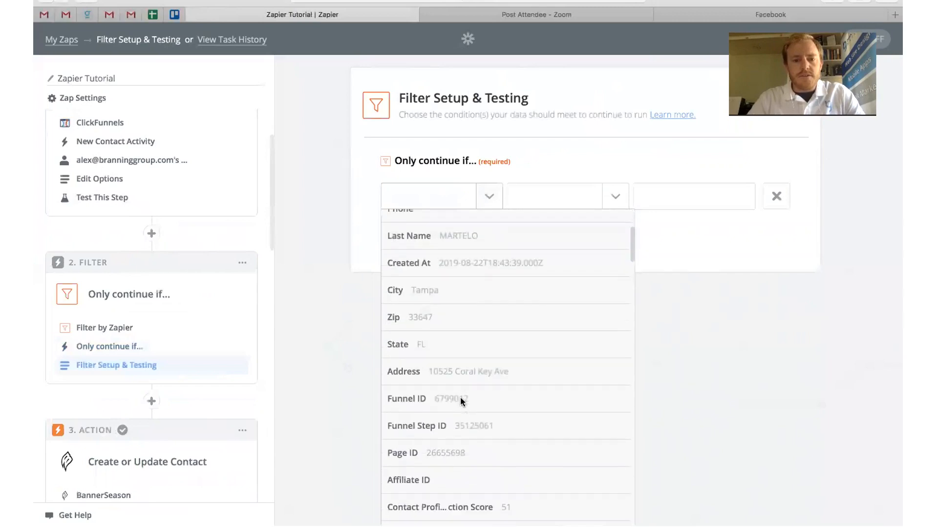
scroll(down, 3)
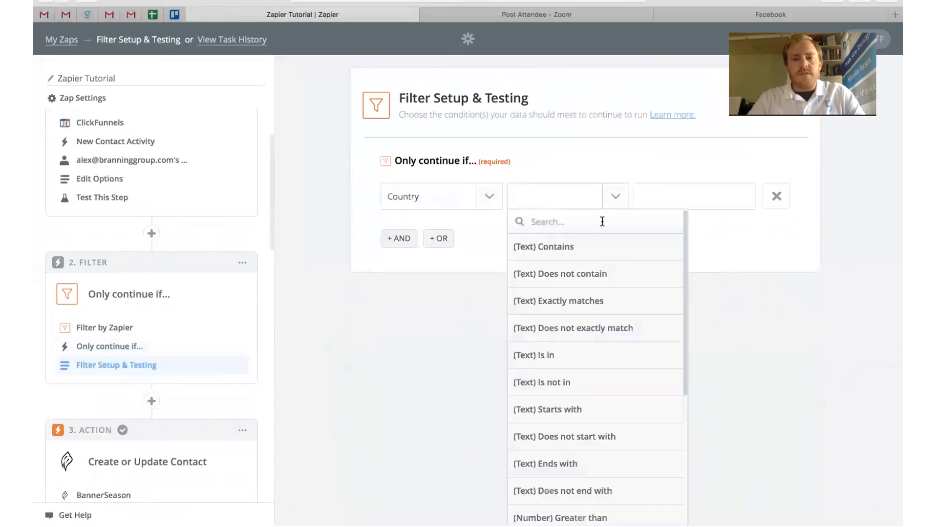
click(543, 246)
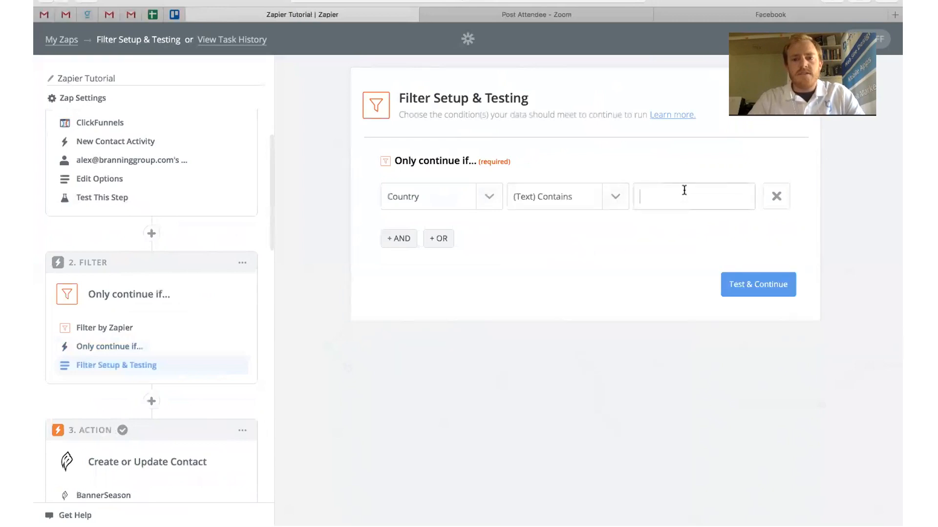
text(United)
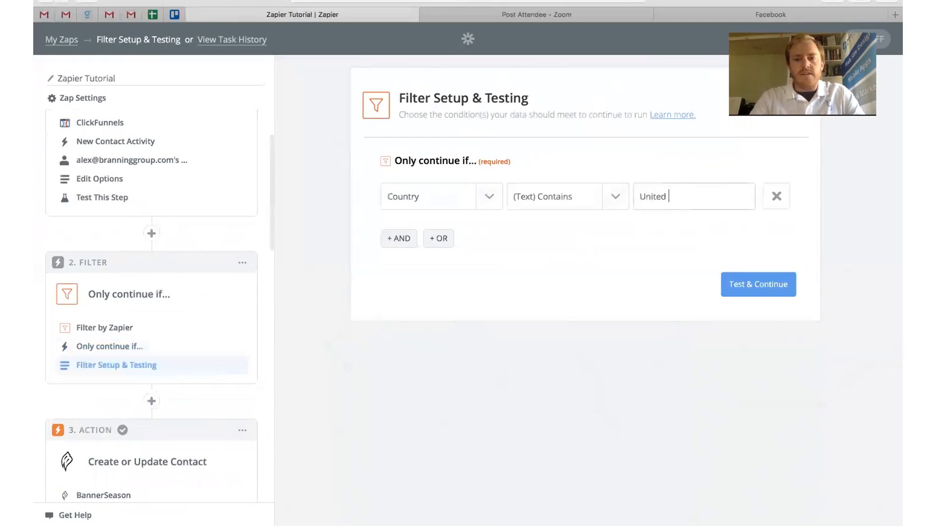
text(States)
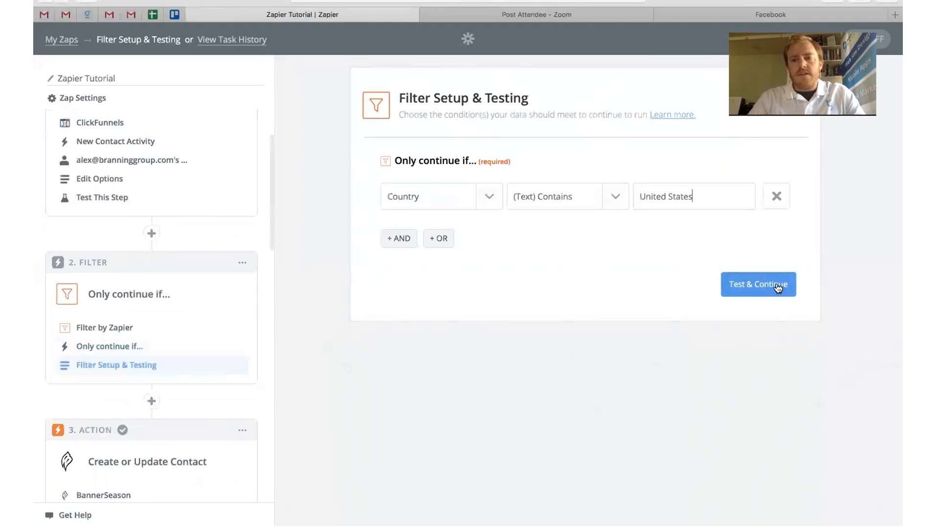
click(758, 284)
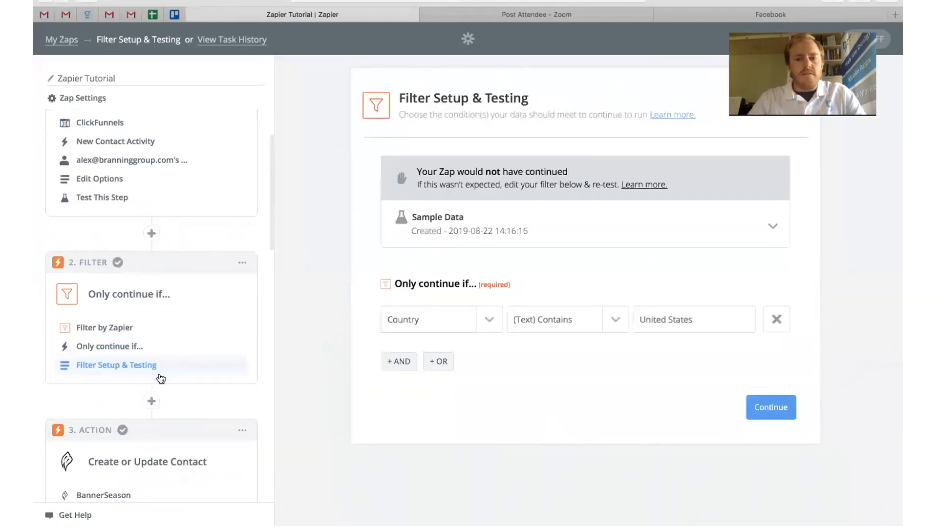
- Adjust the value to 'United', re-test until it passes, and finish the filter step
click(615, 319)
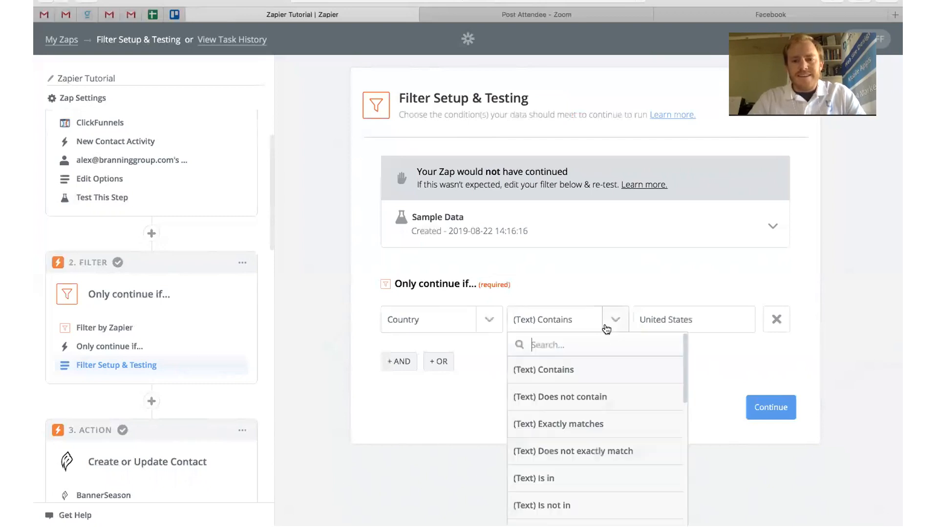
scroll(down, 3)
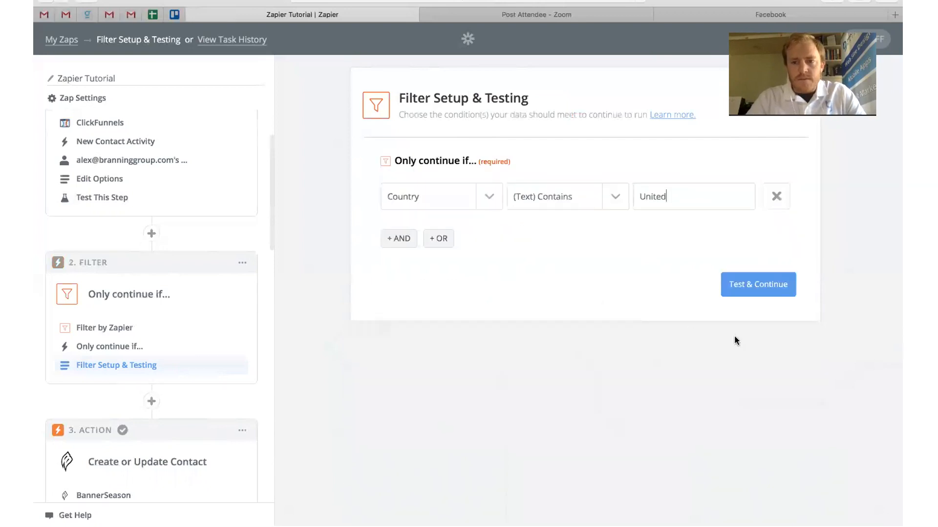
click(757, 284)
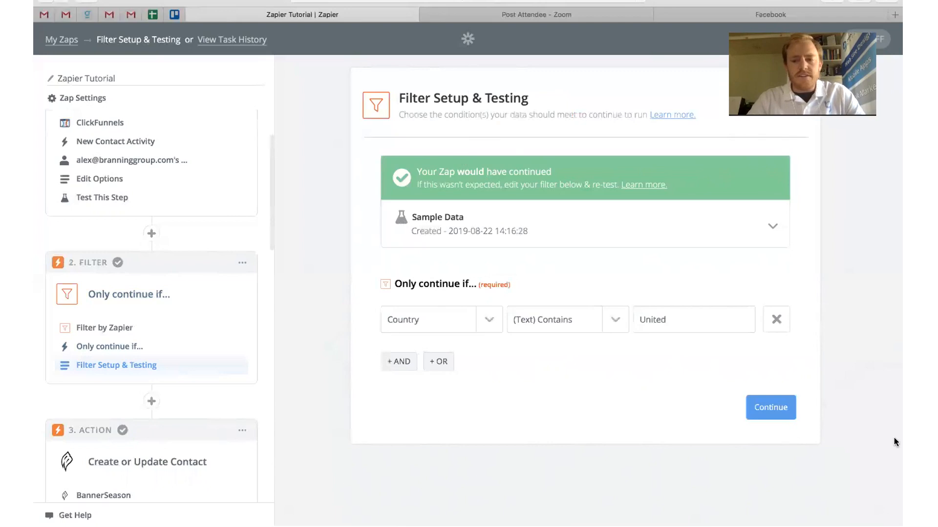
click(770, 407)
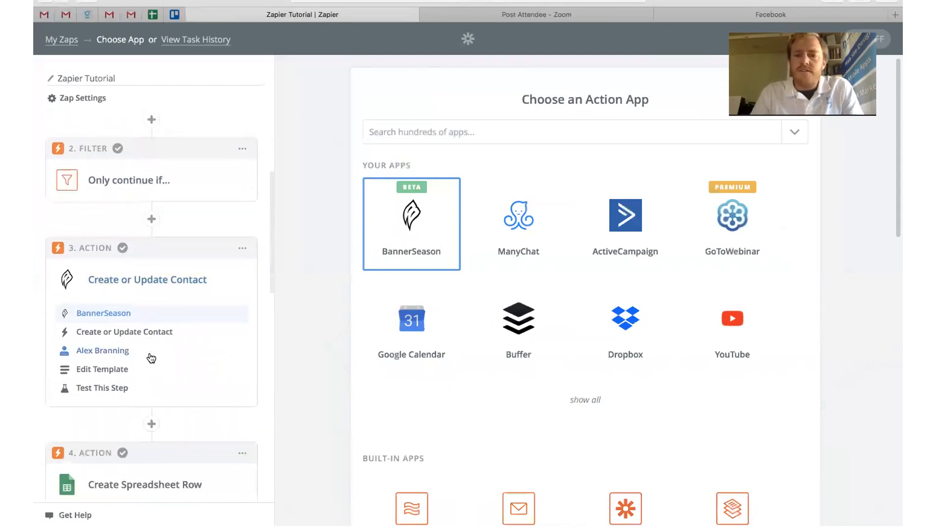
scroll(down, 3)
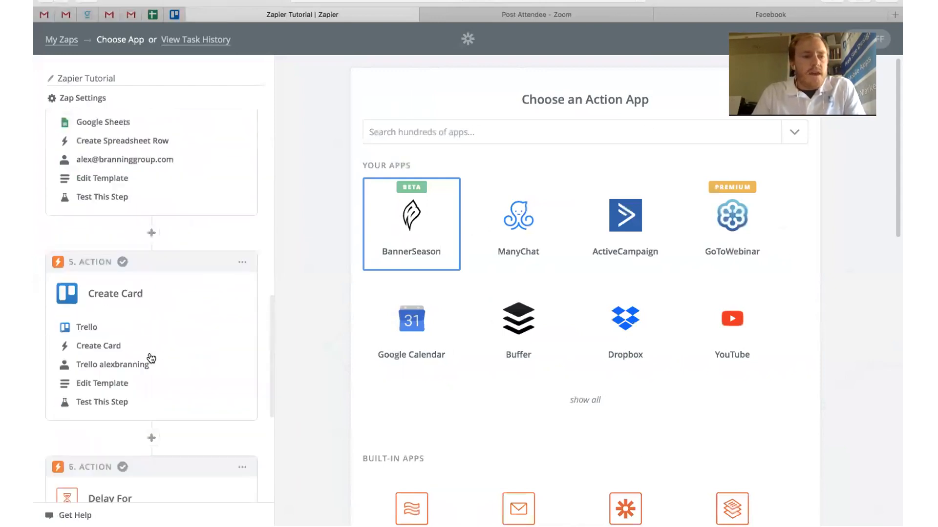
scroll(down, 3)
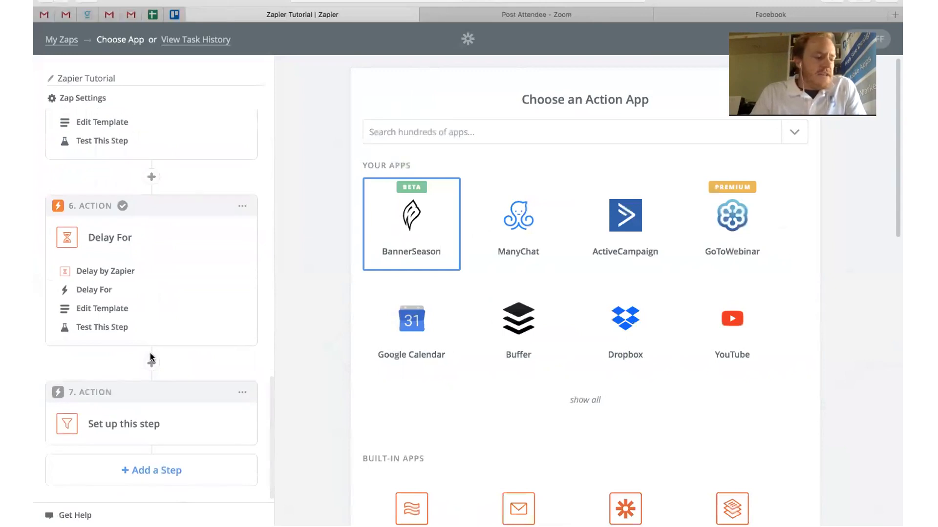